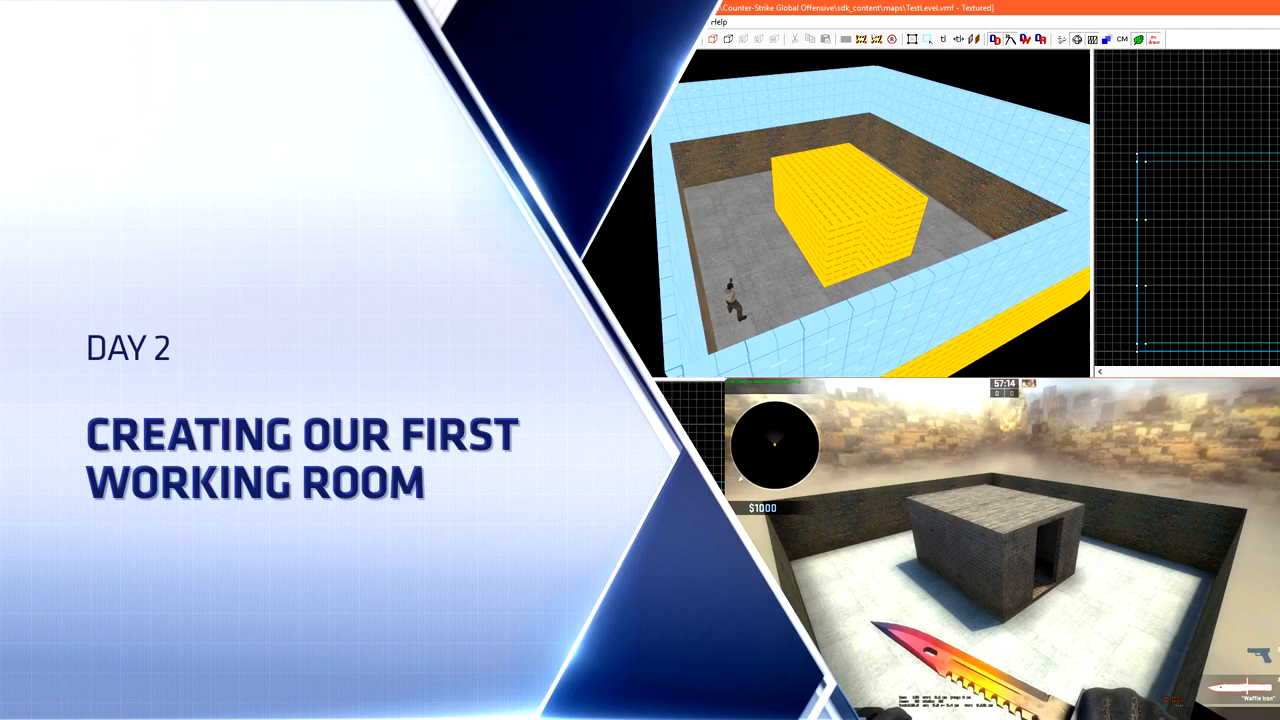
Launch the Counter-Strike: Global Offensive SDK tools launcher from the Steam Library
click(144, 36)
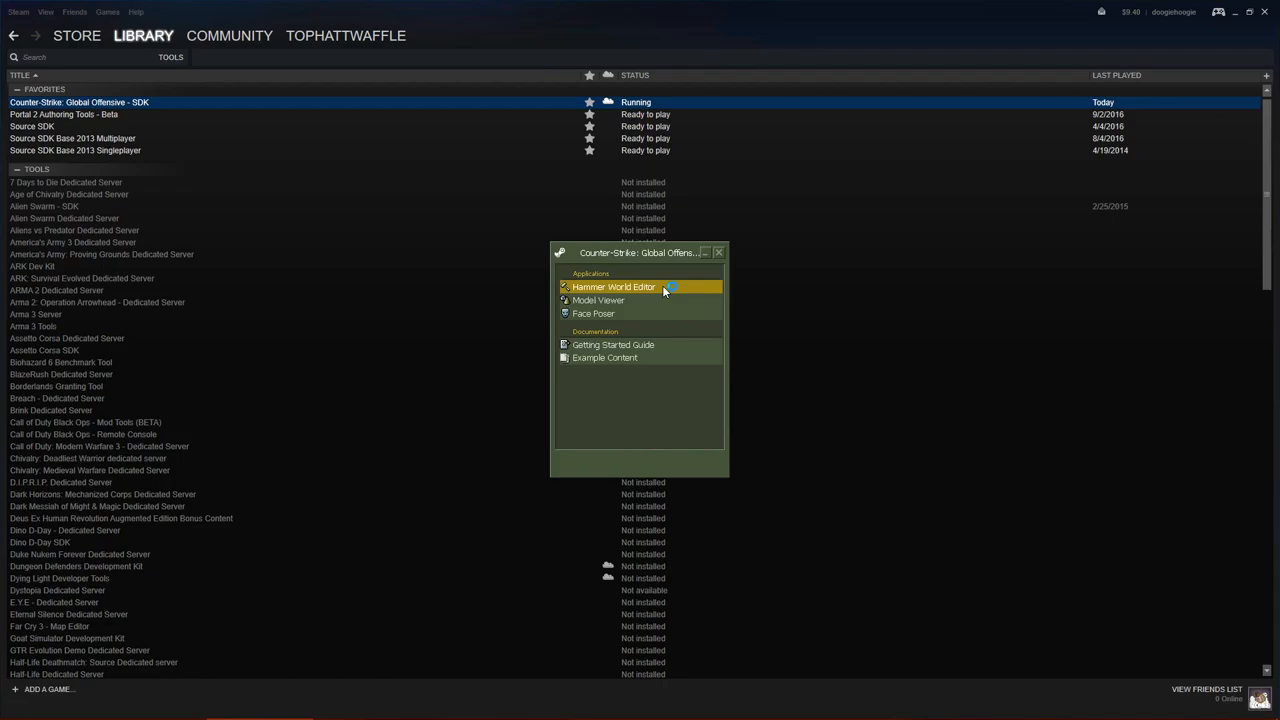
Start Hammer World Editor and load the recent TestLevel.vmf map
click(612, 288)
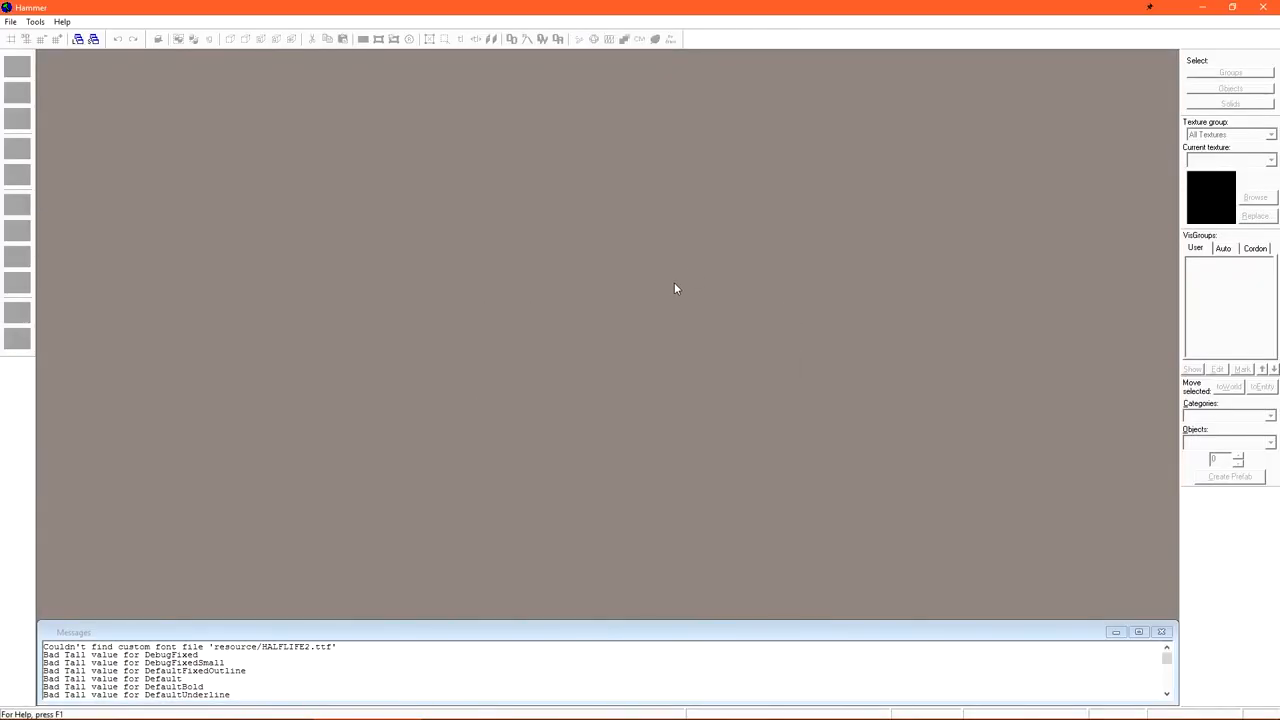
click(12, 20)
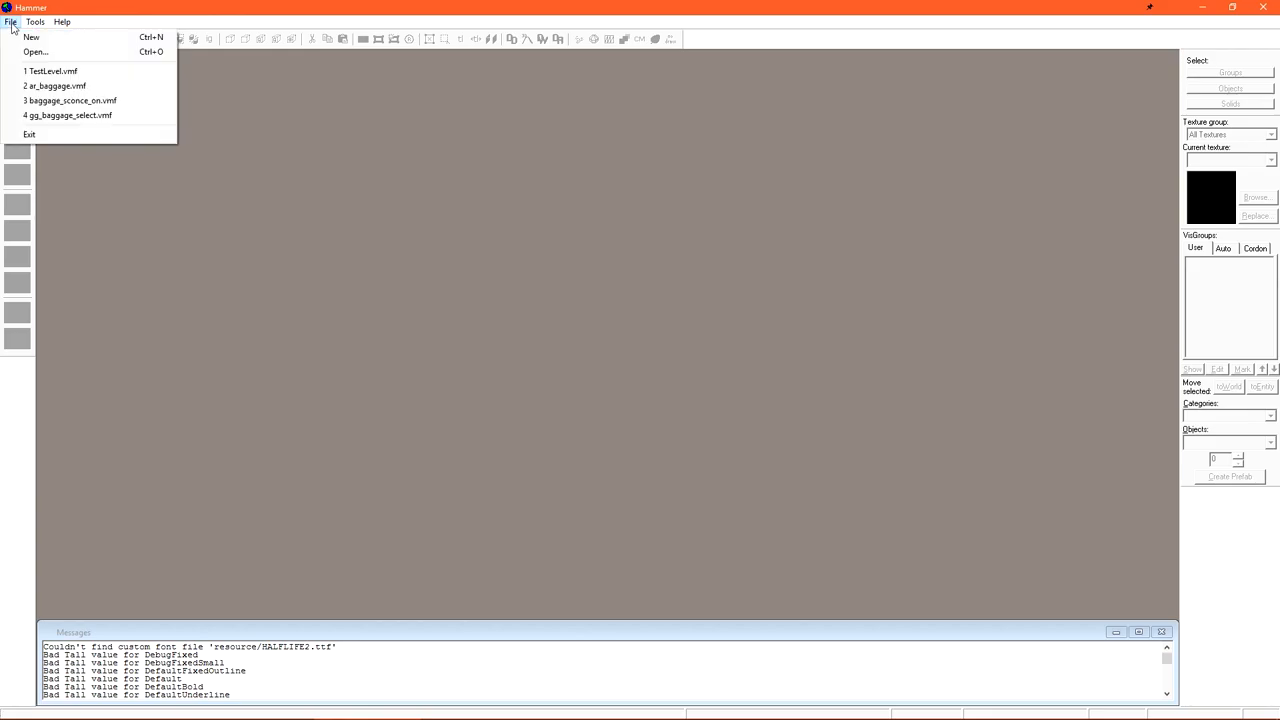
click(52, 72)
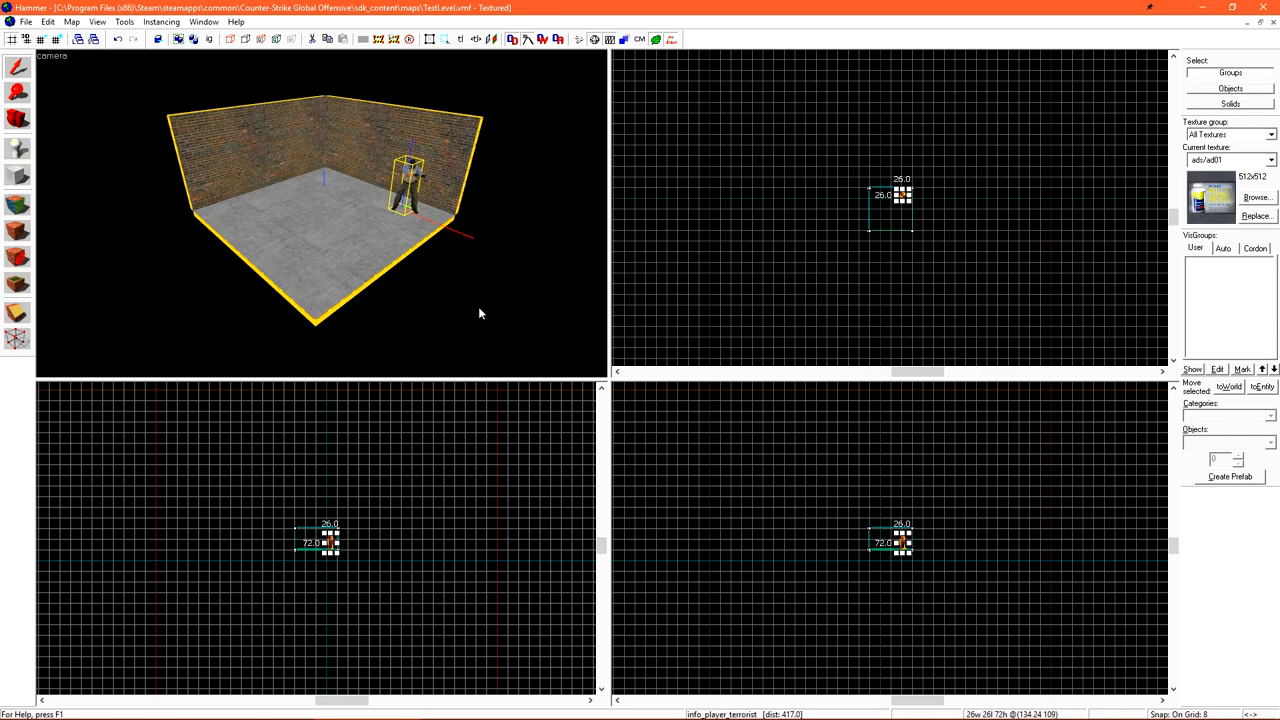
Deselect the player start and make tools/toolsnodraw the current texture
click(458, 304)
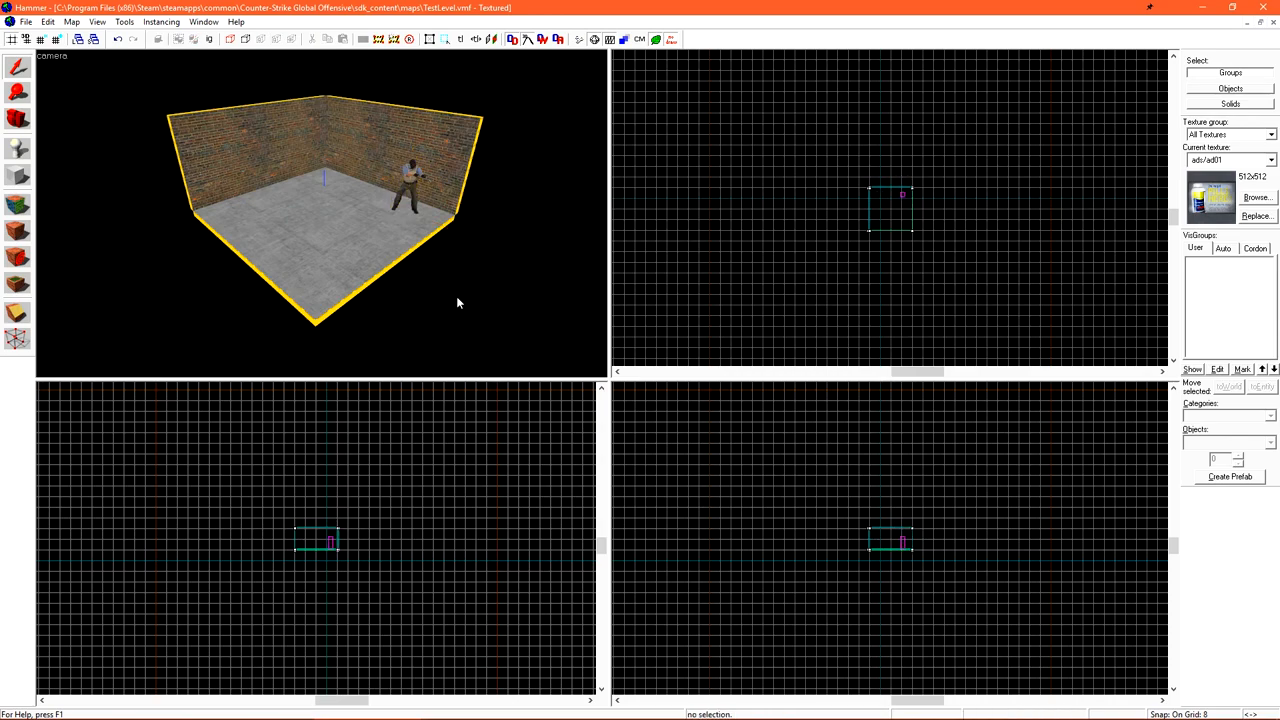
mouse_move(426, 250)
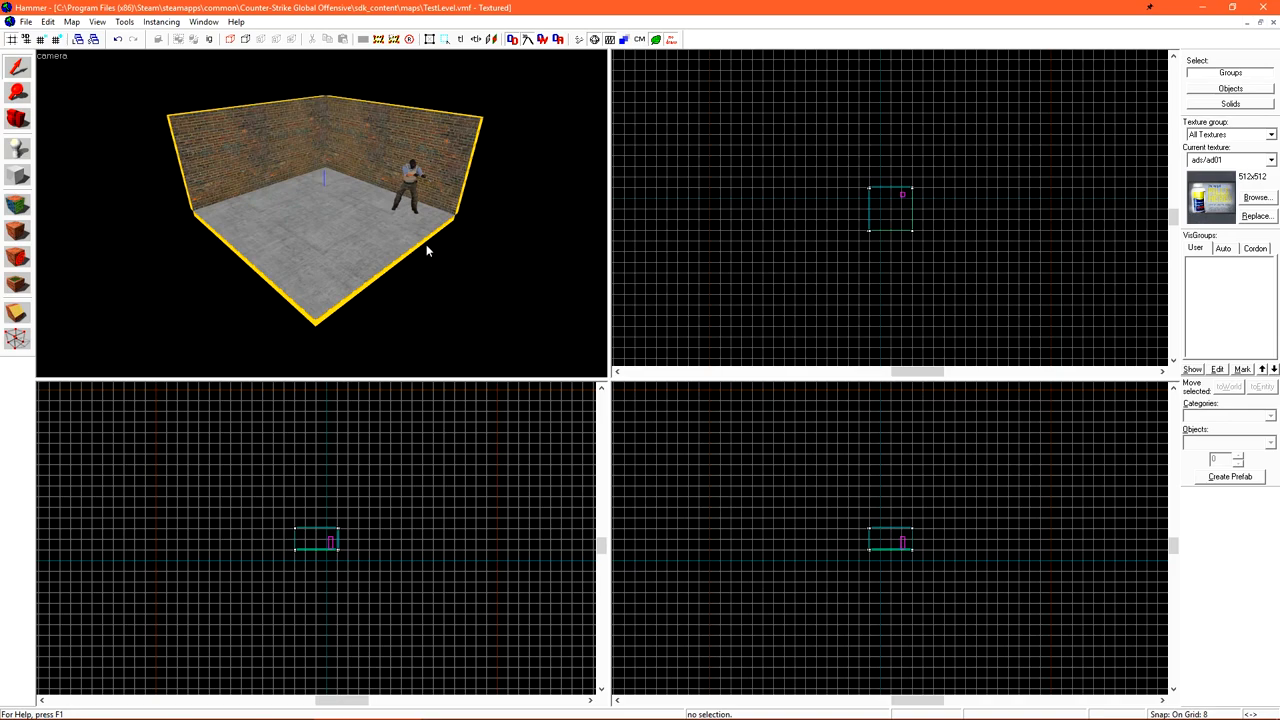
mouse_move(436, 312)
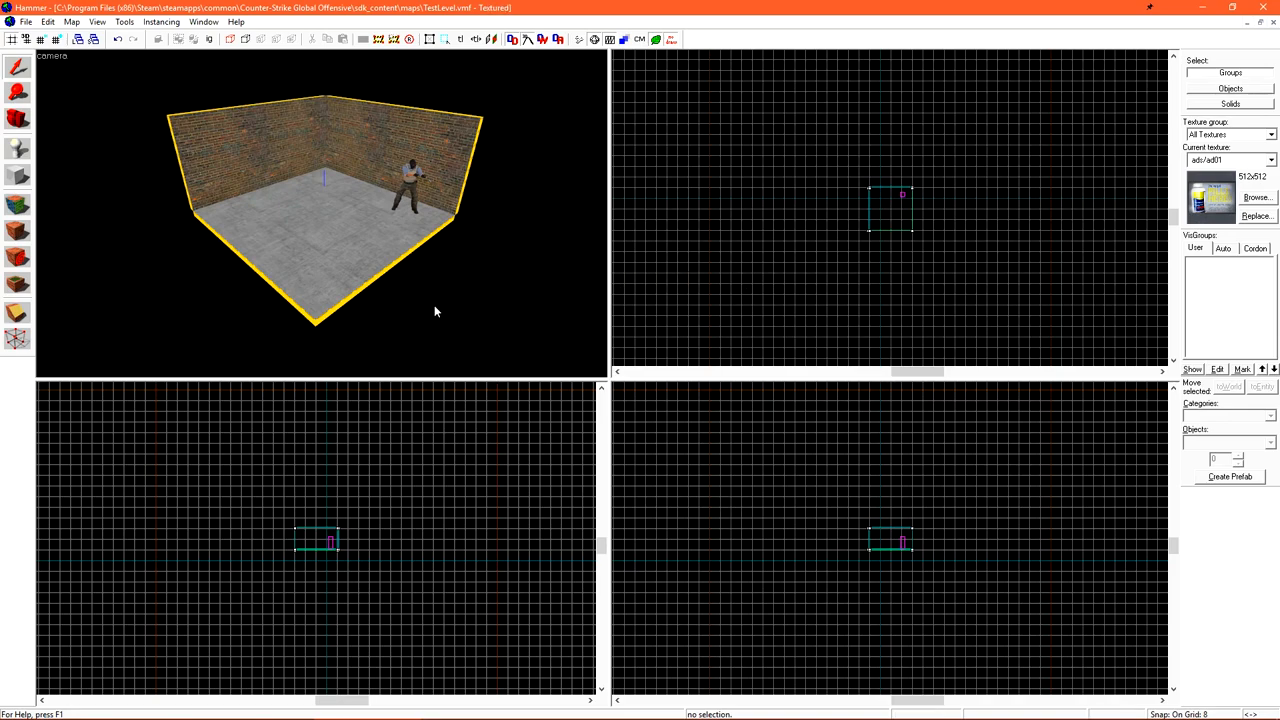
click(1256, 198)
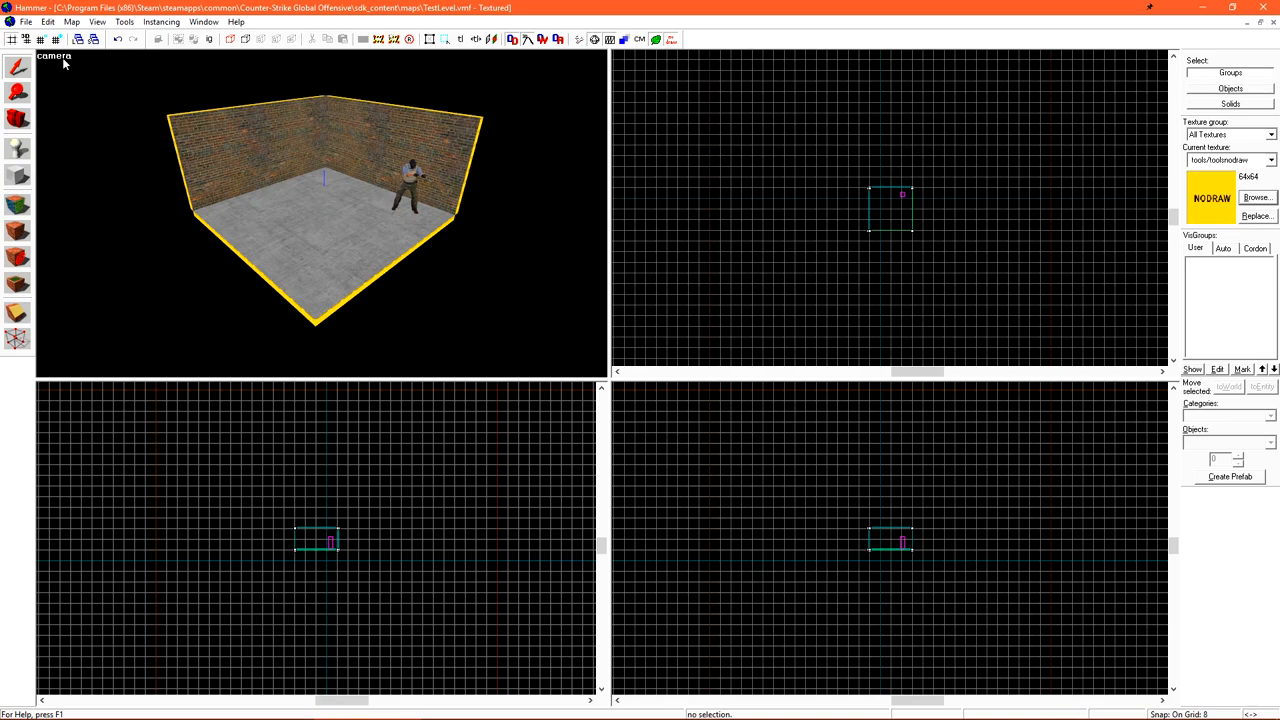
click(54, 56)
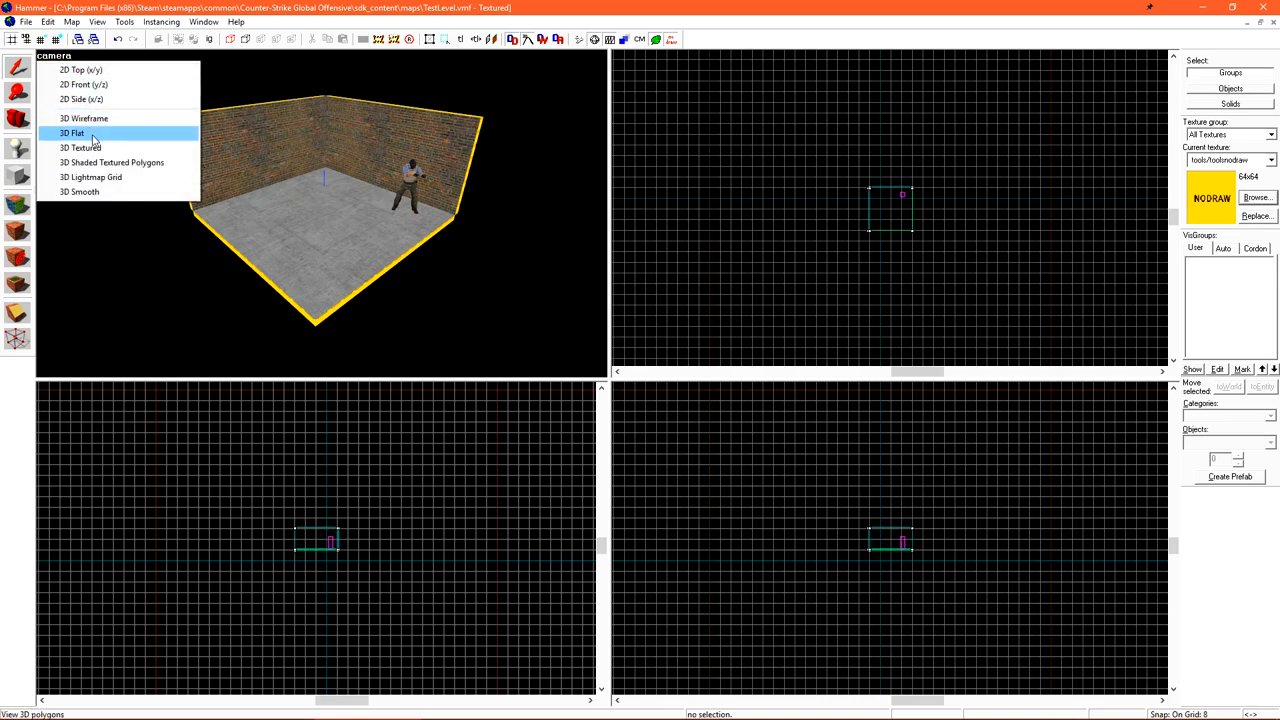
Switch the camera view to 3D Flat shading while enlarging the room brushes
click(72, 132)
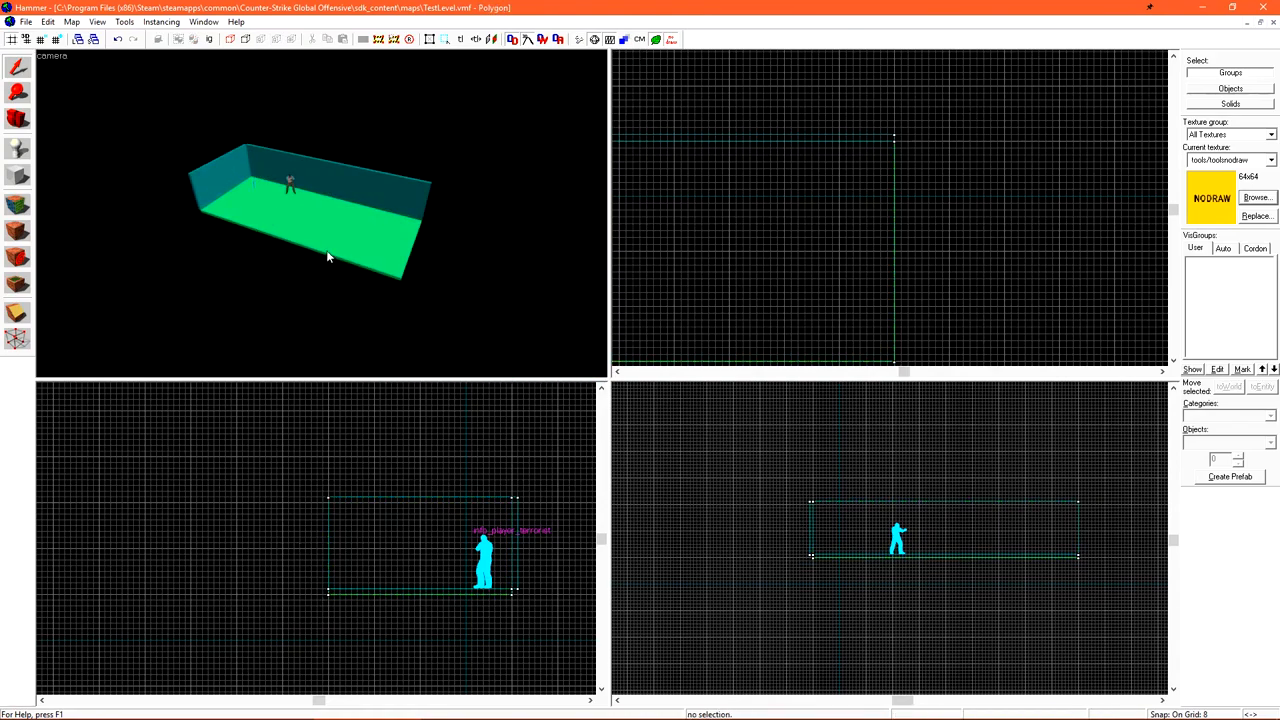
mouse_move(128, 320)
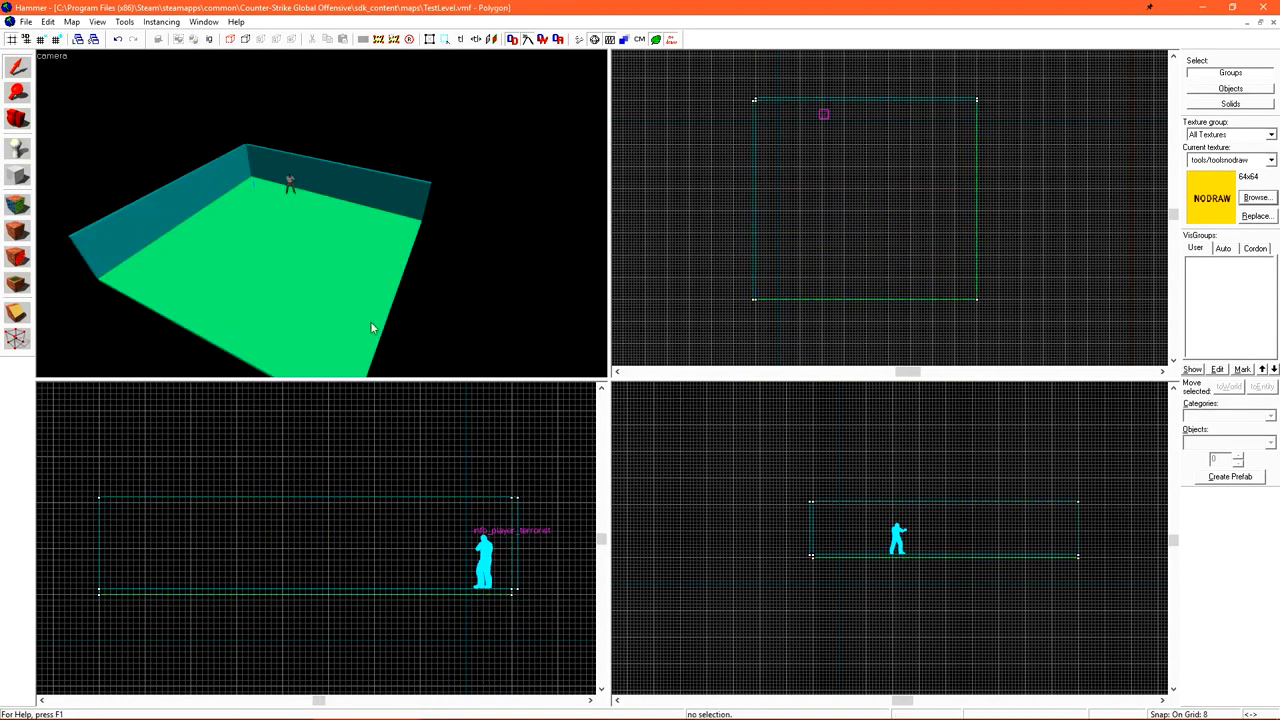
mouse_move(128, 296)
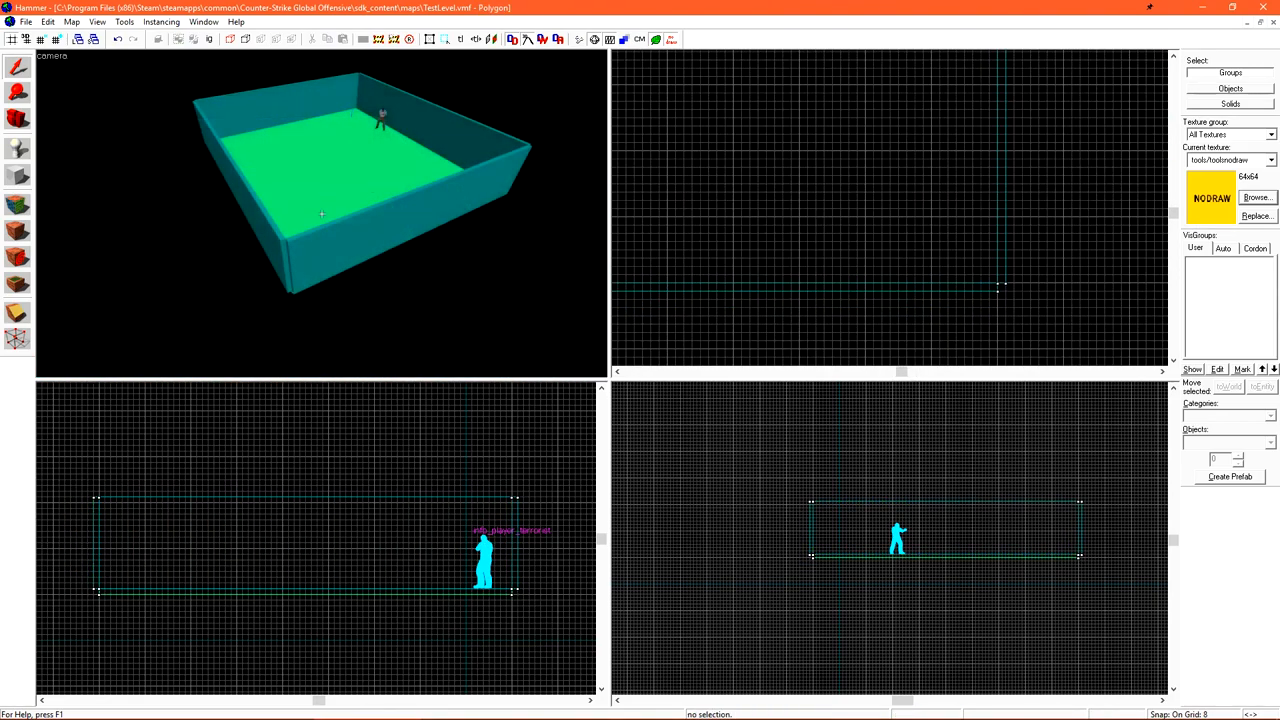
click(52, 56)
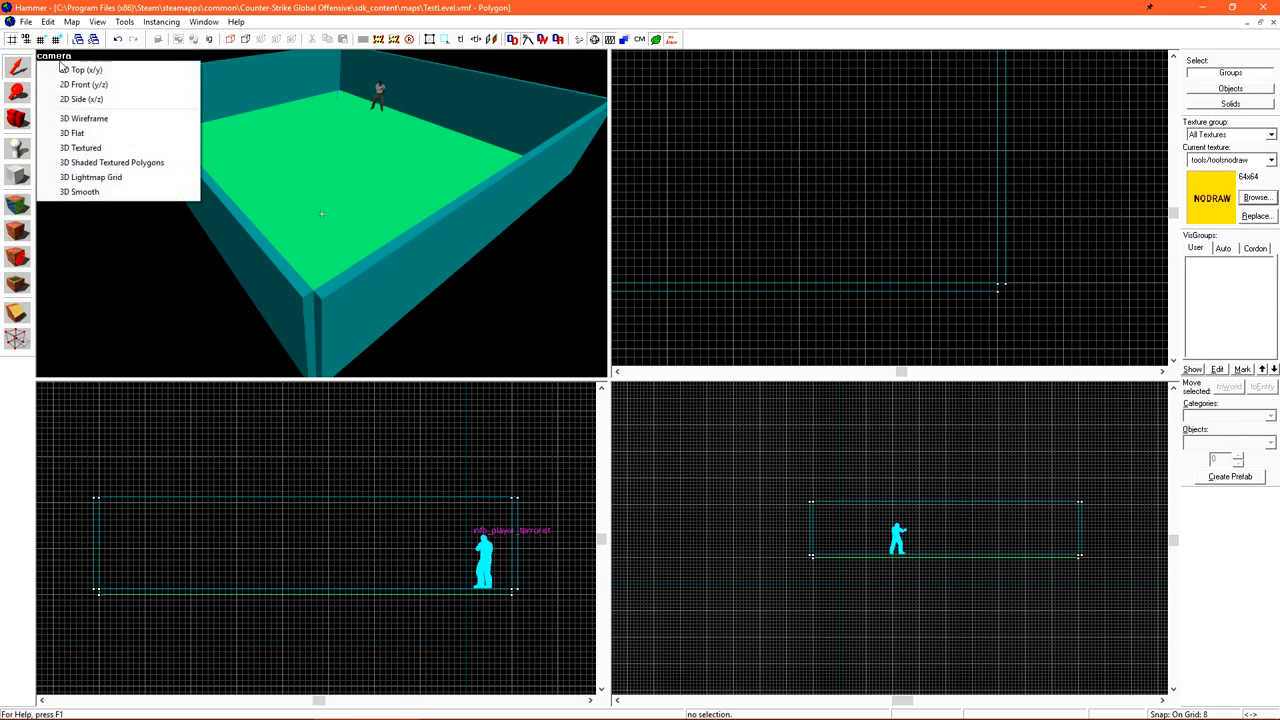
click(80, 148)
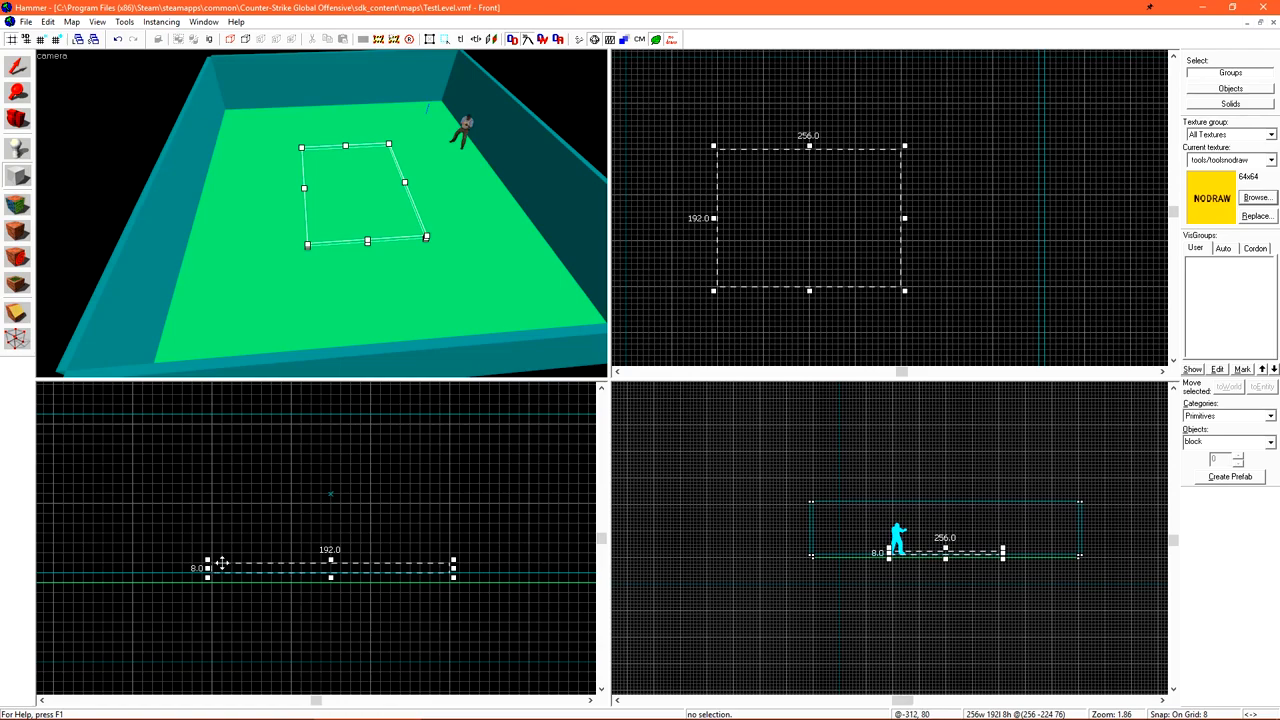
mouse_move(410, 548)
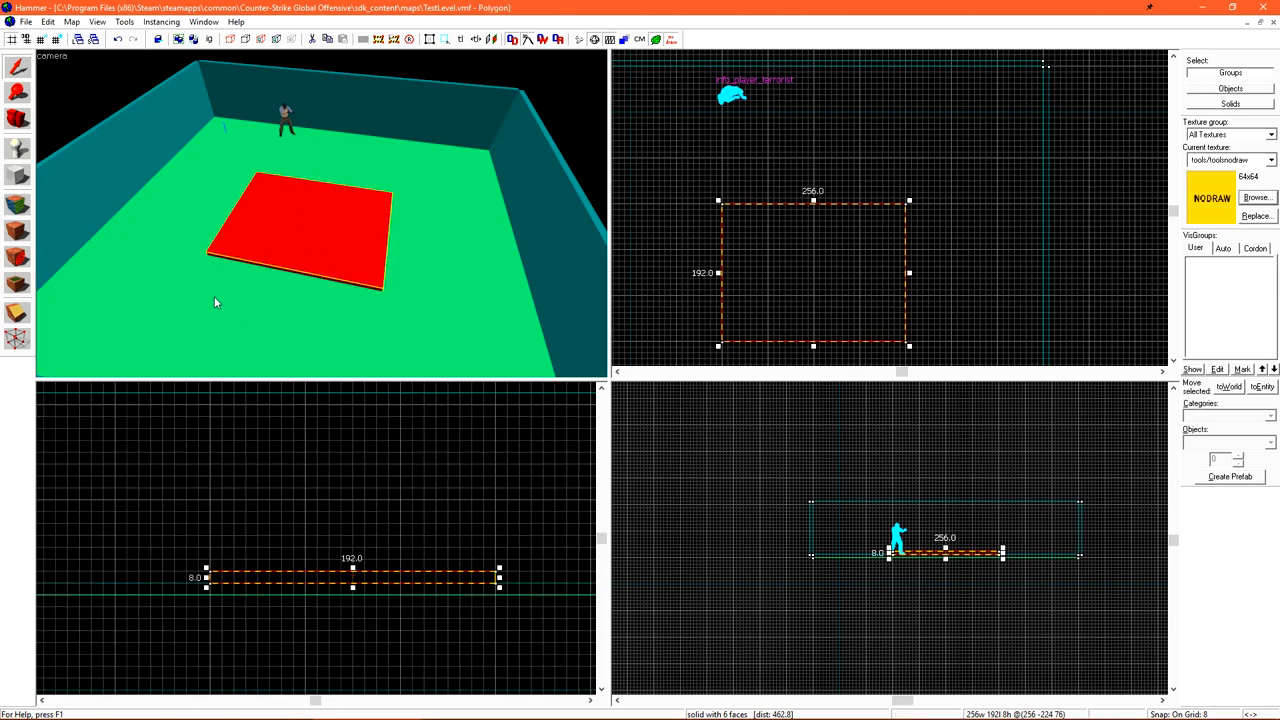
Select the Block tool to start building the hollow box walls
click(16, 176)
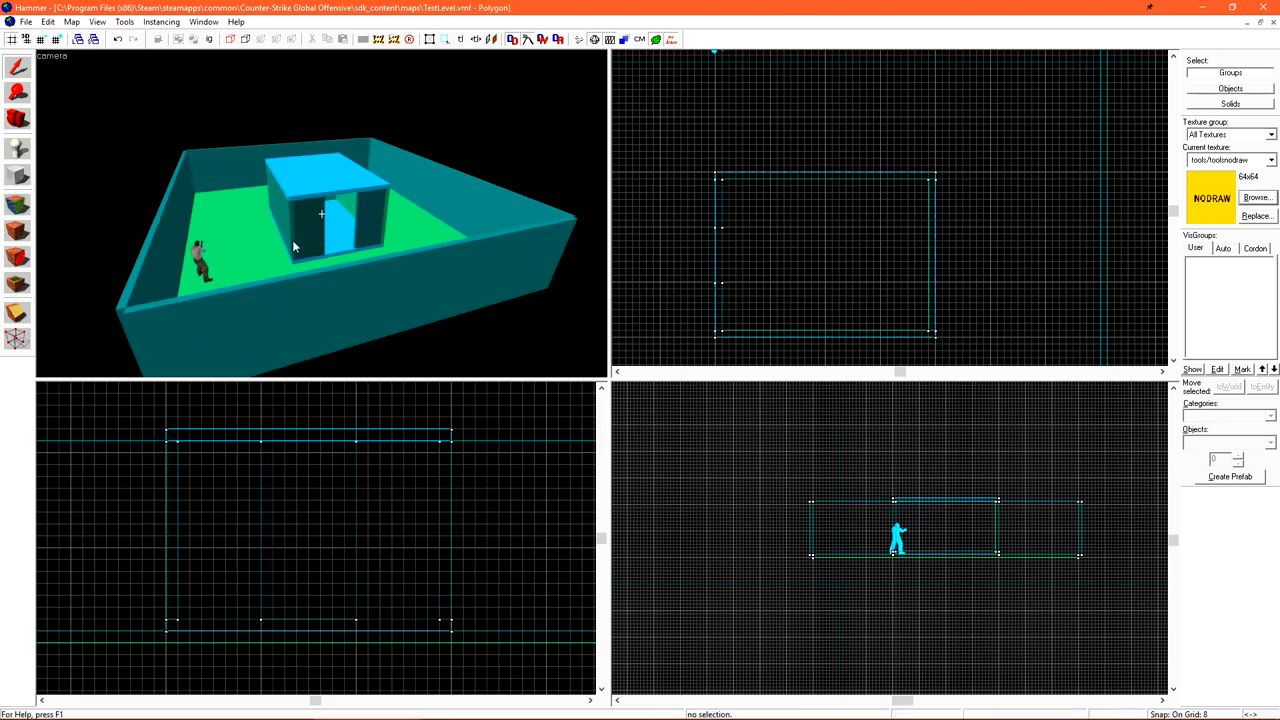
mouse_move(492, 236)
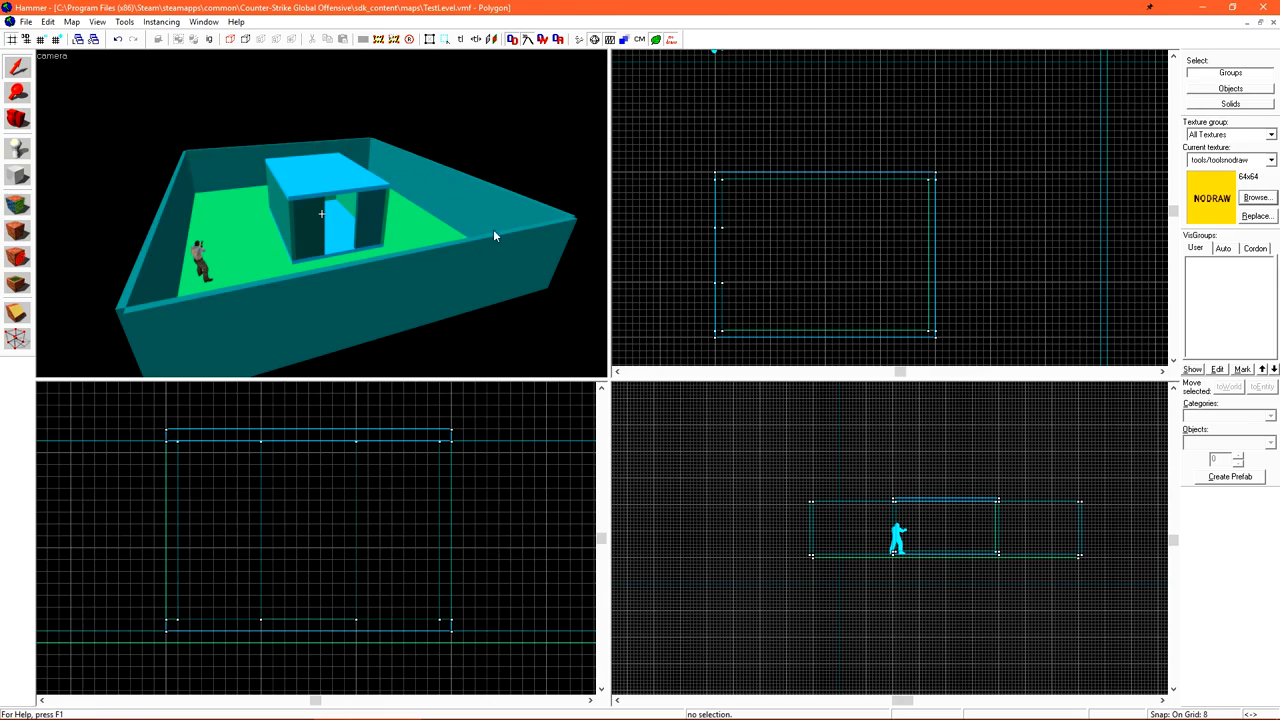
mouse_move(18, 178)
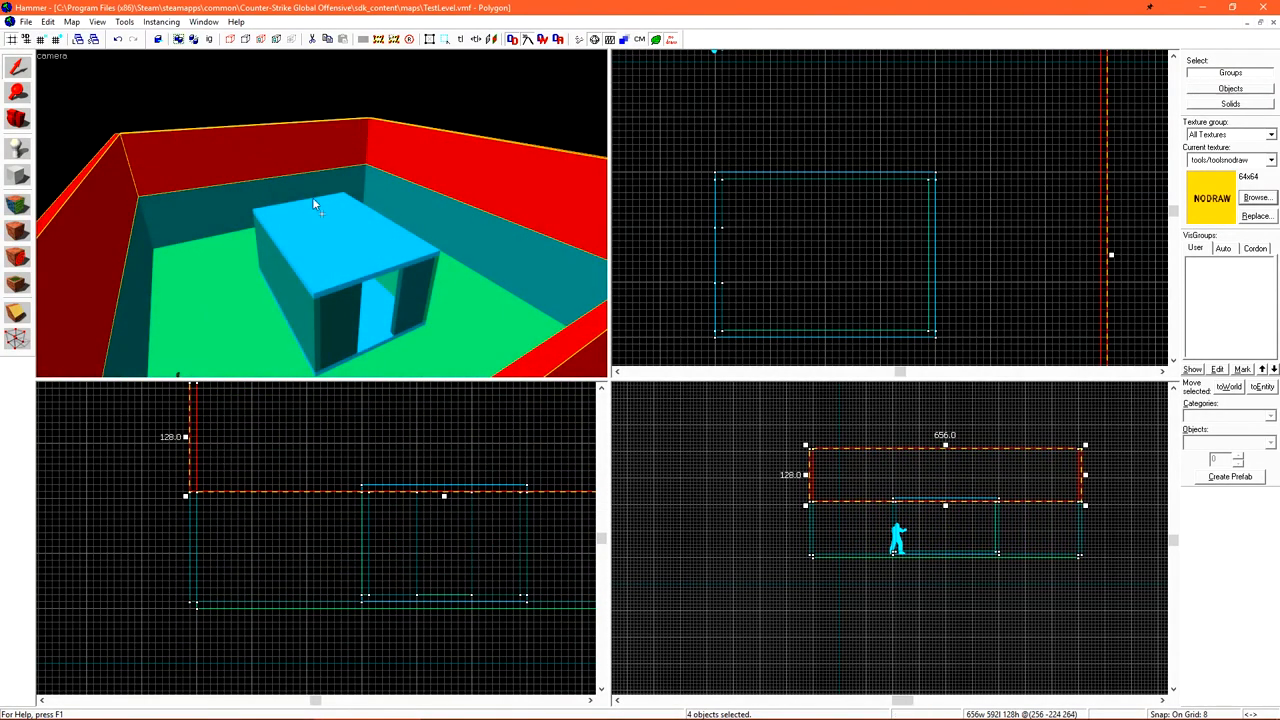
Render the camera view as 3D Textured and pick tools/toolsskybox as current texture
click(52, 56)
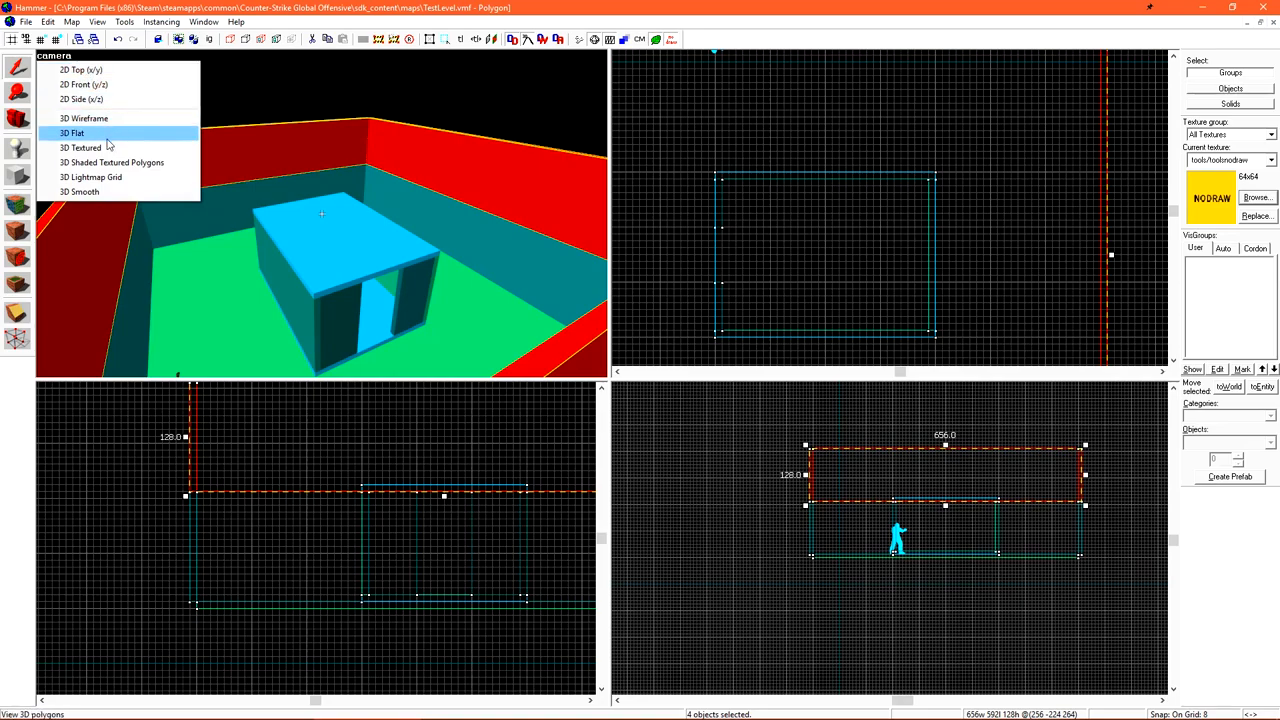
click(112, 162)
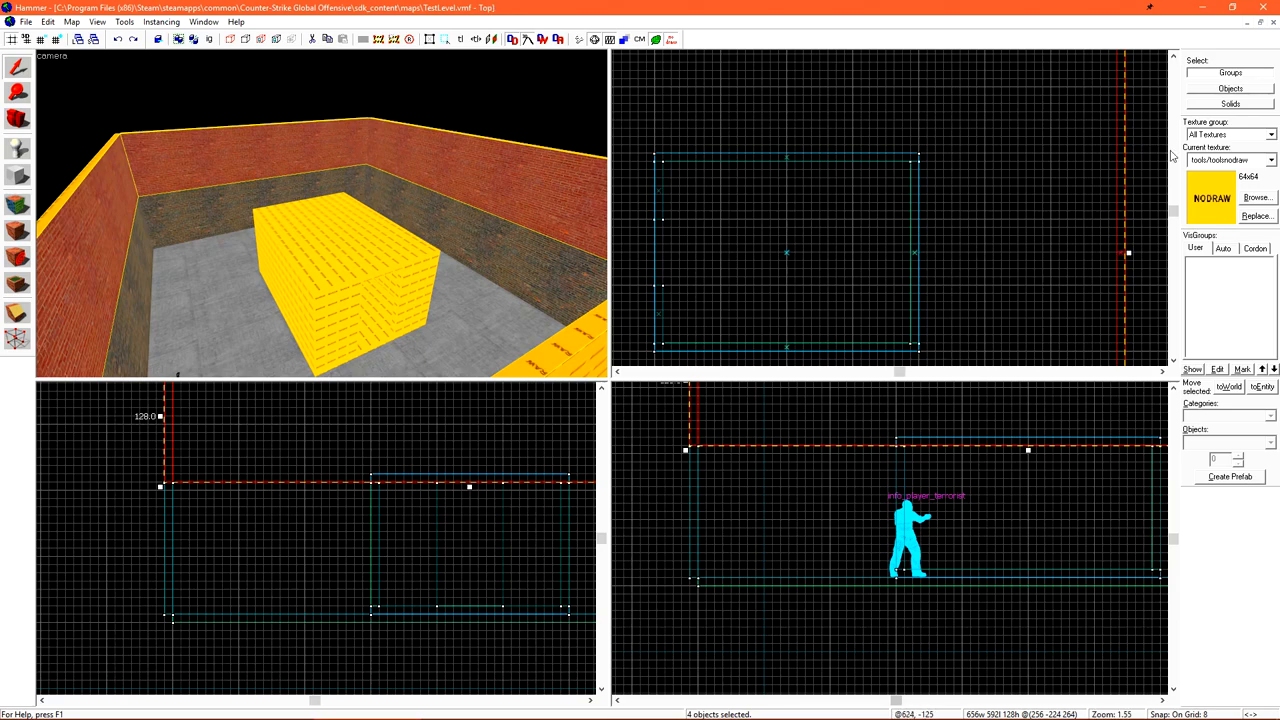
click(1256, 198)
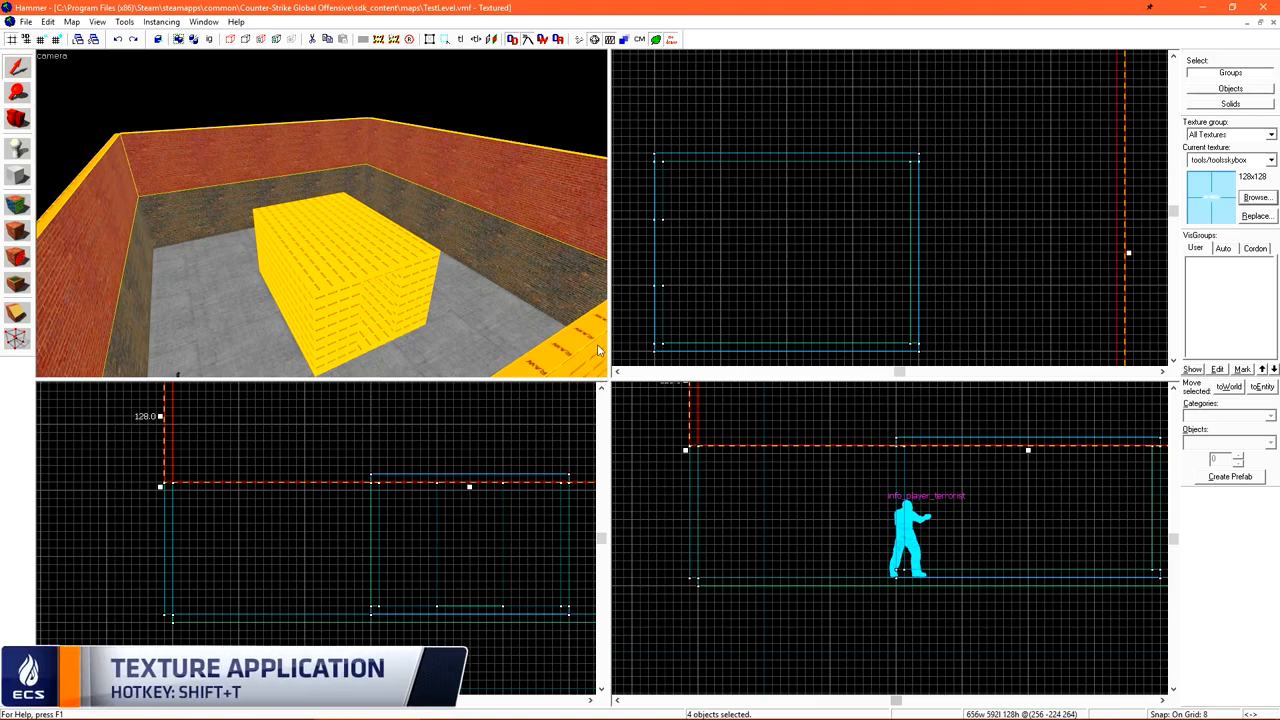
mouse_move(16, 252)
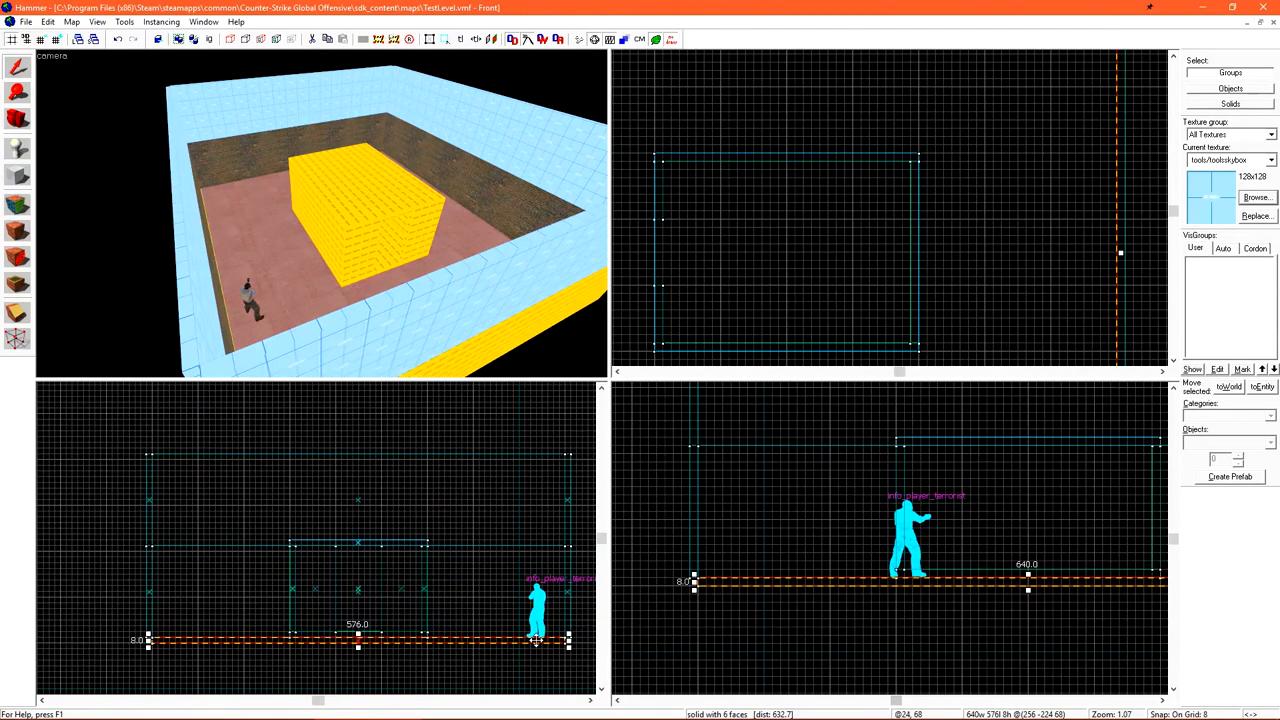
Raise the new skybox block in the side view to form the room's ceiling
drag(358, 640, 358, 456)
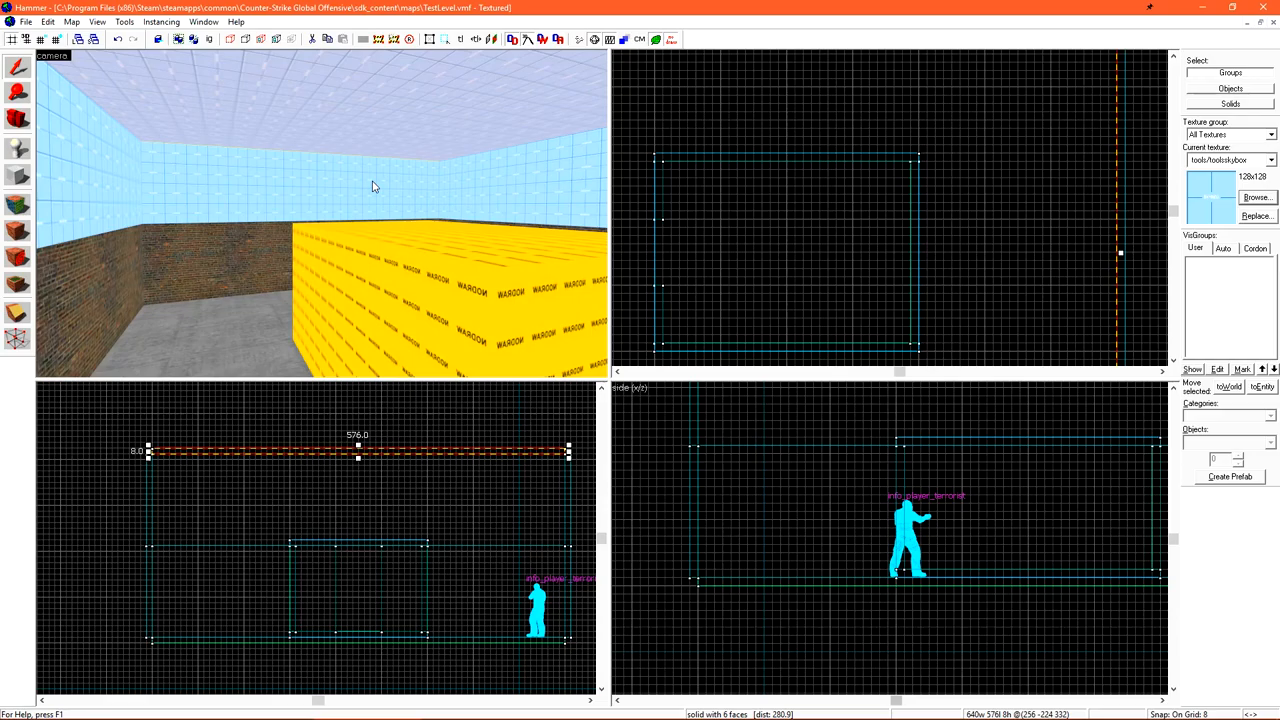
mouse_move(364, 188)
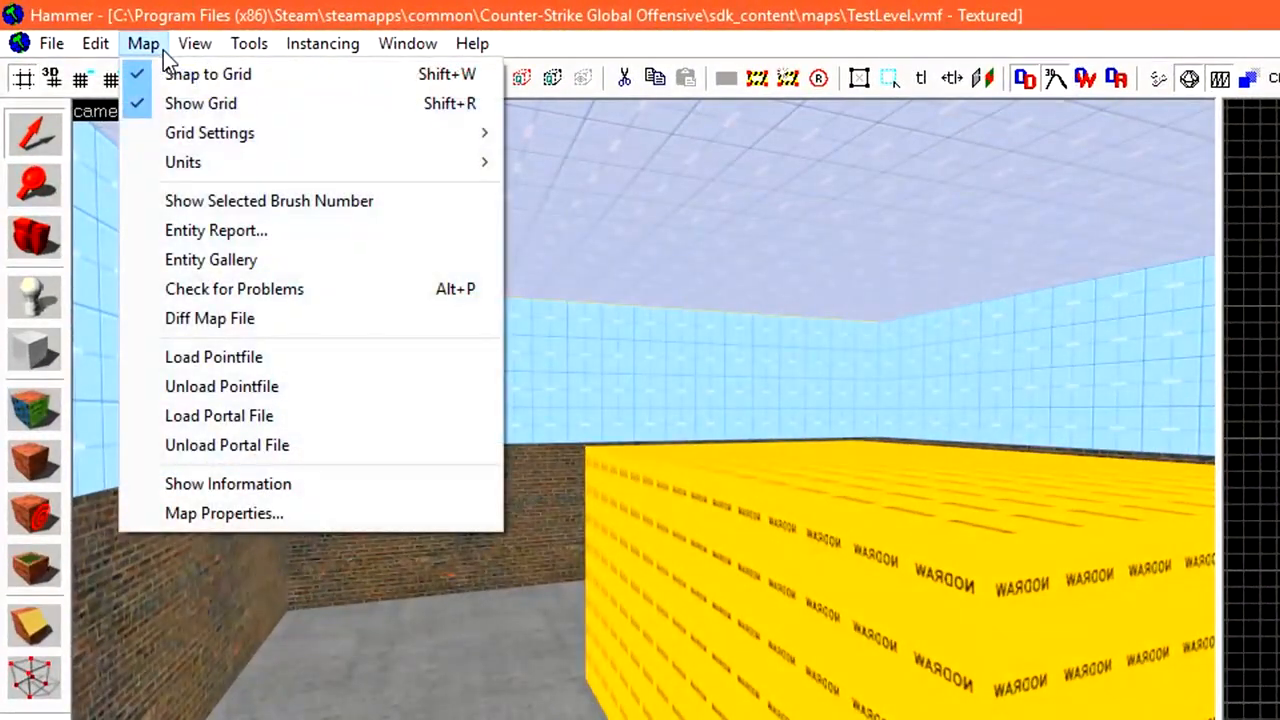
Show Map Properties and select the SkyBox Texture Name row reading sky_dust
click(224, 512)
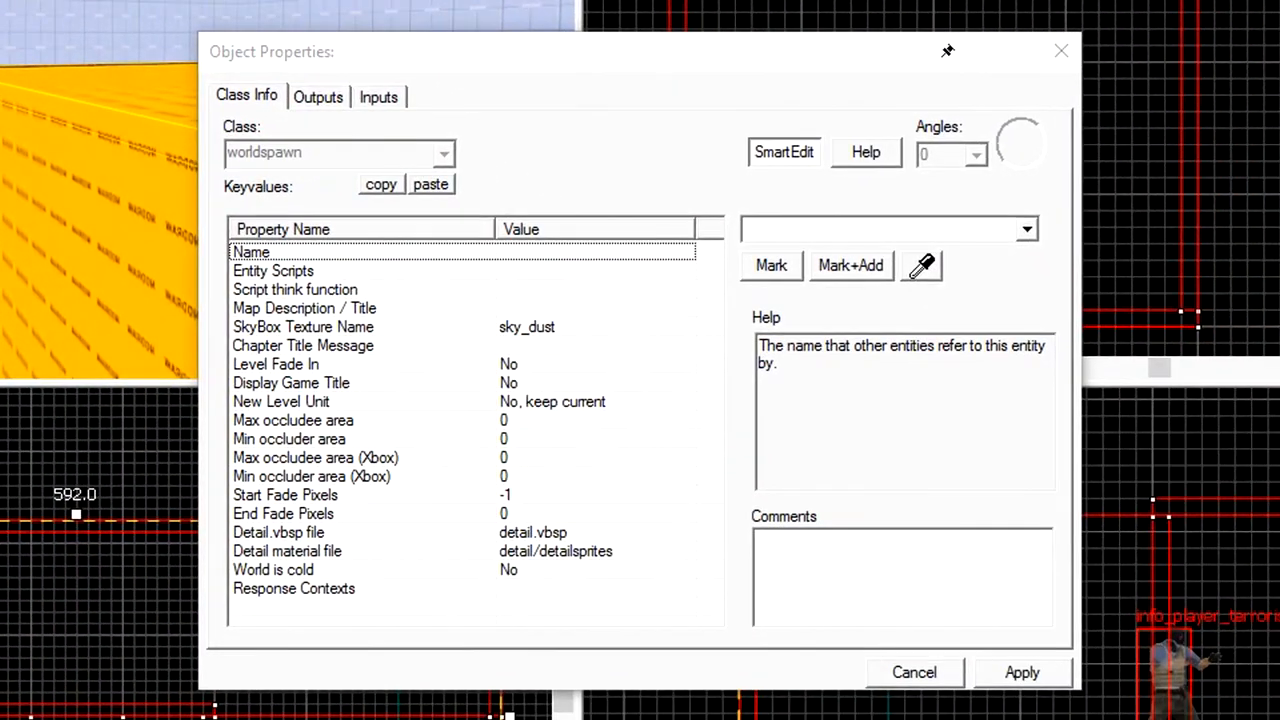
click(302, 328)
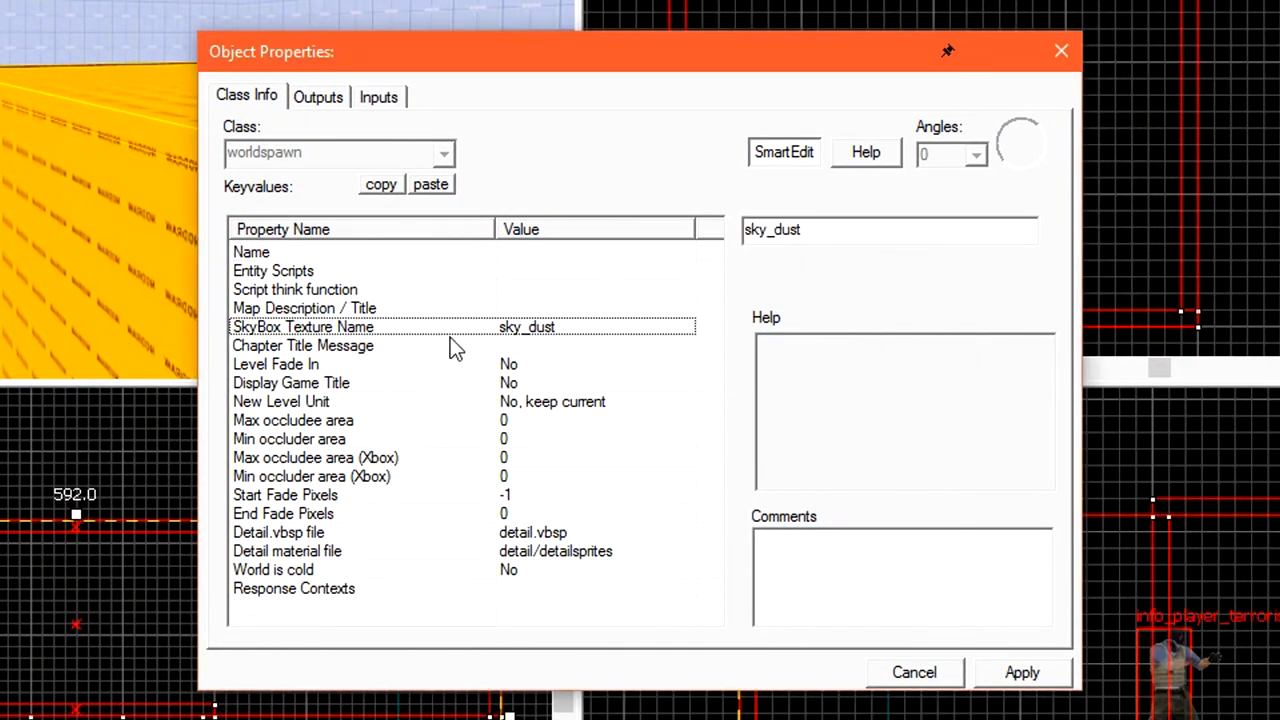
mouse_move(856, 256)
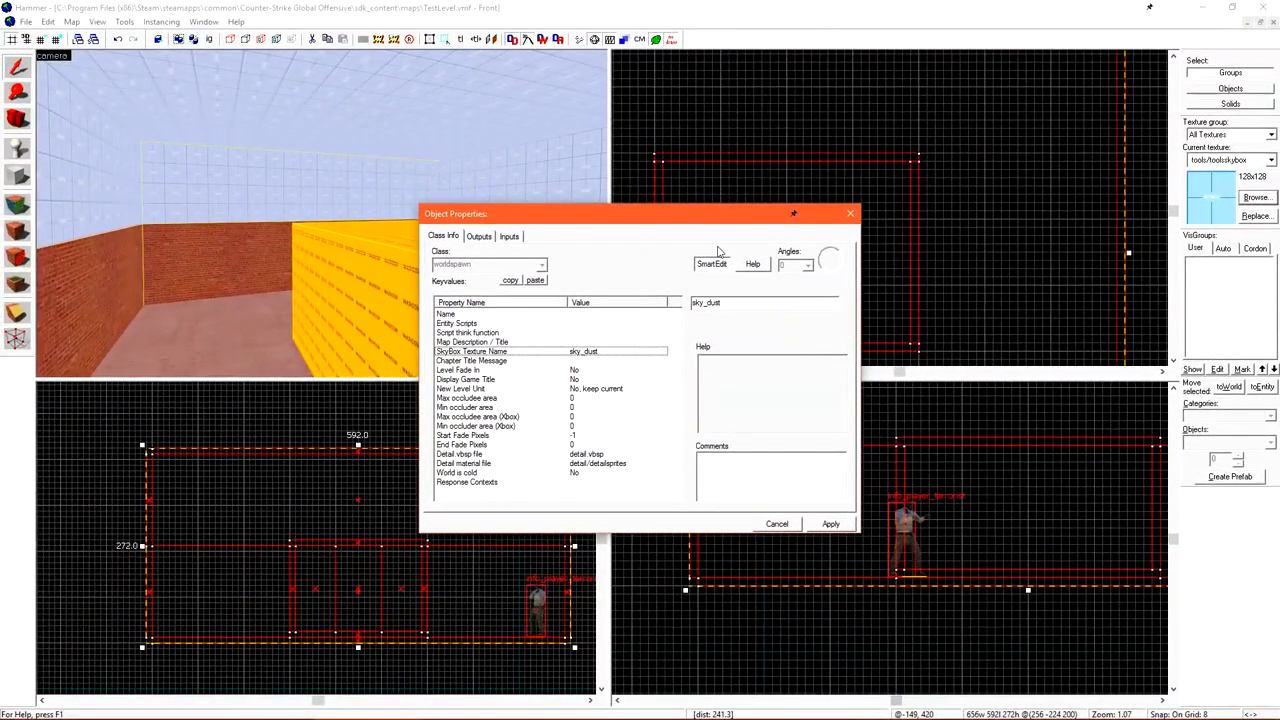
mouse_move(688, 346)
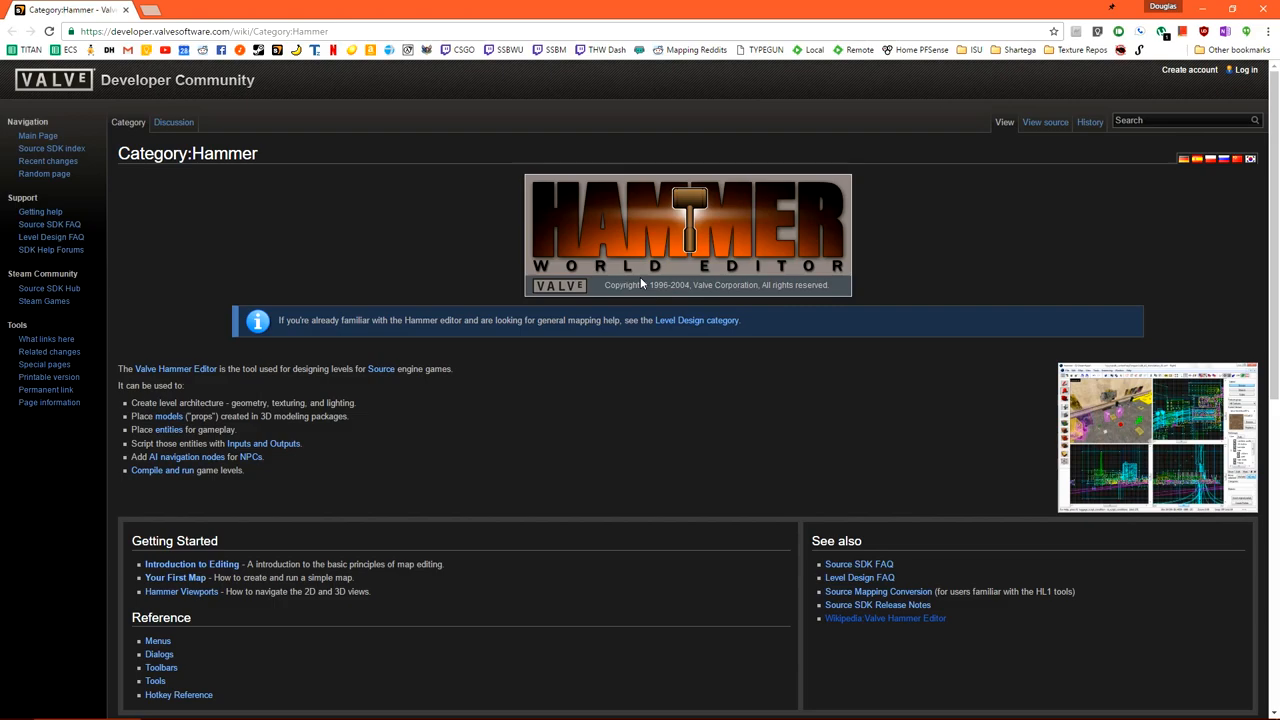
mouse_move(180, 88)
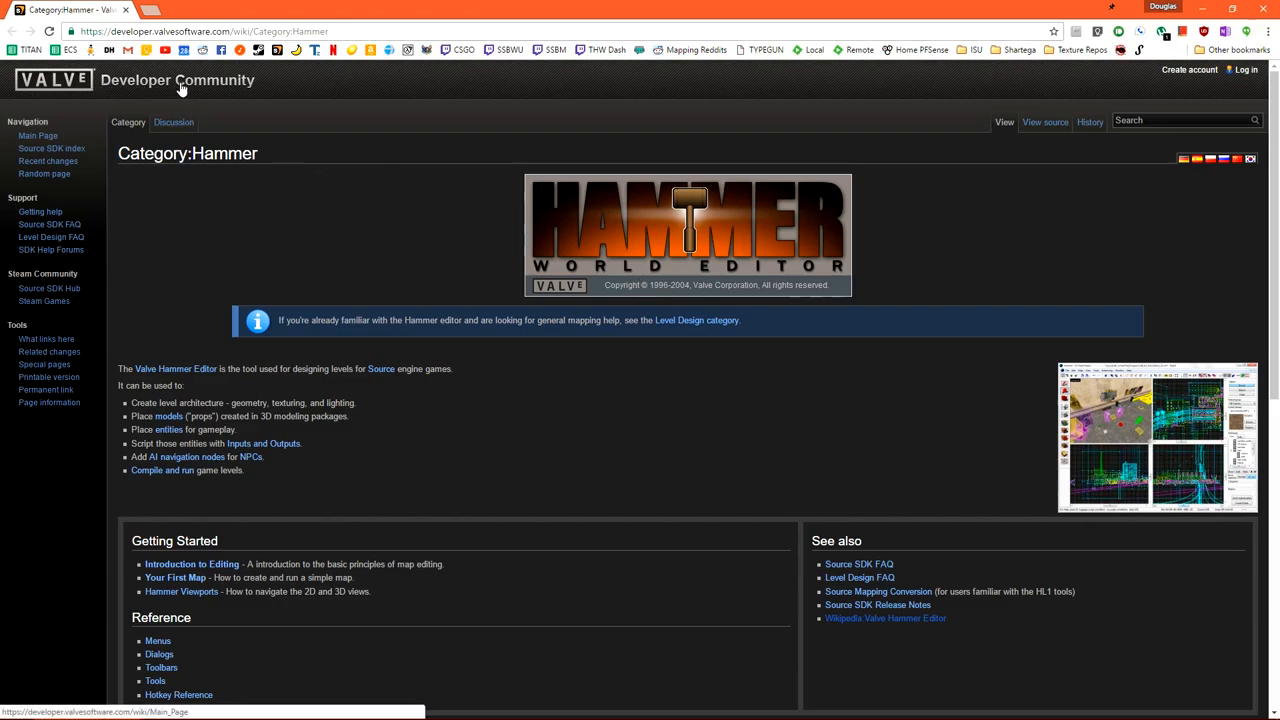
mouse_move(1270, 96)
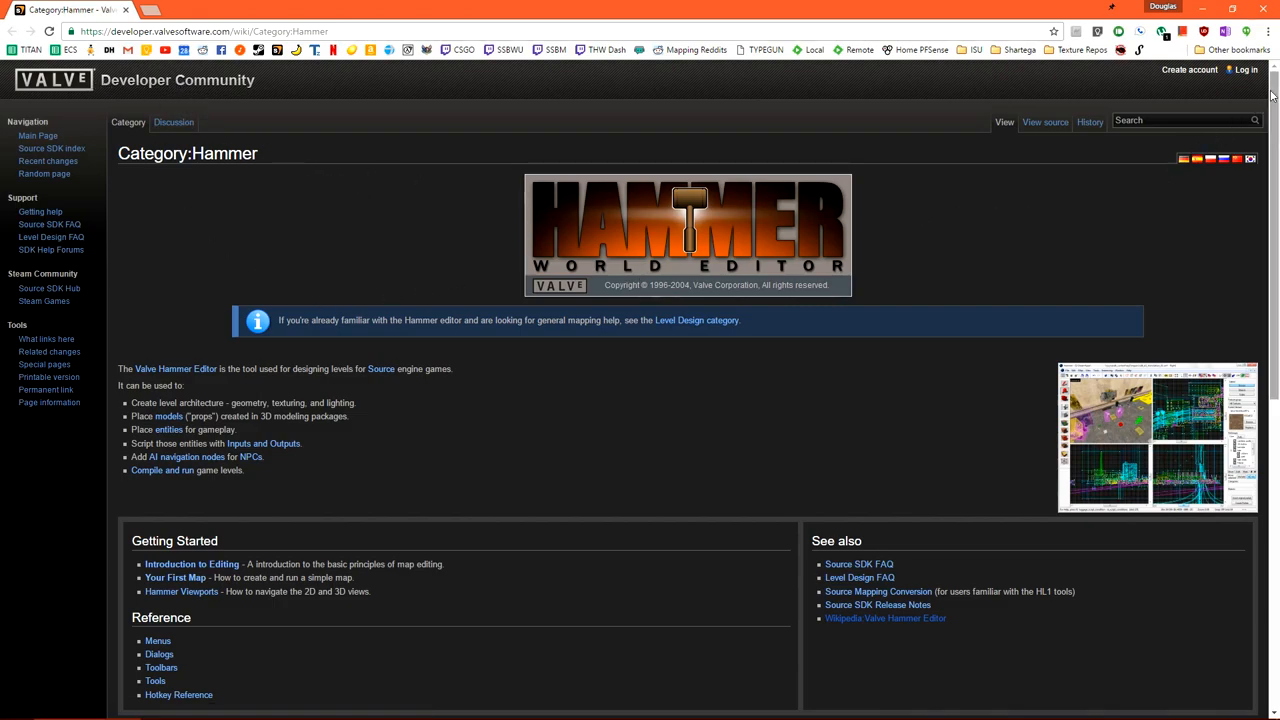
Search the wiki for the Sky List and locate vertigo in the CS:GO skyboxes section
scroll(down, 3)
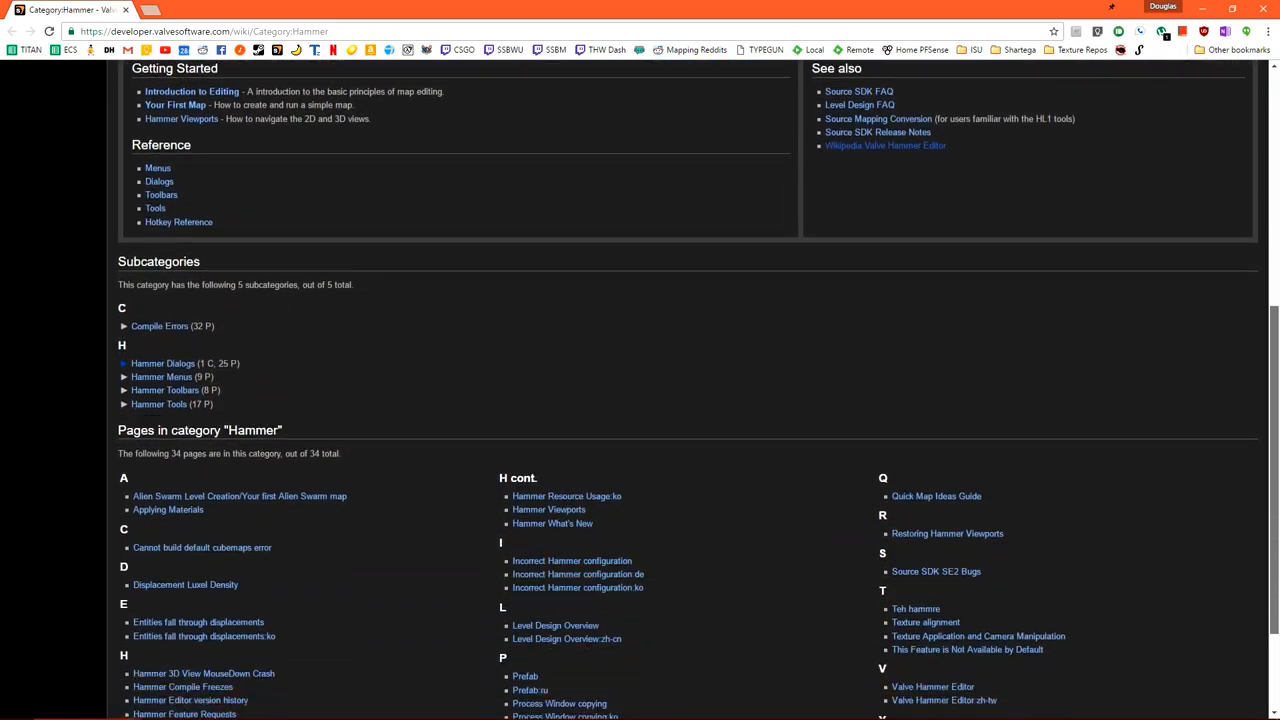
scroll(up, 3)
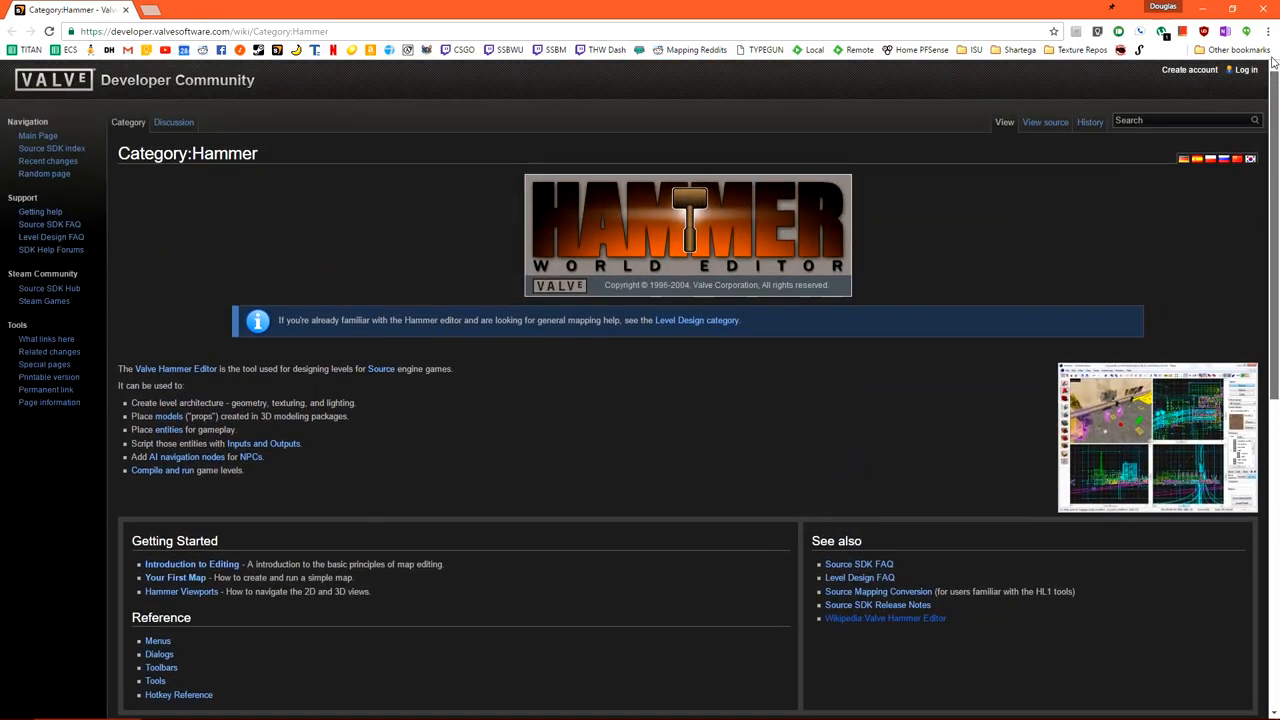
mouse_move(1092, 204)
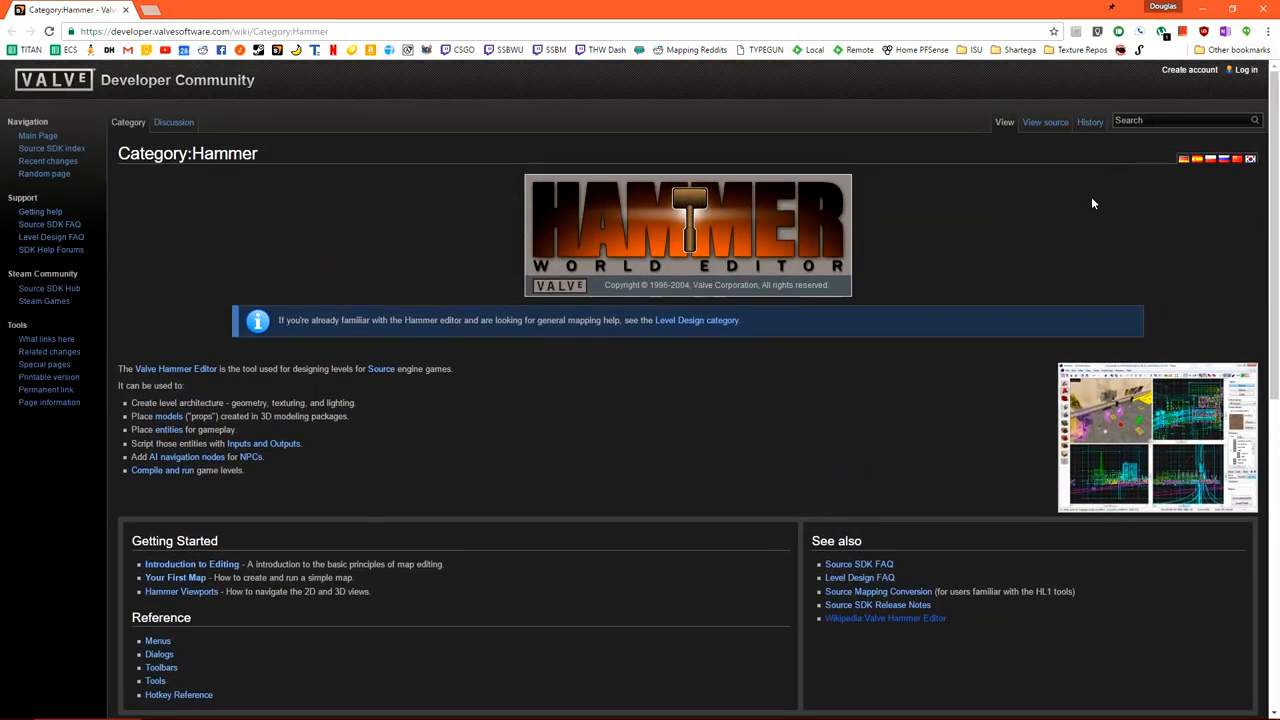
text(sky)
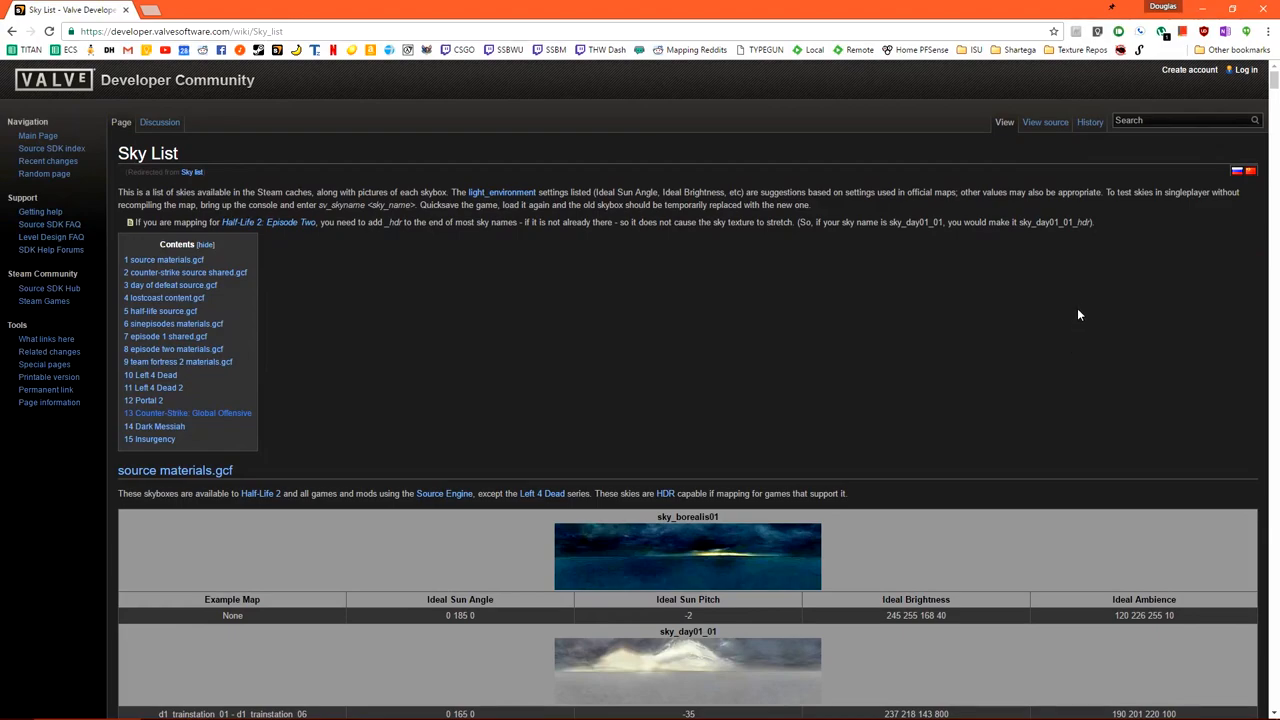
mouse_move(148, 336)
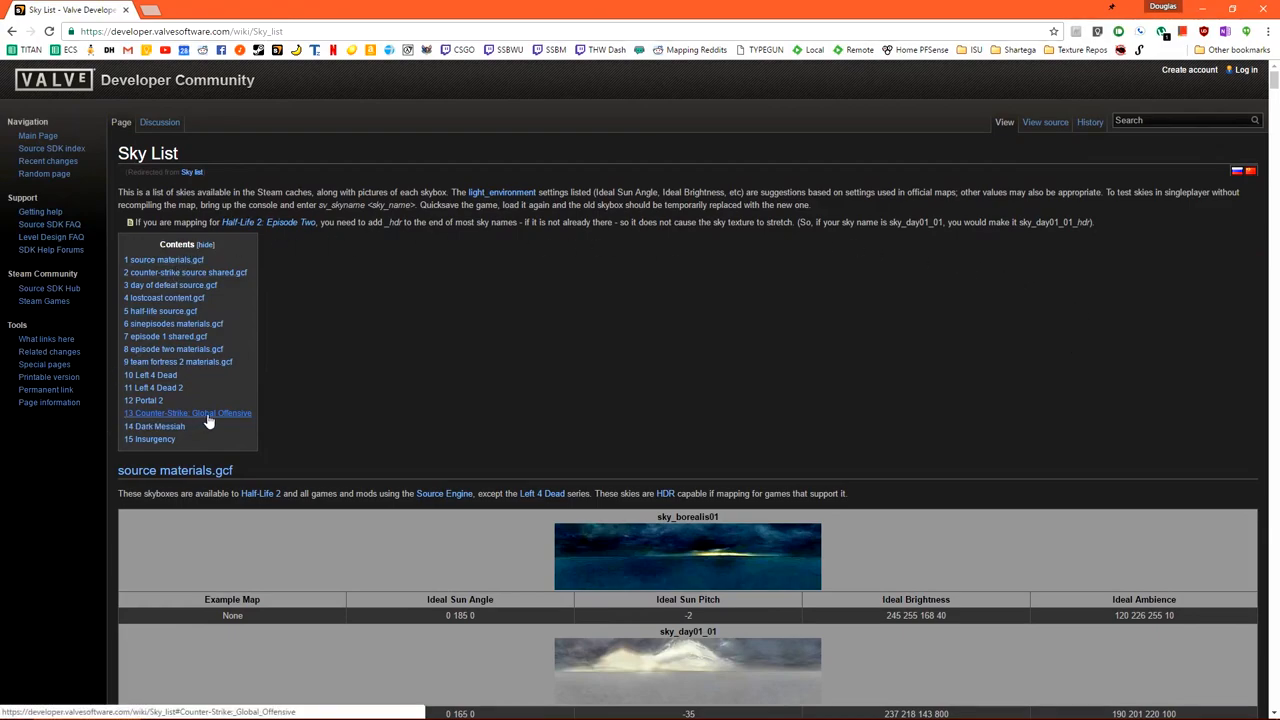
click(188, 412)
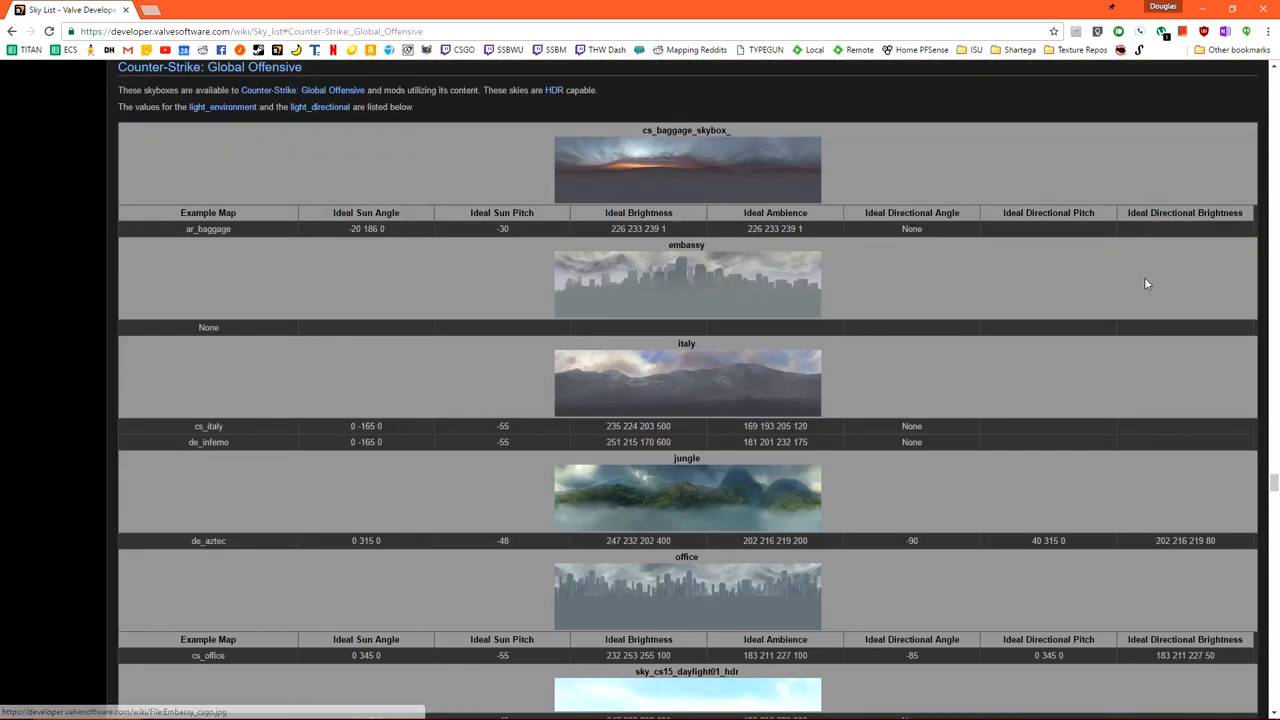
mouse_move(940, 292)
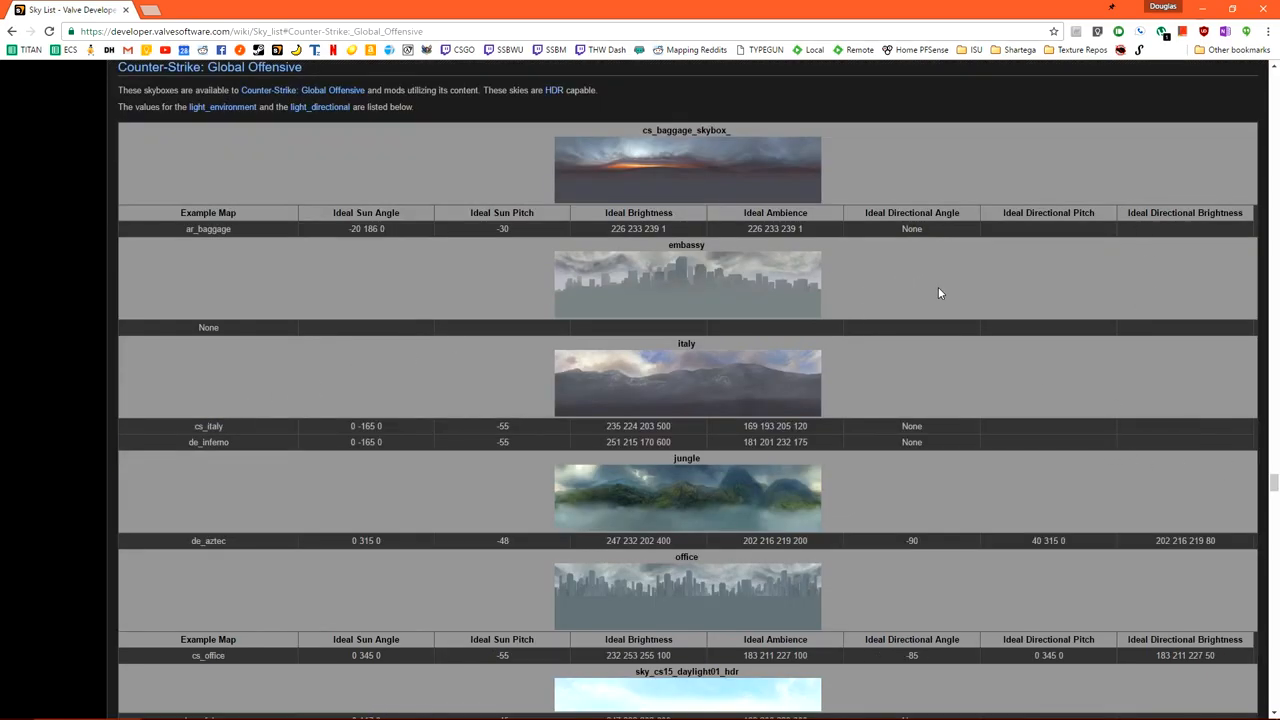
scroll(down, 3)
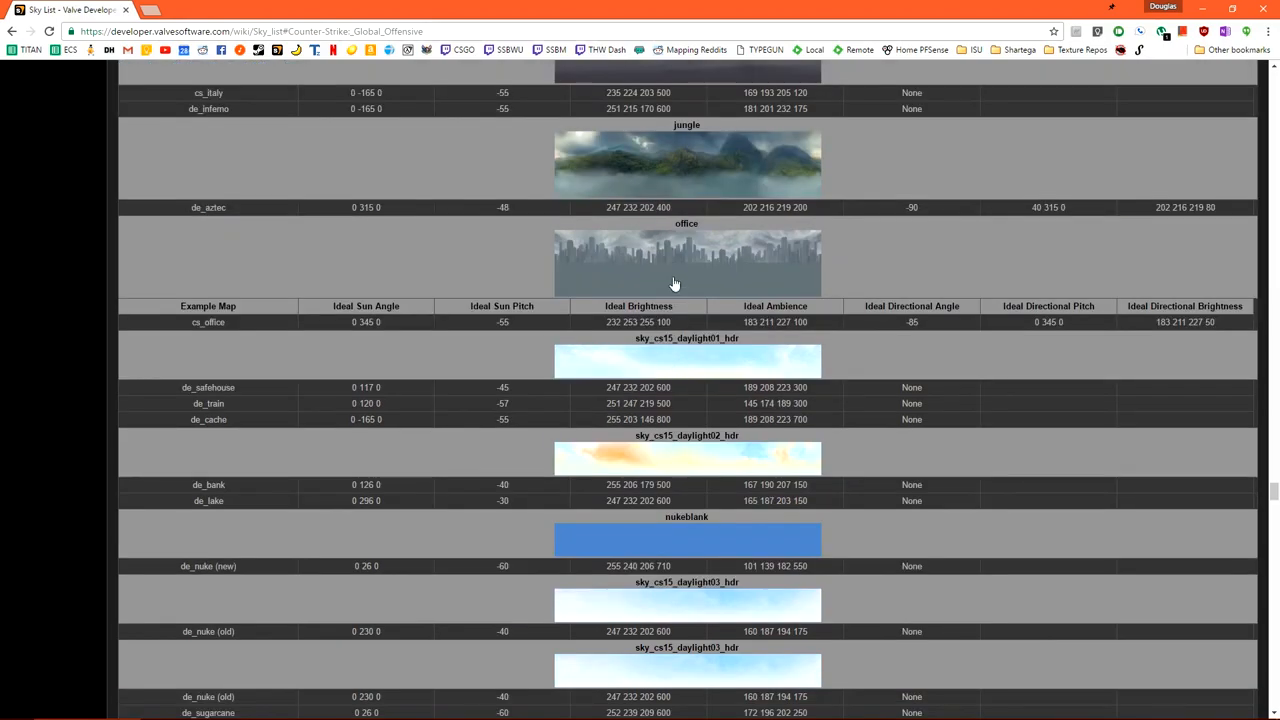
scroll(down, 3)
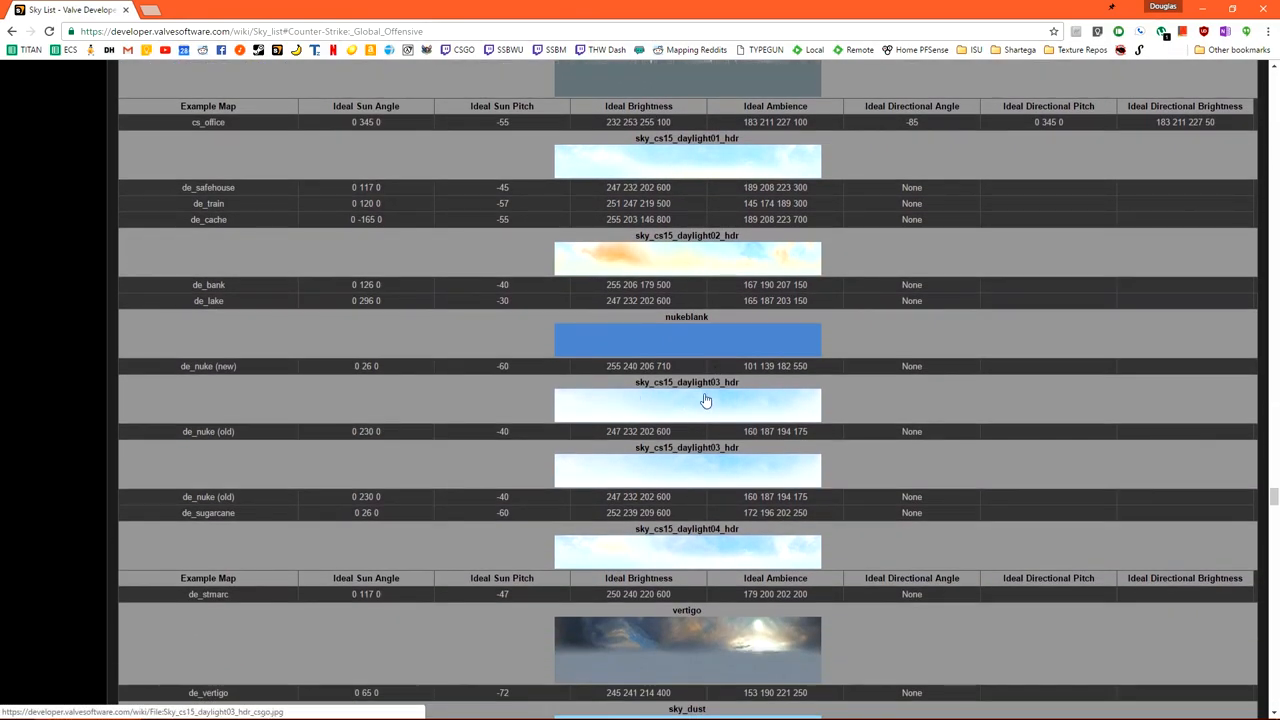
scroll(down, 3)
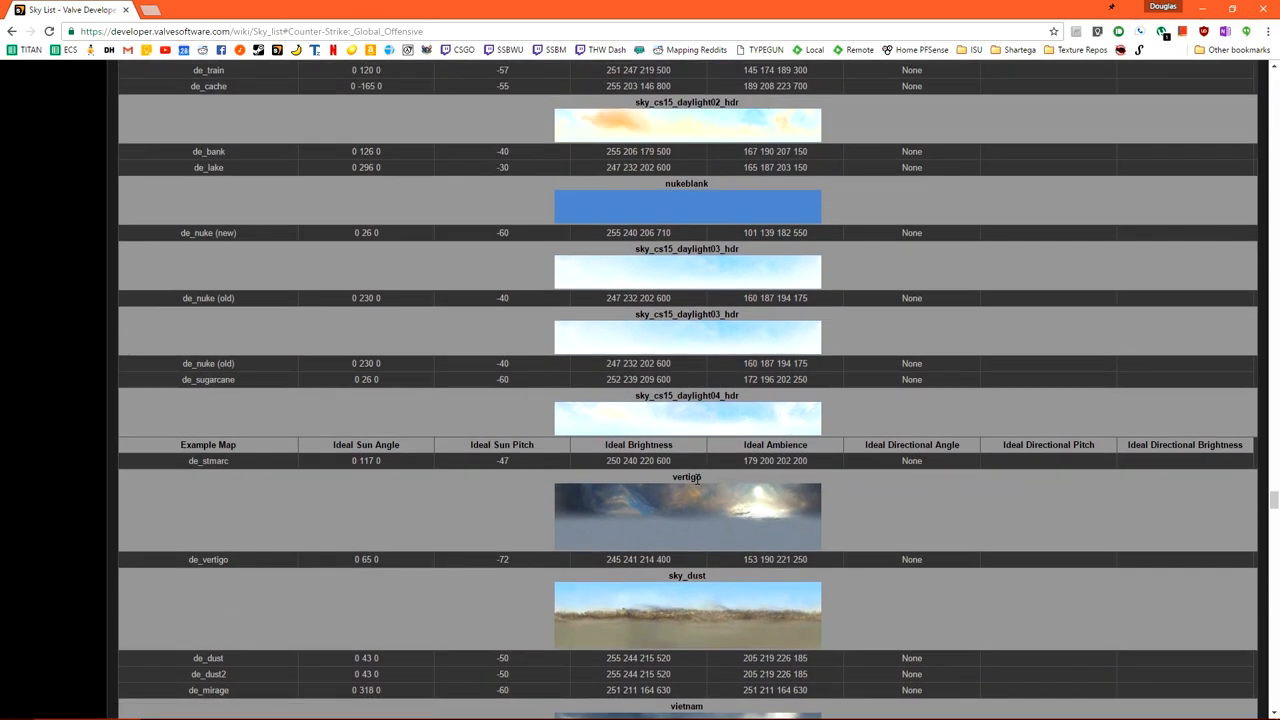
double_click(688, 476)
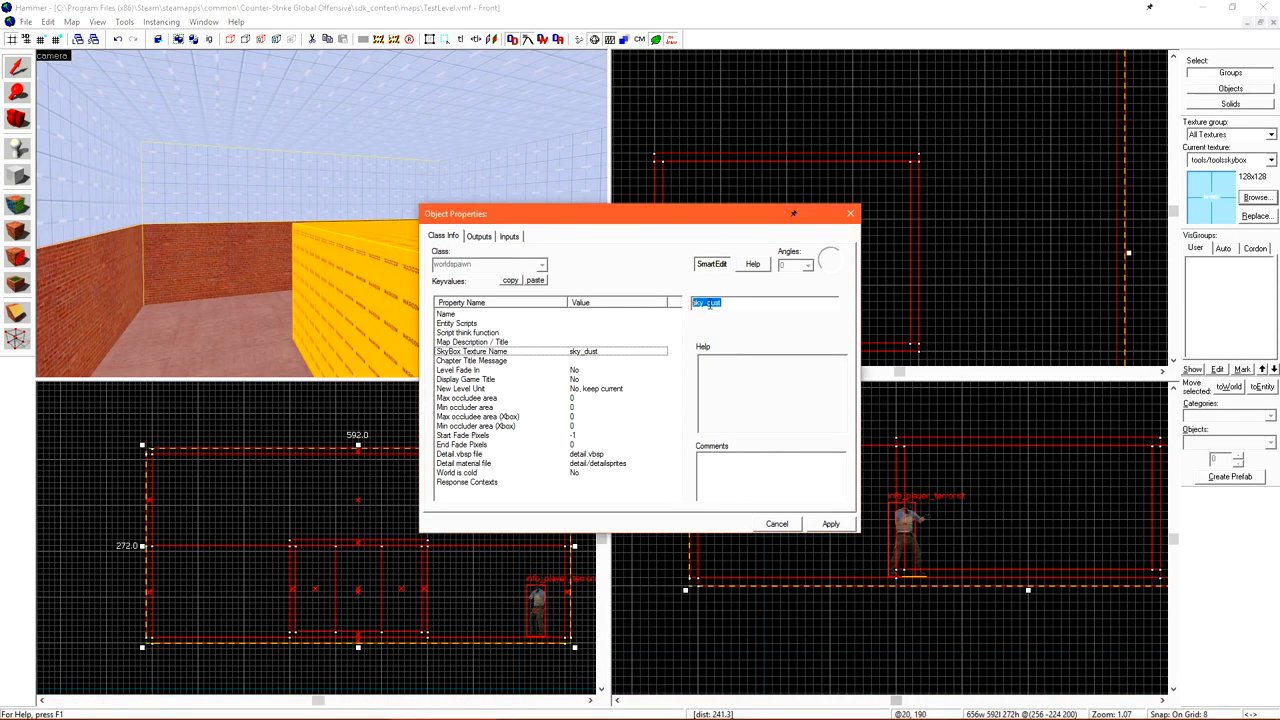
Enter vertigo as the map's SkyBox Texture Name and apply it
text(vertigo)
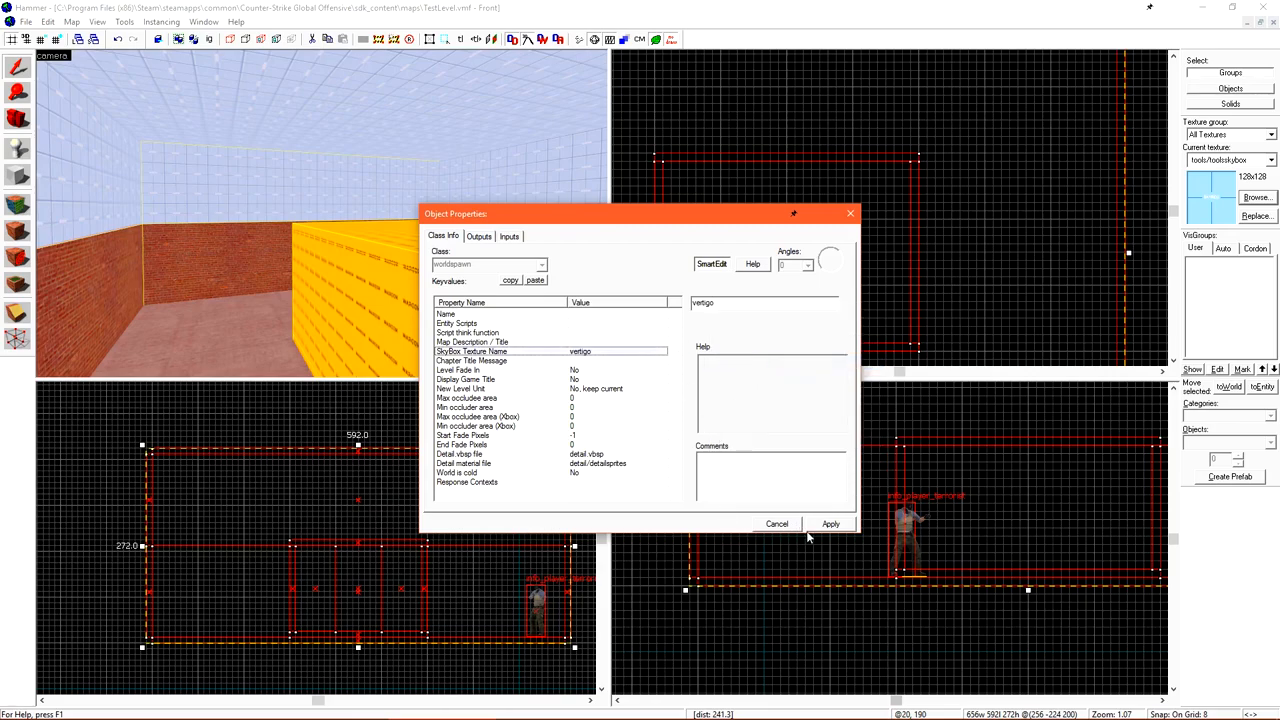
click(776, 524)
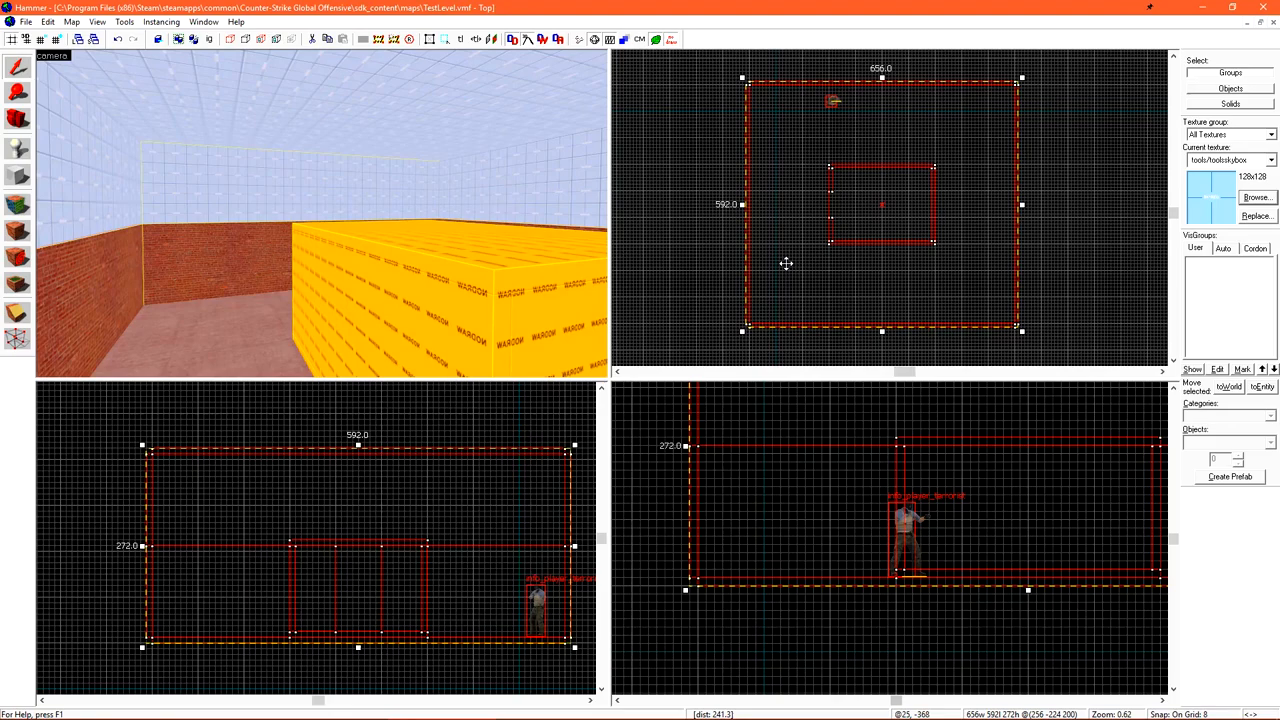
Place a point entity on the room floor and set its class to light_environment
click(664, 250)
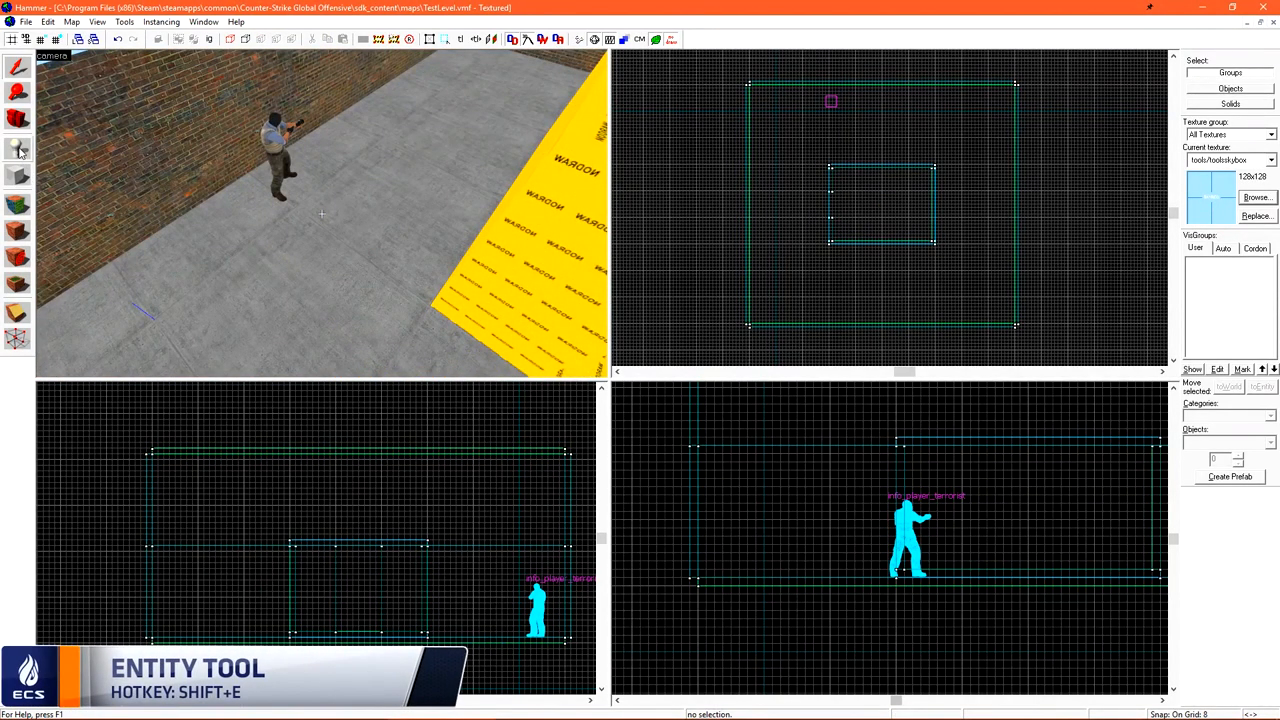
click(324, 300)
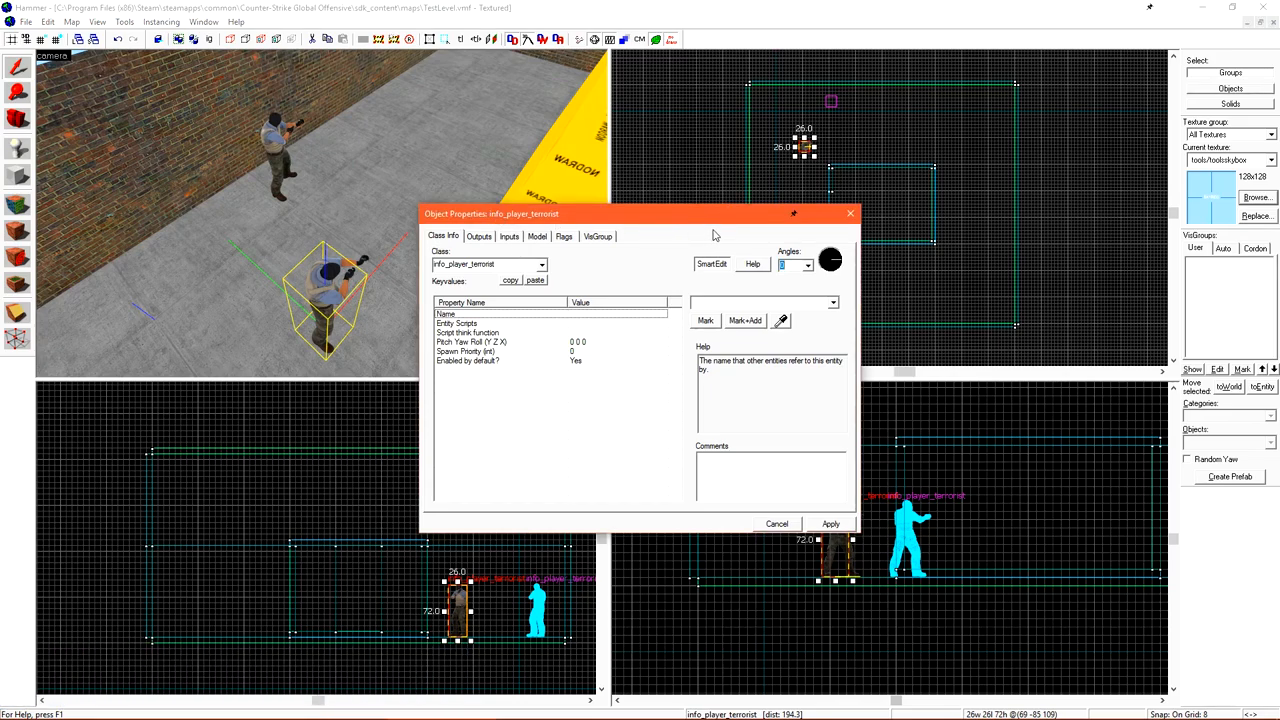
mouse_move(512, 232)
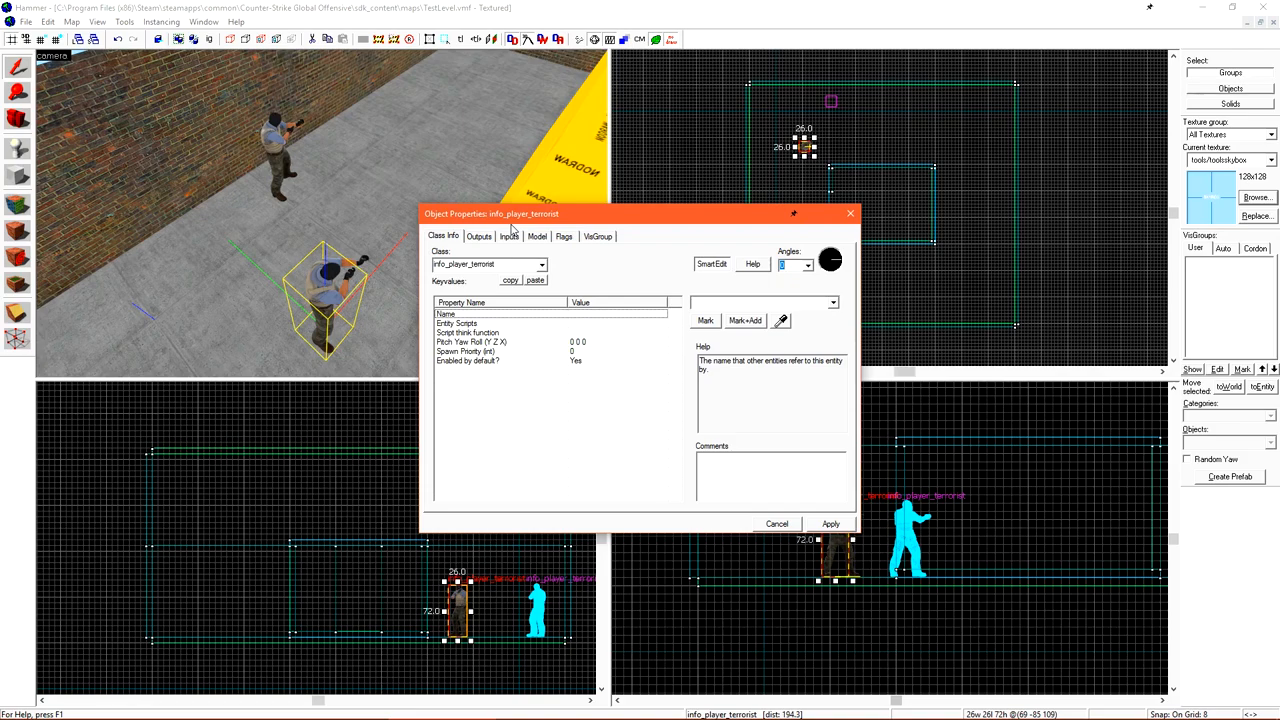
mouse_move(616, 250)
text(light_en)
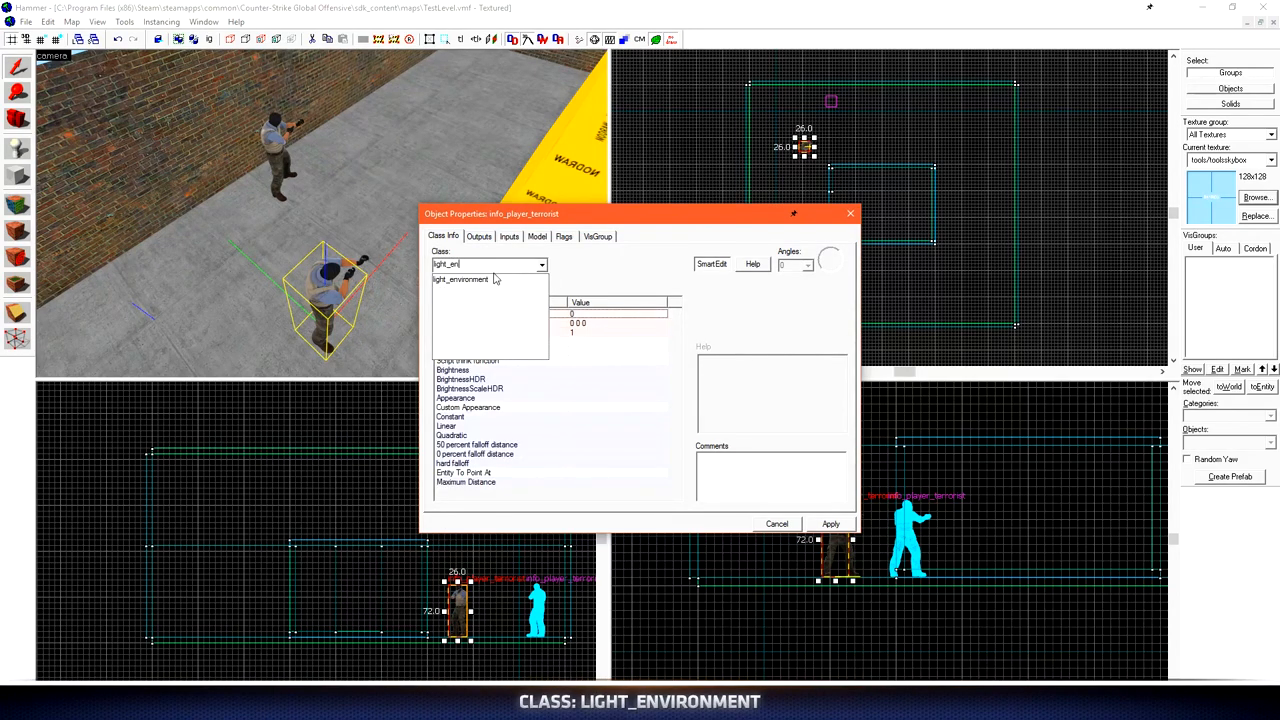
click(460, 280)
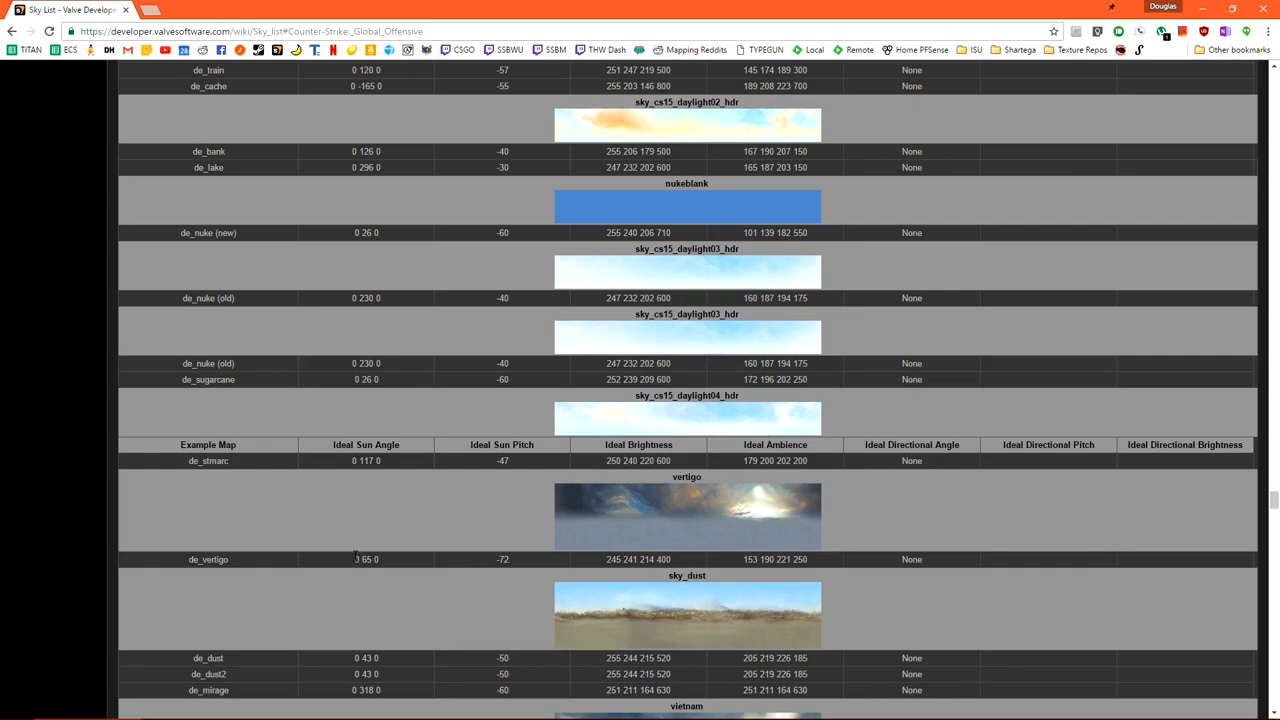
Copy vertigo's Sky List sun angle, pitch -72, brightness and ambient into light_environment and apply
double_click(628, 560)
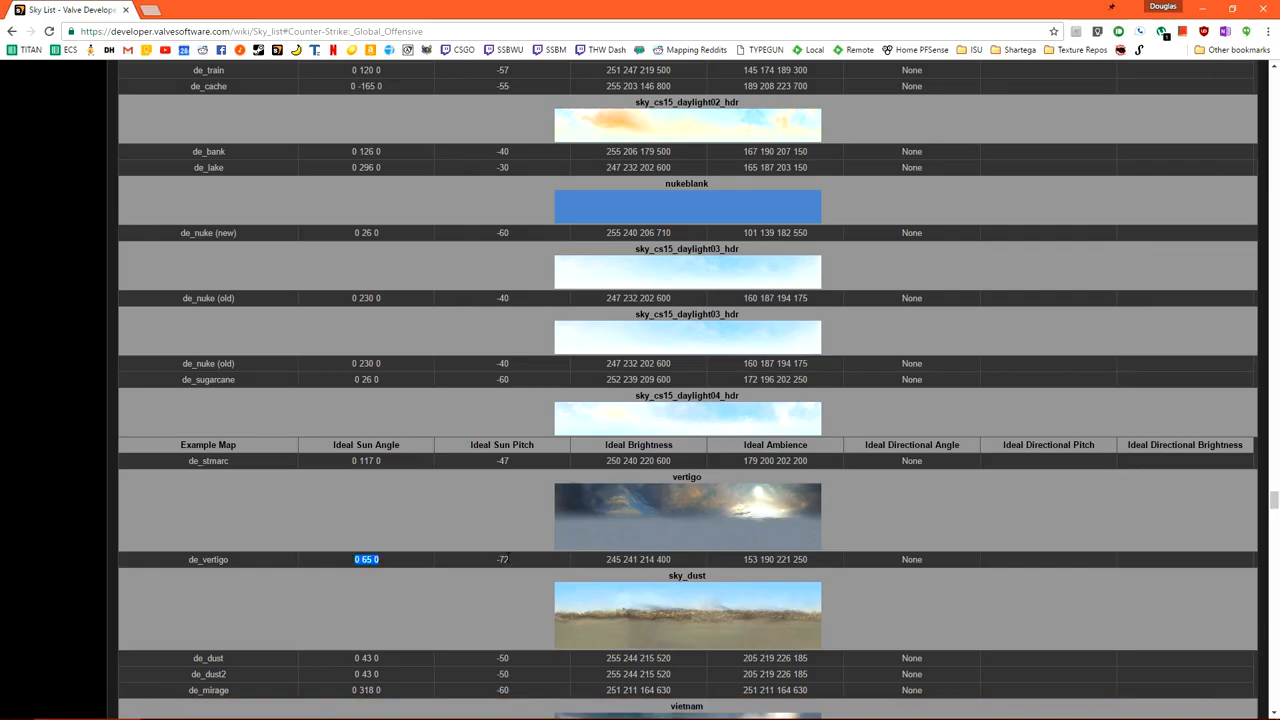
click(502, 560)
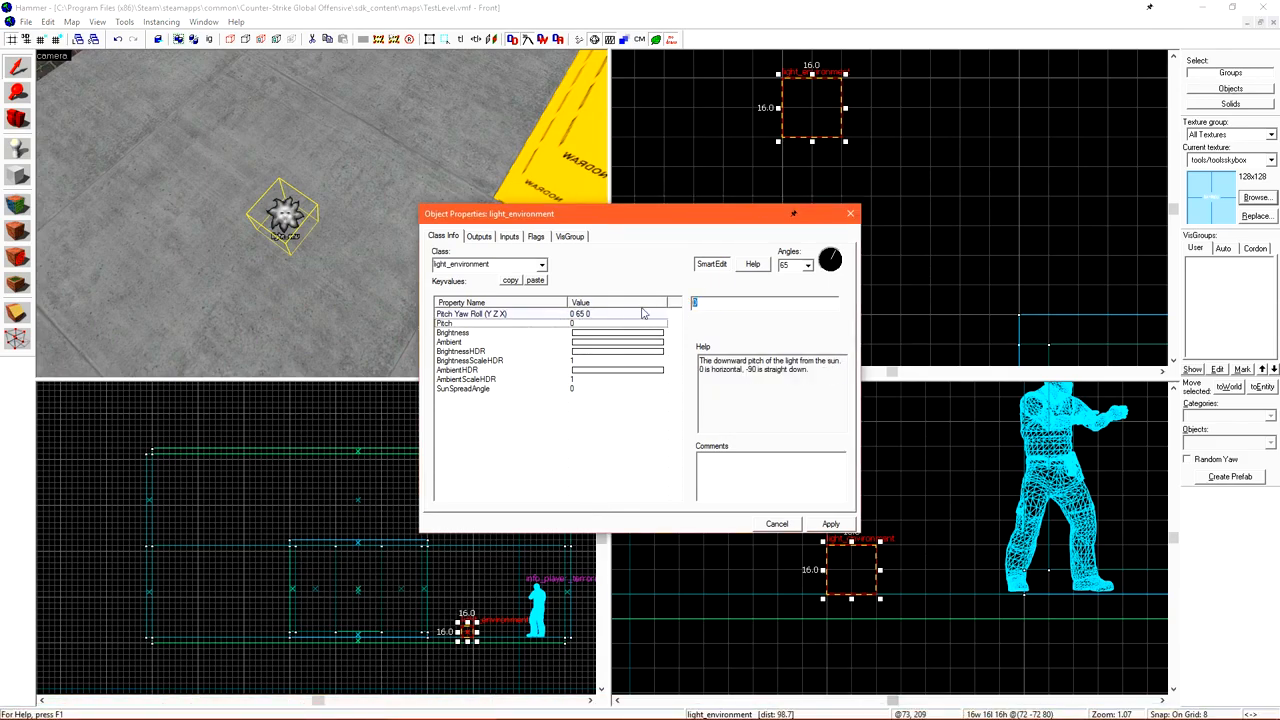
text(-72)
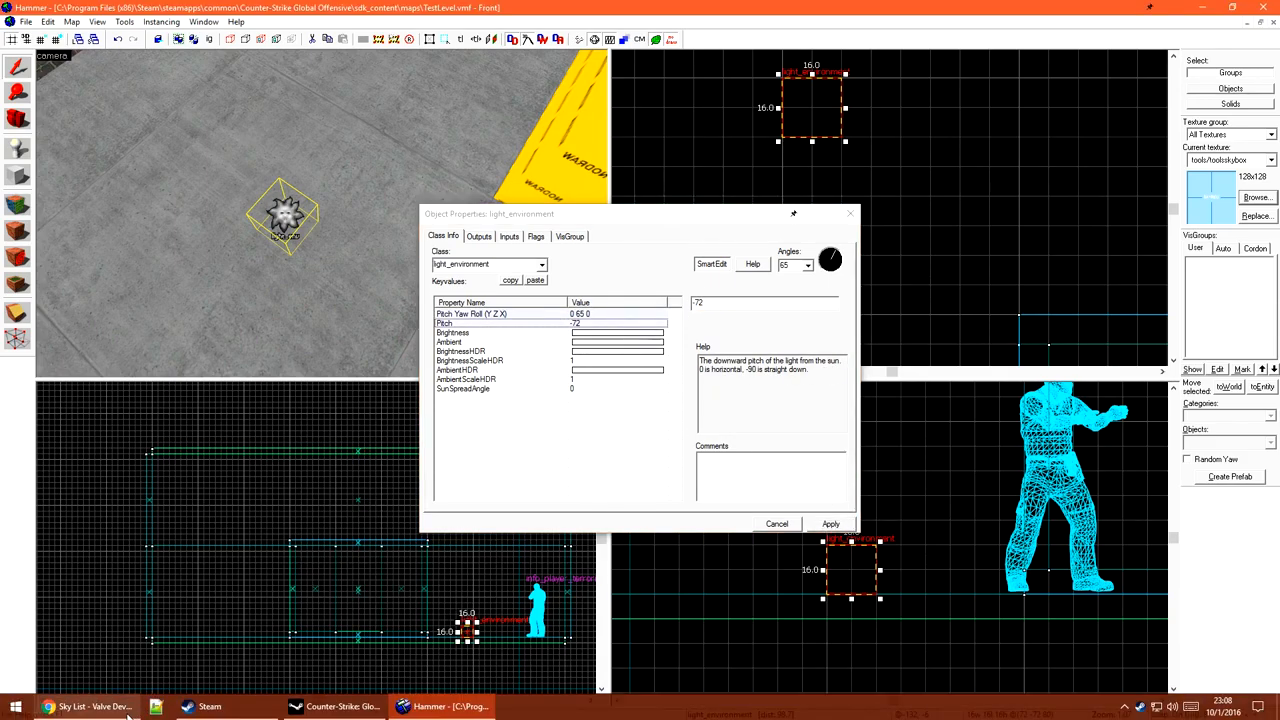
click(156, 708)
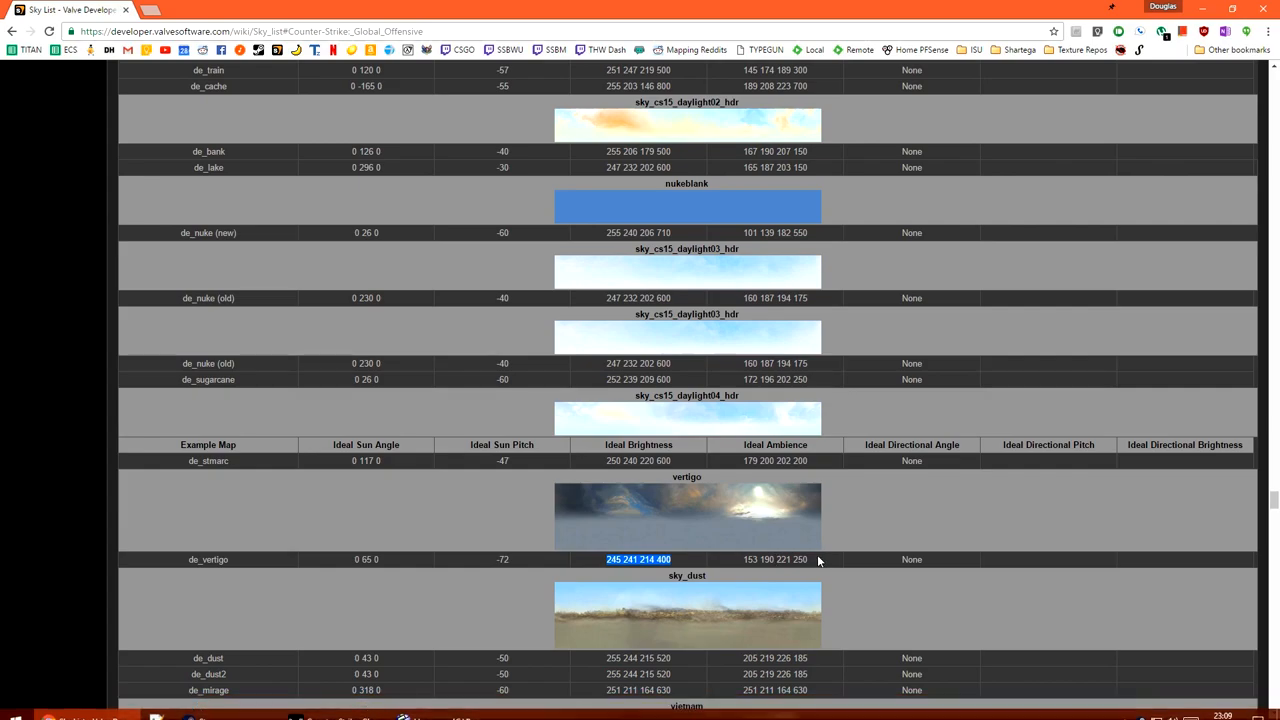
double_click(776, 560)
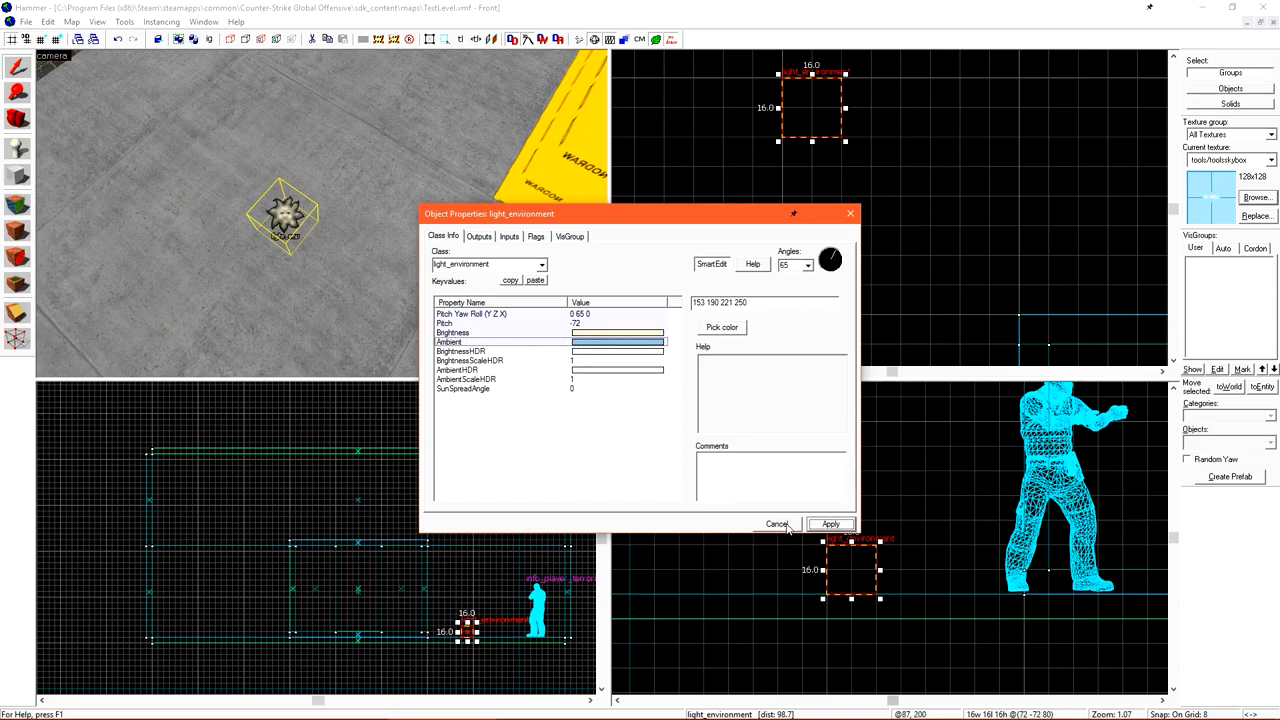
click(776, 524)
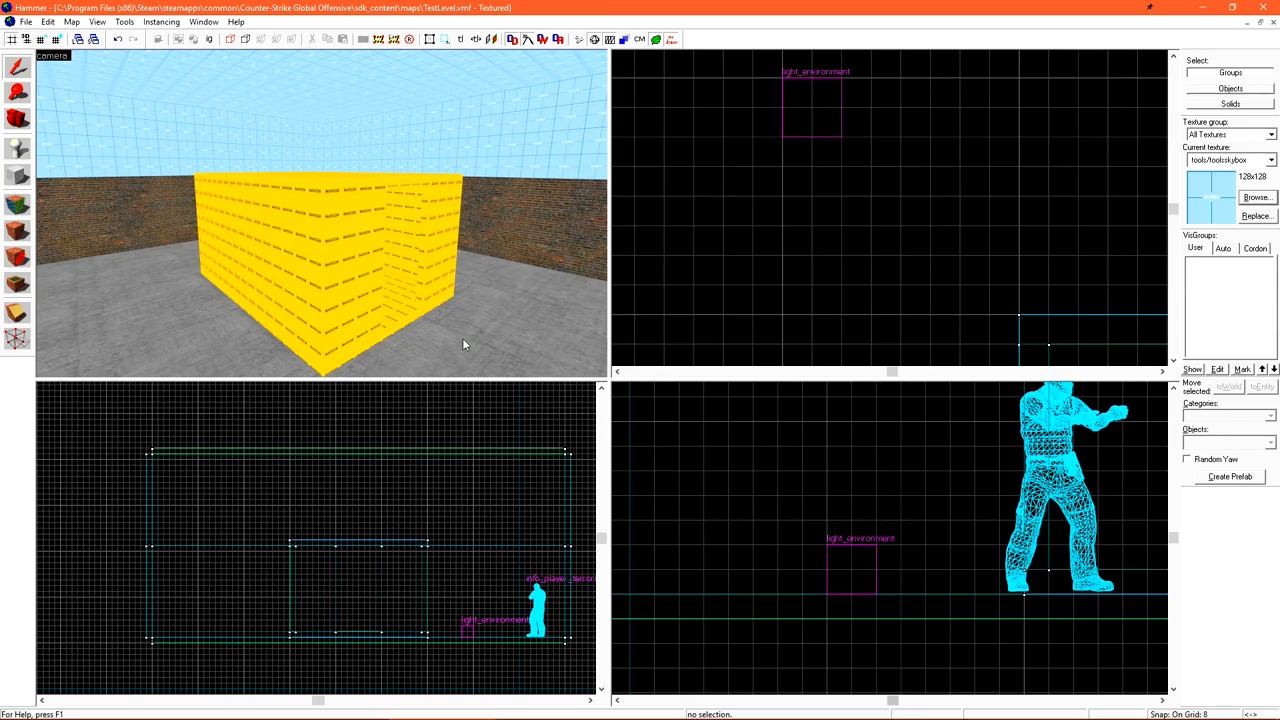
mouse_move(404, 262)
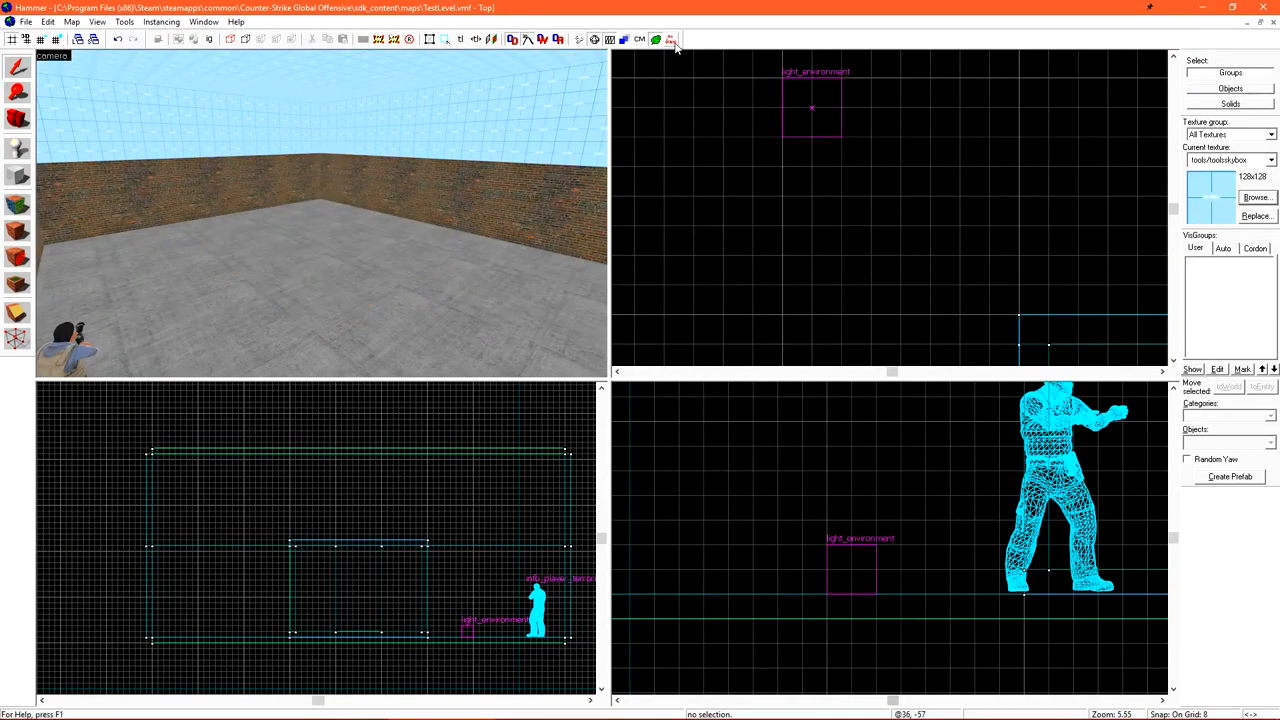
Activate the Toggle Texture Application tool to enter face texturing mode
click(670, 40)
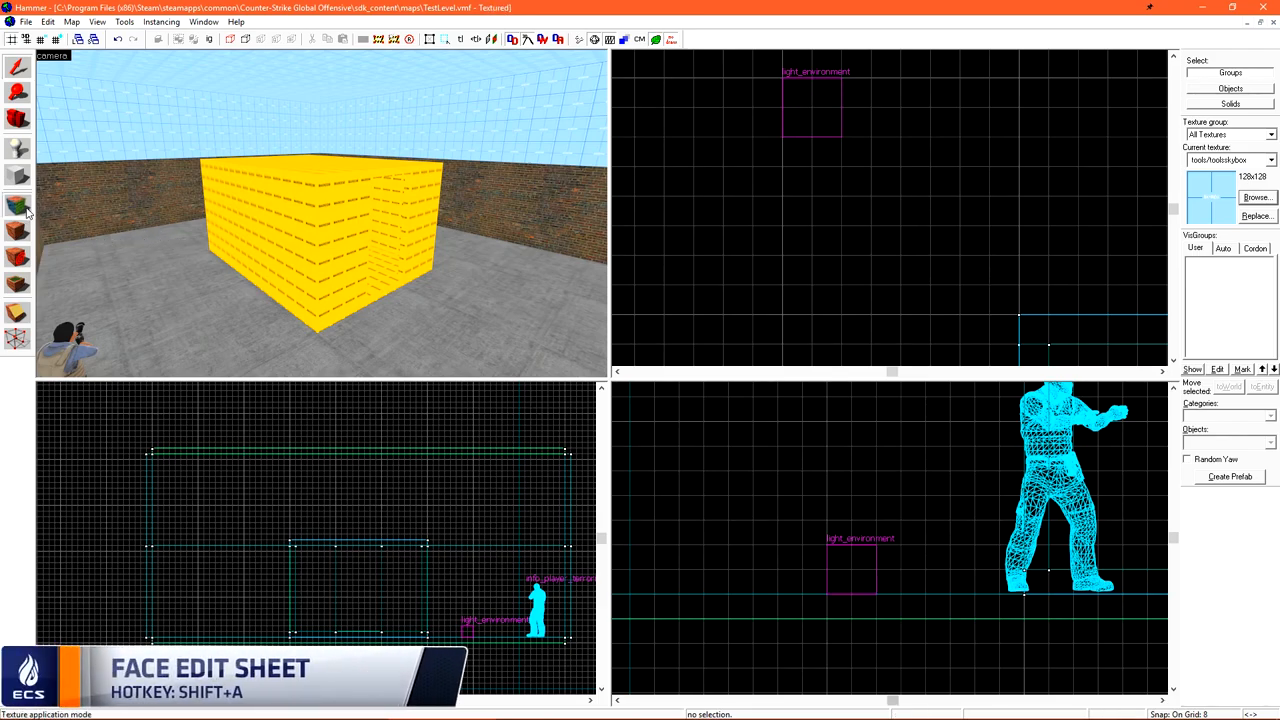
Browse the texture library from the Face Edit Sheet and apply a concrete material first
click(16, 204)
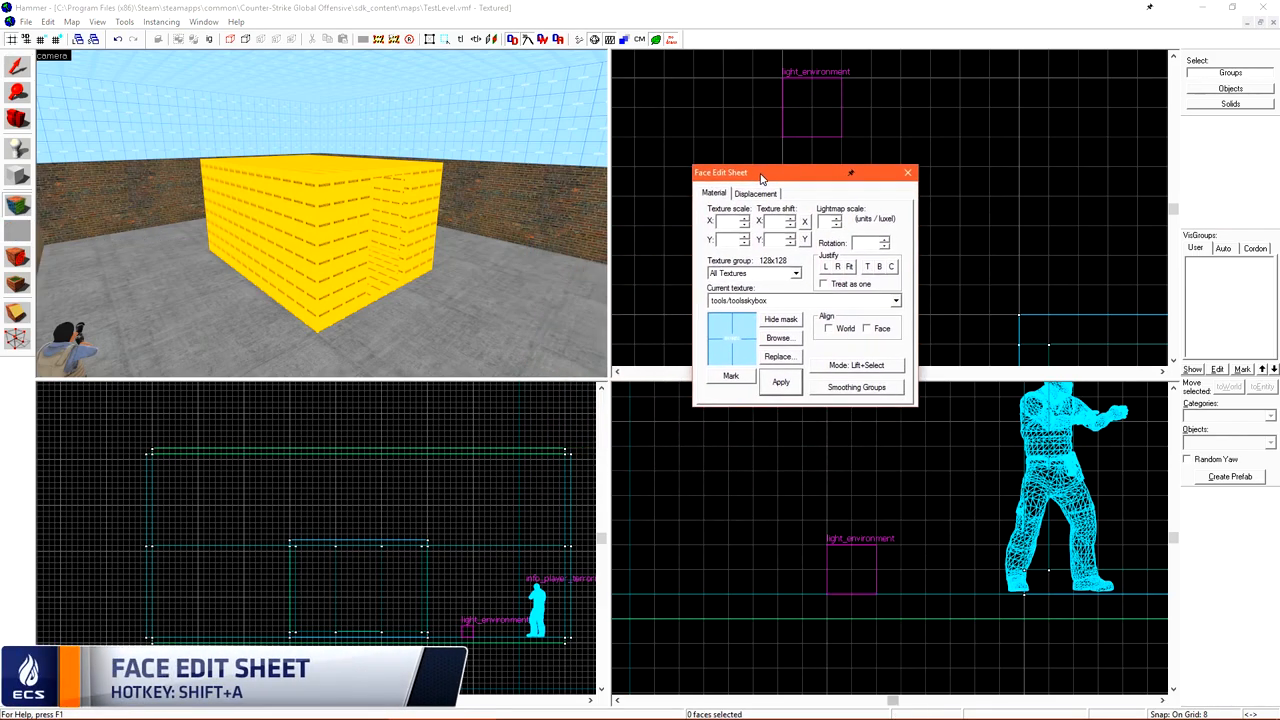
click(780, 336)
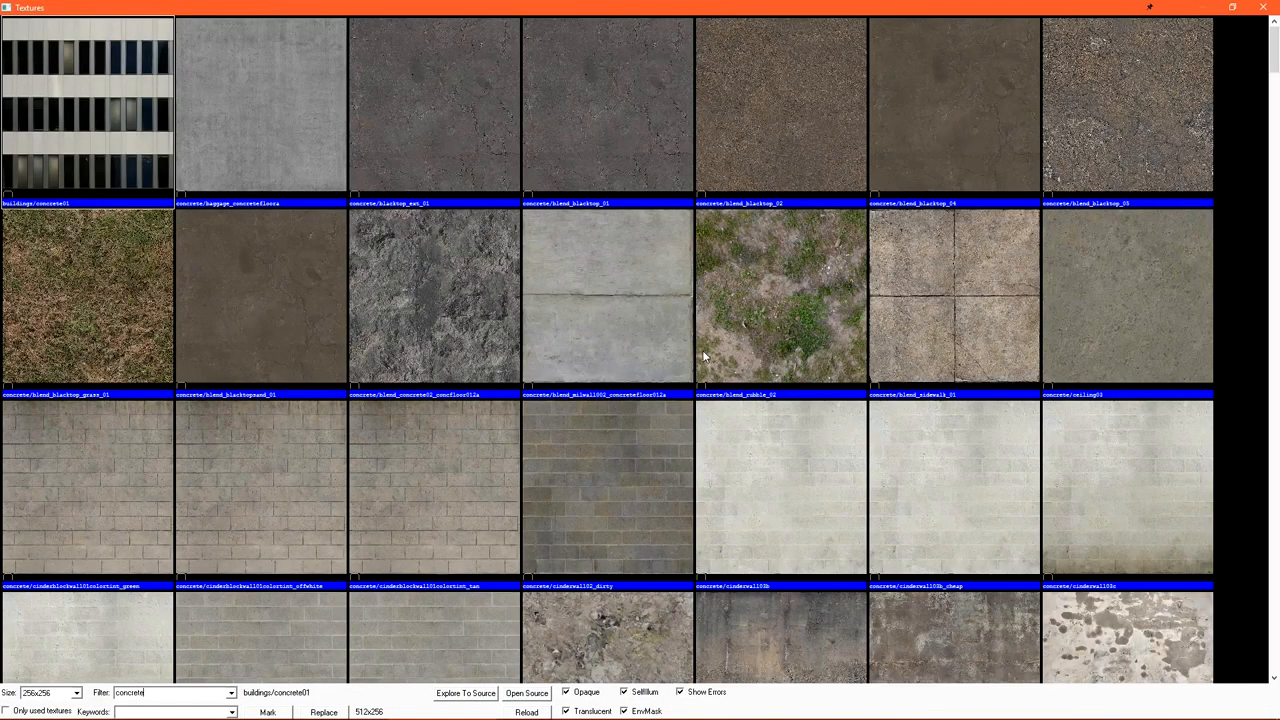
scroll(down, 3)
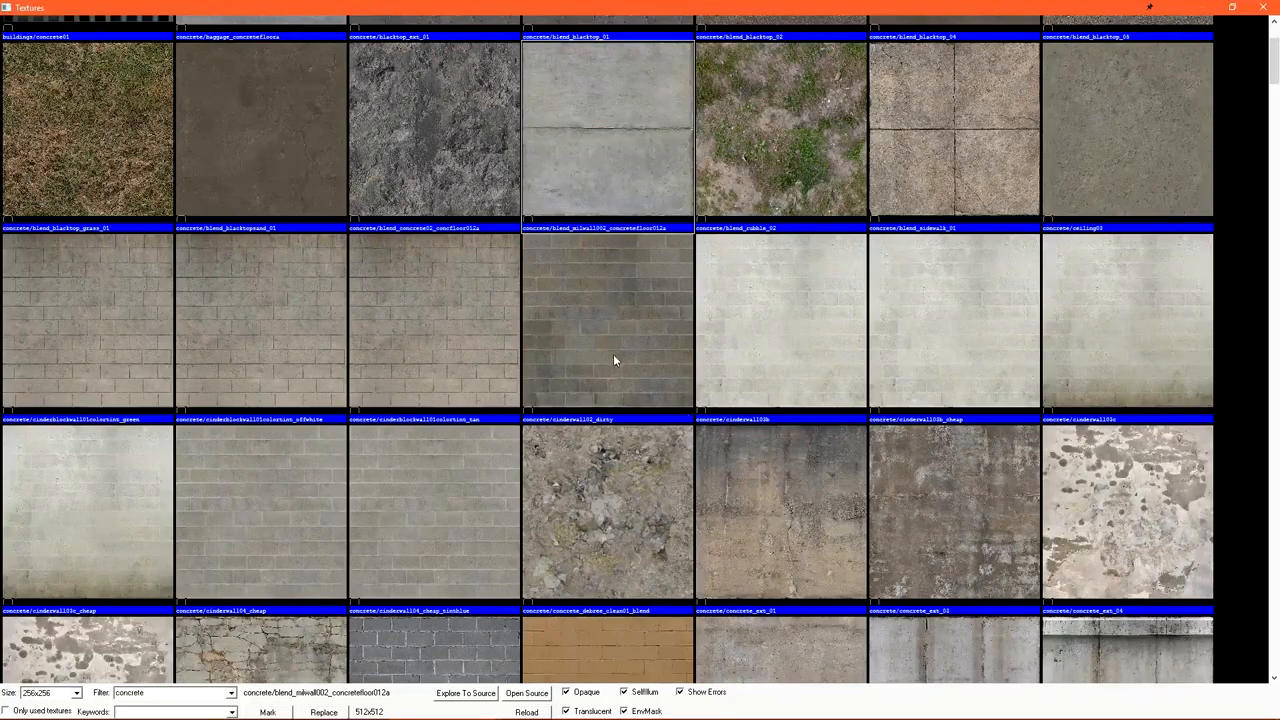
click(604, 320)
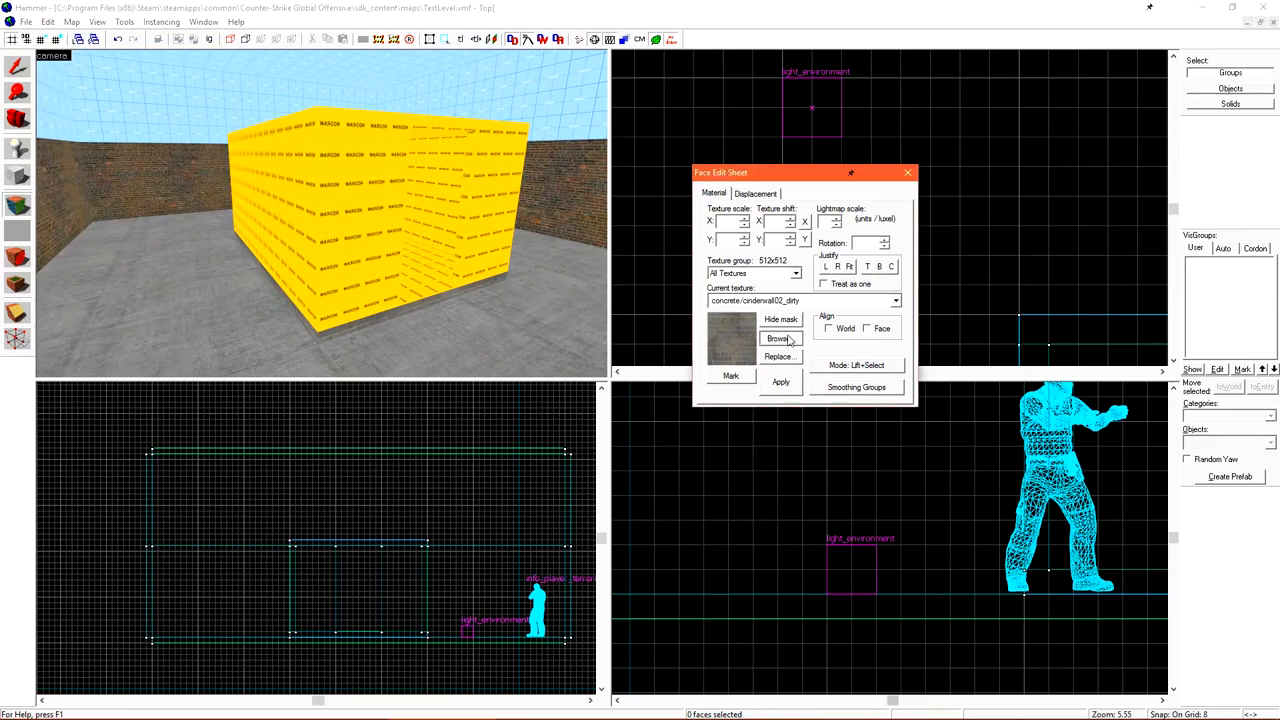
click(780, 338)
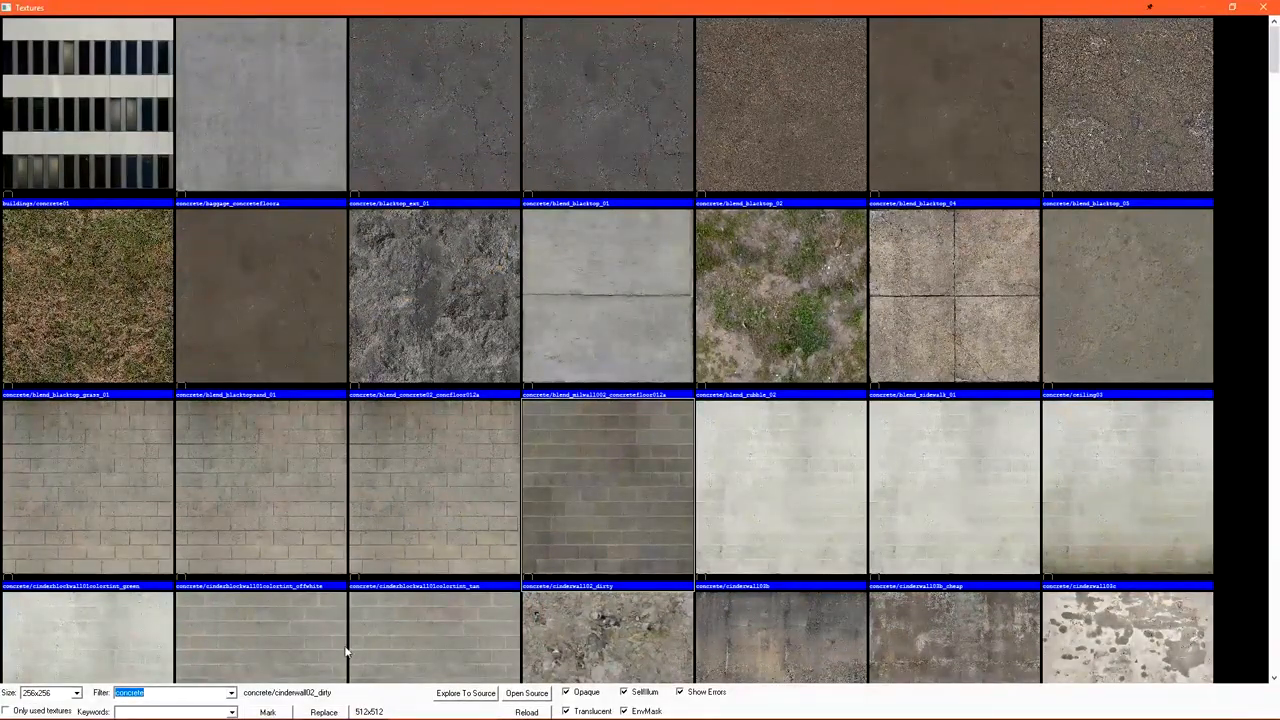
mouse_move(216, 568)
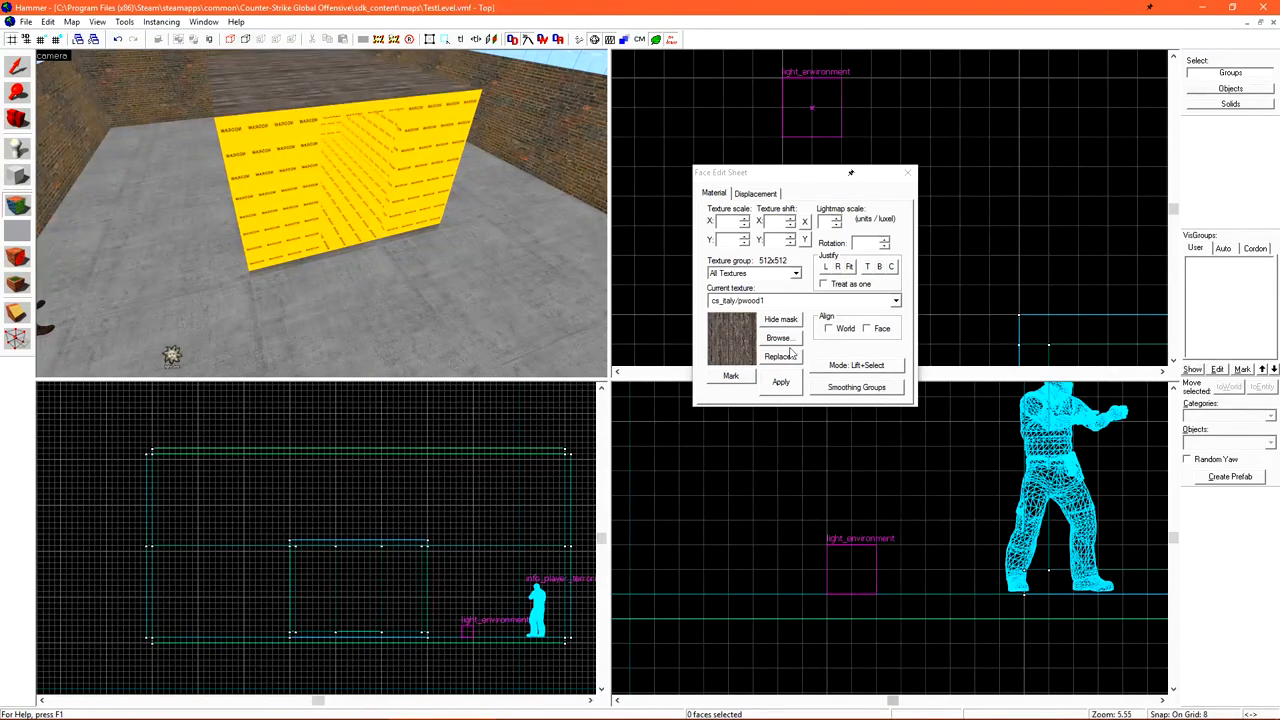
Apply wood to the floor, brick to outer walls and plaster inside, then leave texturing mode
click(780, 336)
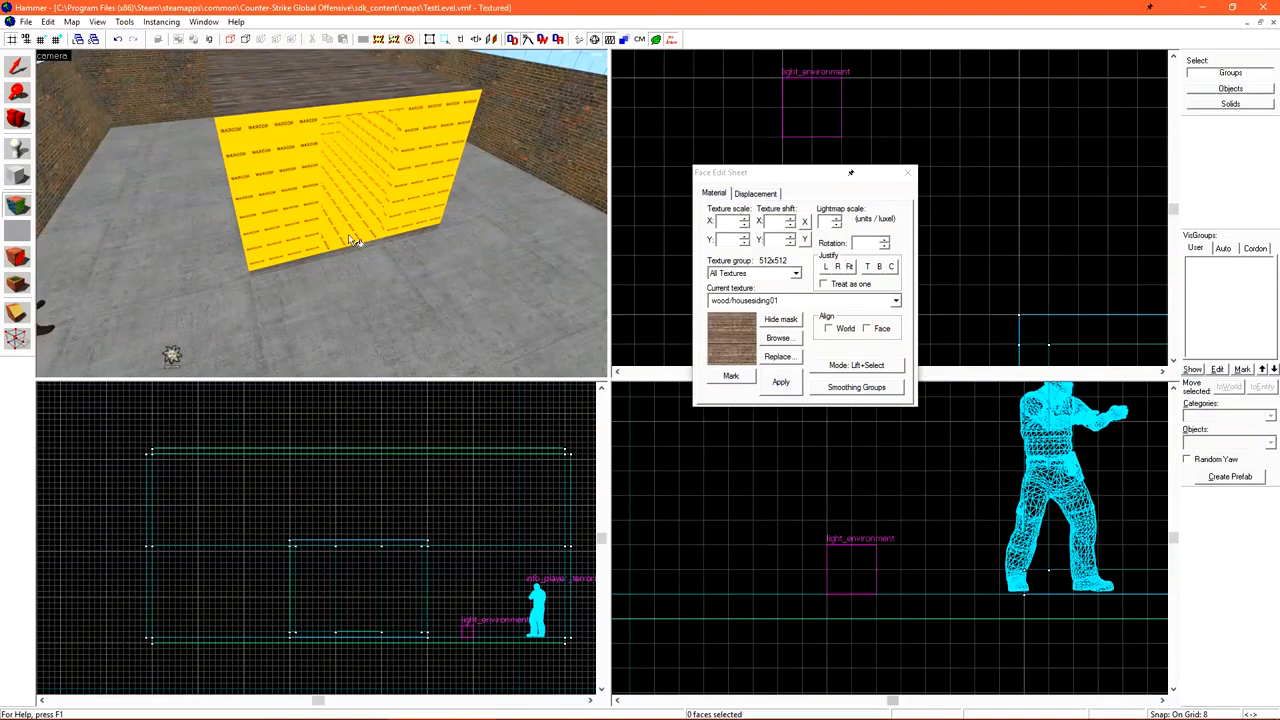
click(780, 336)
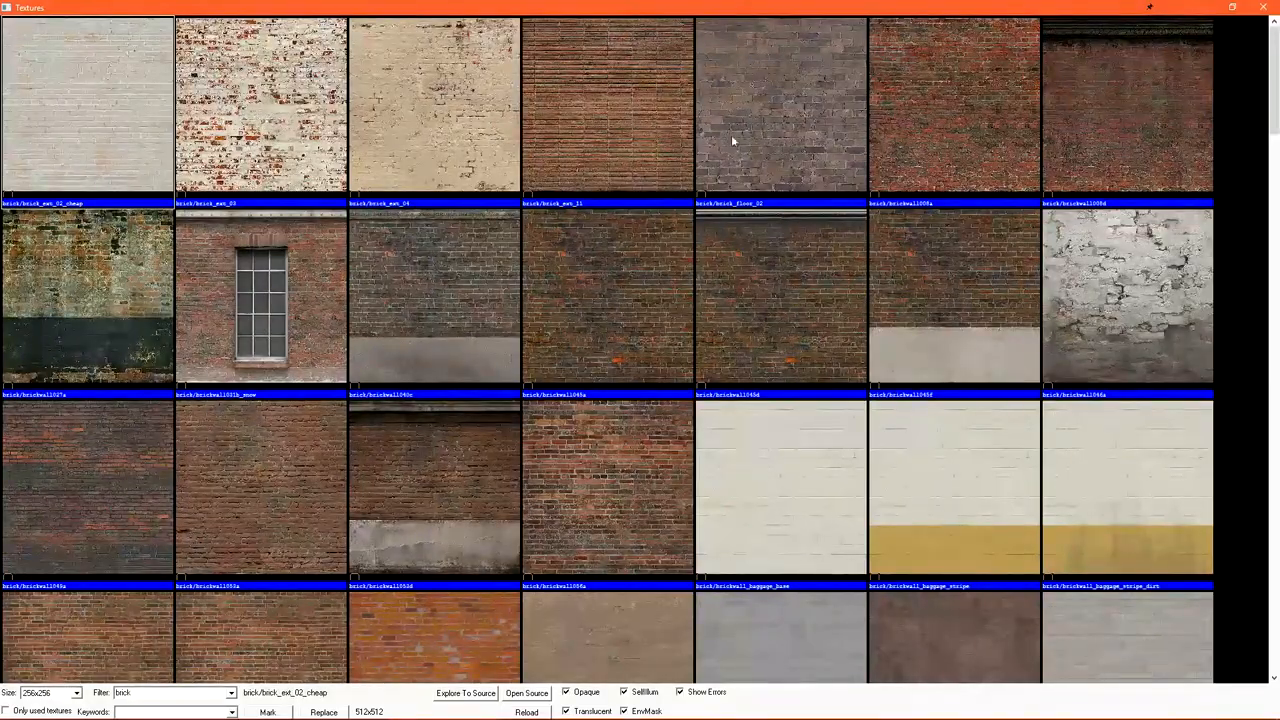
mouse_move(808, 428)
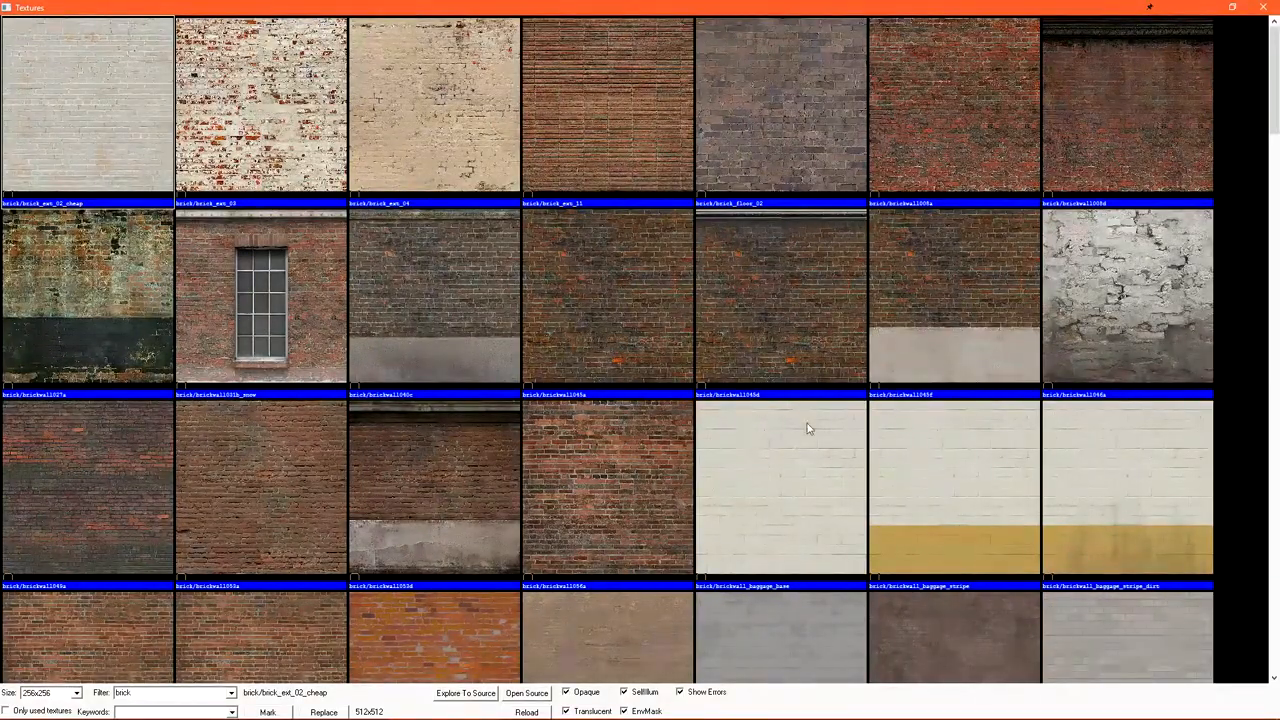
scroll(down, 3)
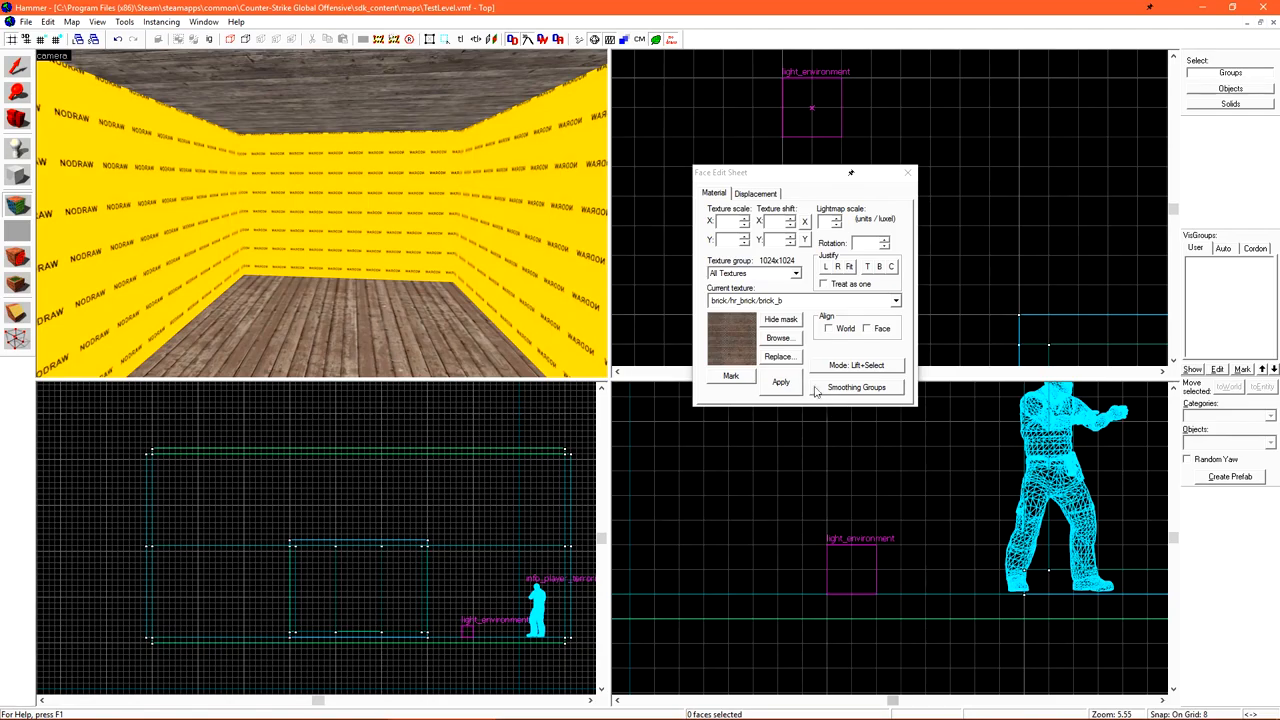
click(780, 336)
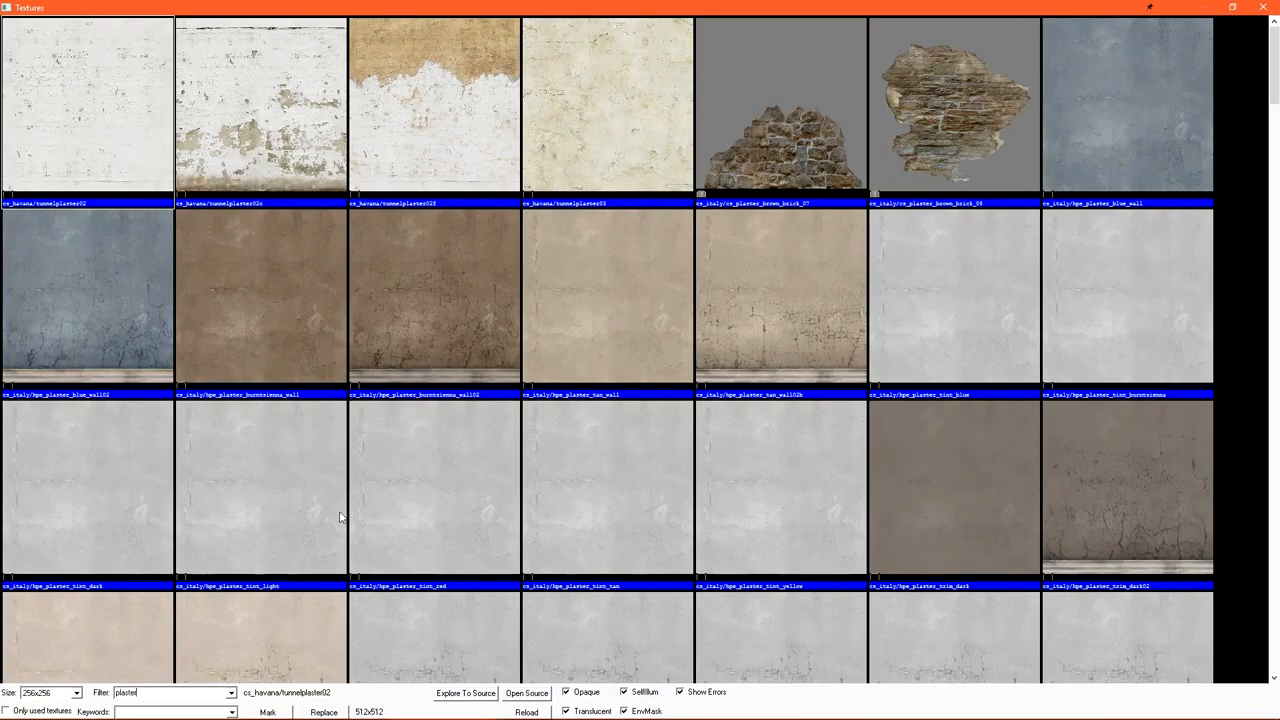
mouse_move(612, 260)
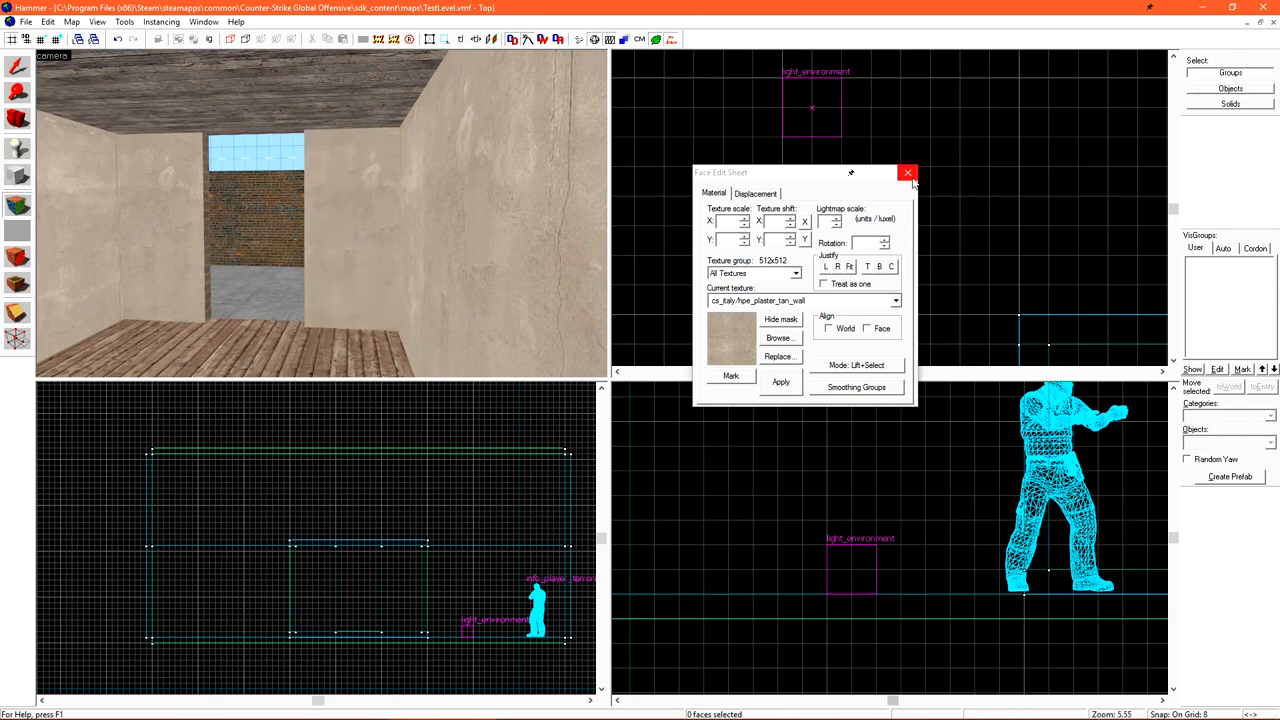
click(908, 172)
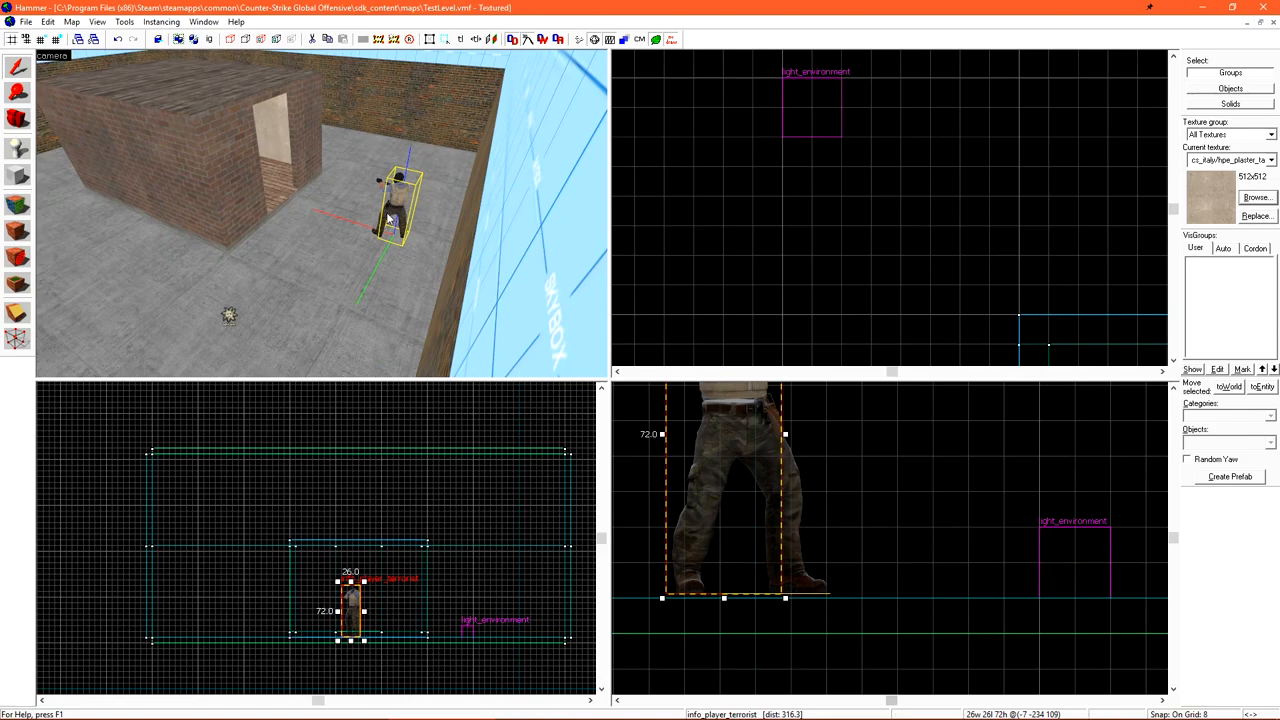
mouse_move(448, 328)
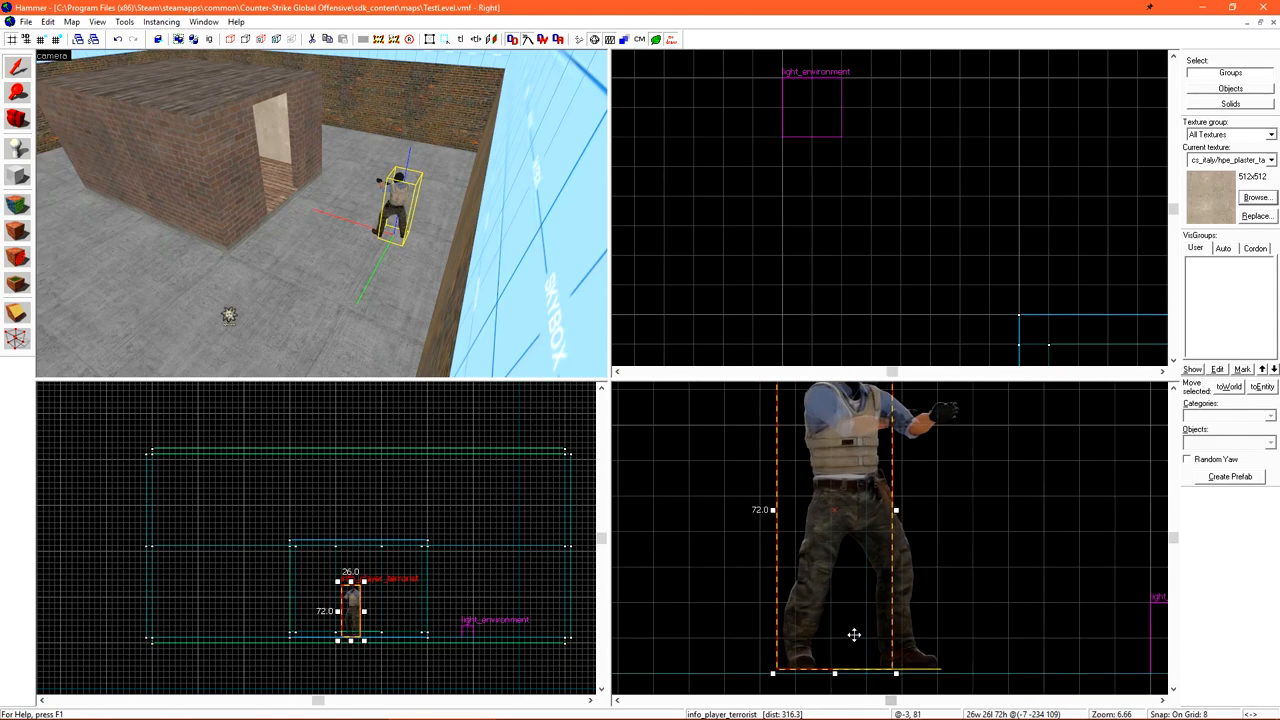
Drag the info_player_terrorist spawn onto the room floor in the side view
drag(854, 636, 888, 536)
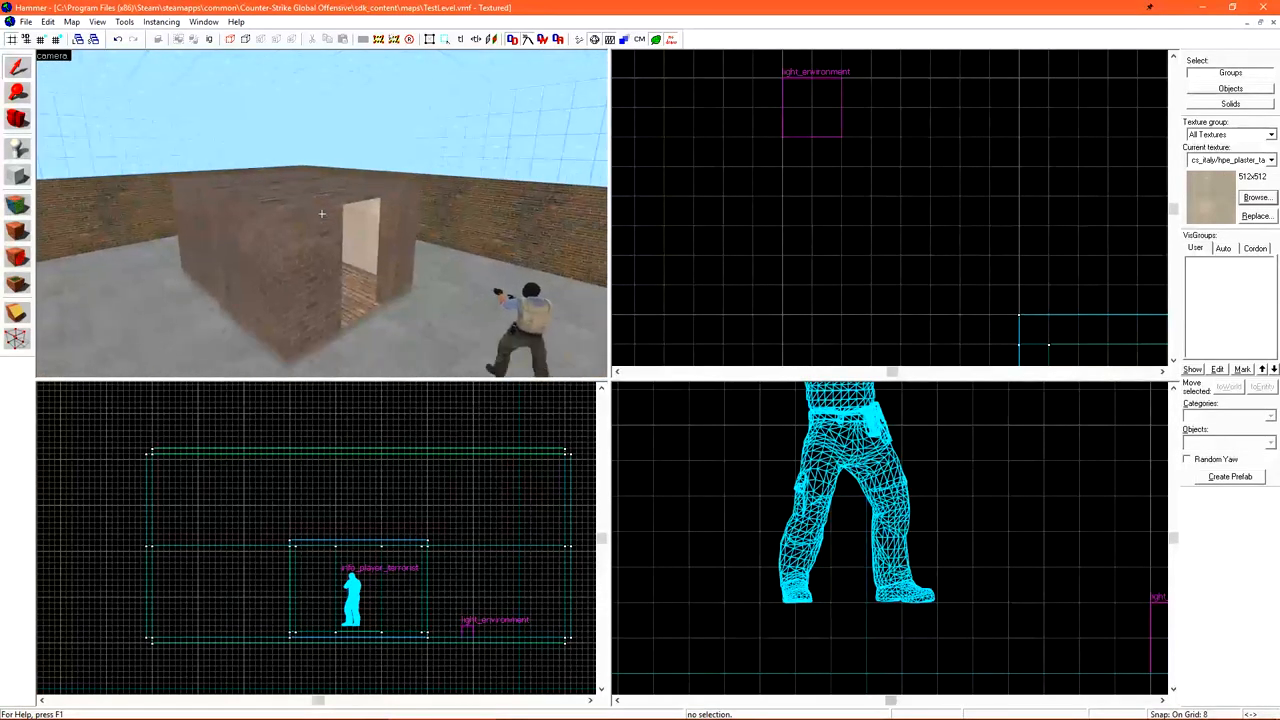
Bring up Run Map via the File menu, switch to Expert mode and show the configurations list
click(24, 22)
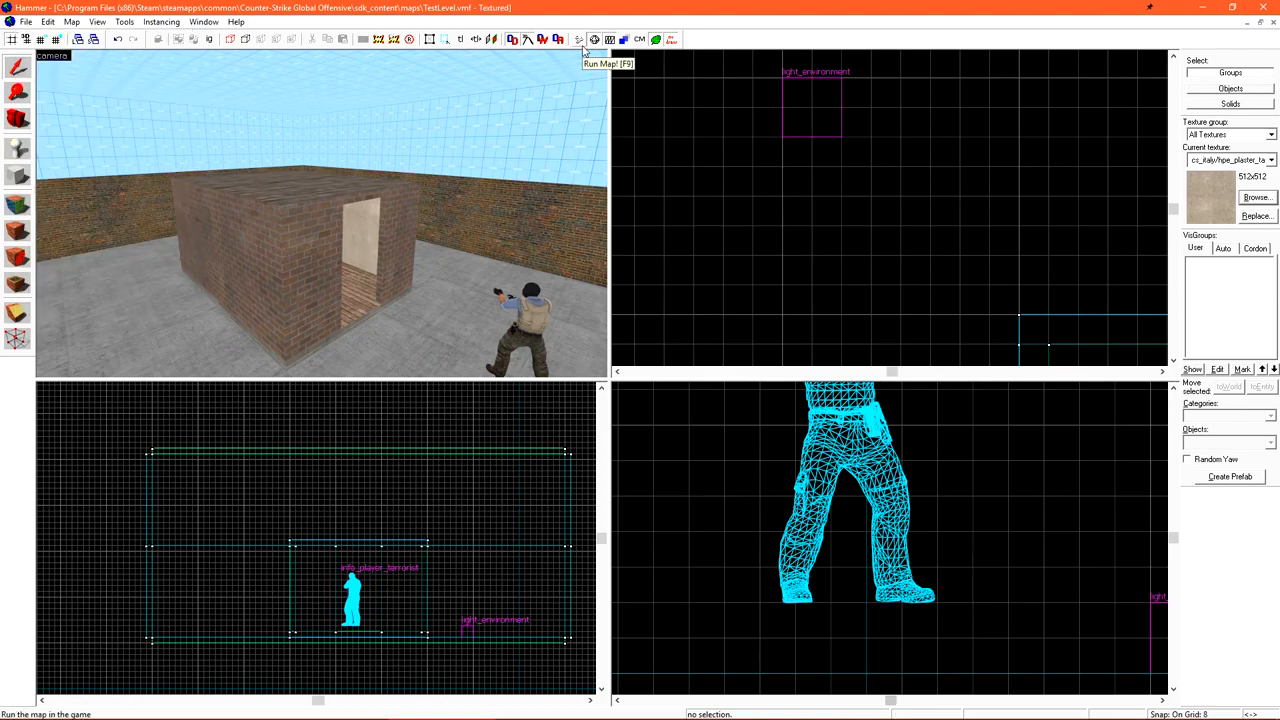
mouse_move(540, 108)
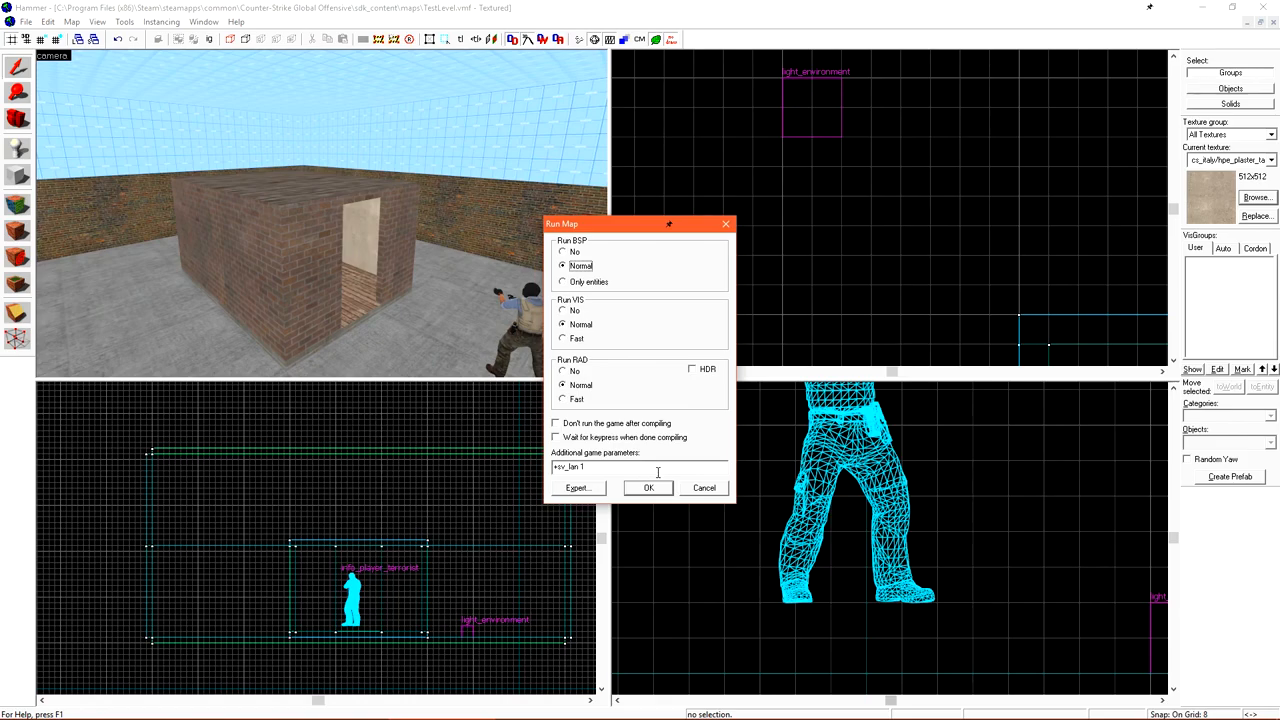
mouse_move(630, 236)
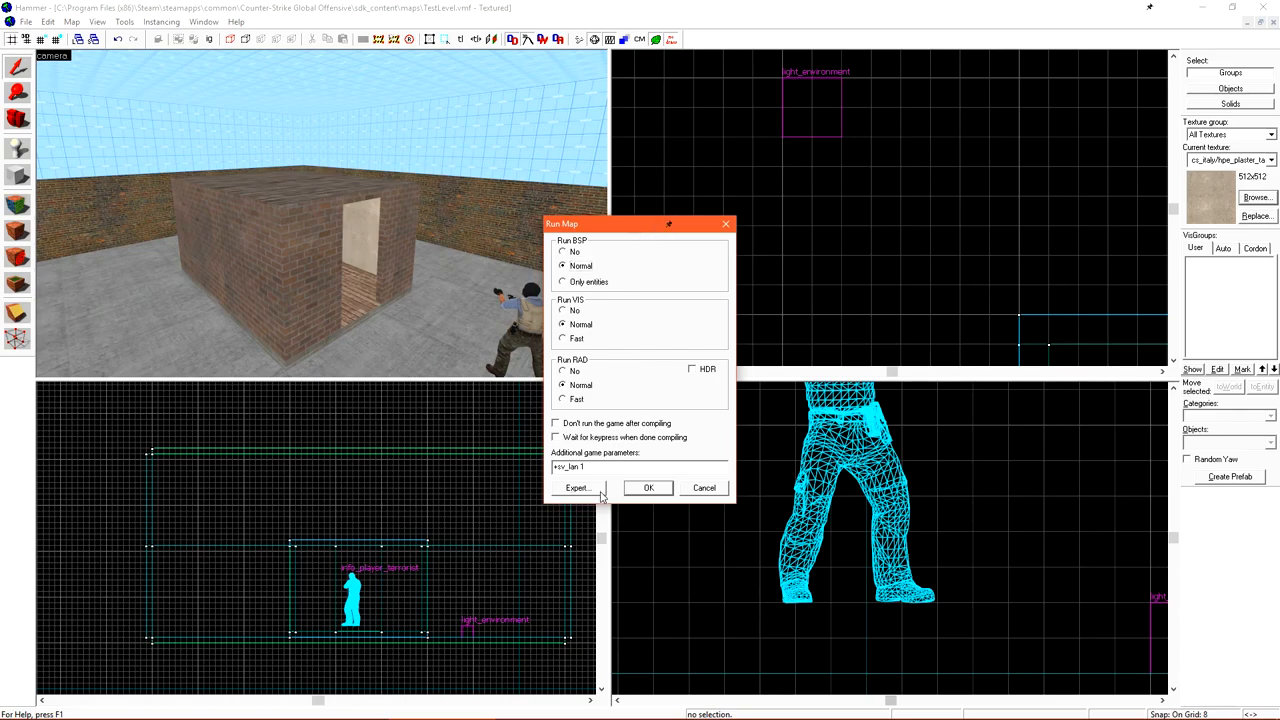
click(576, 488)
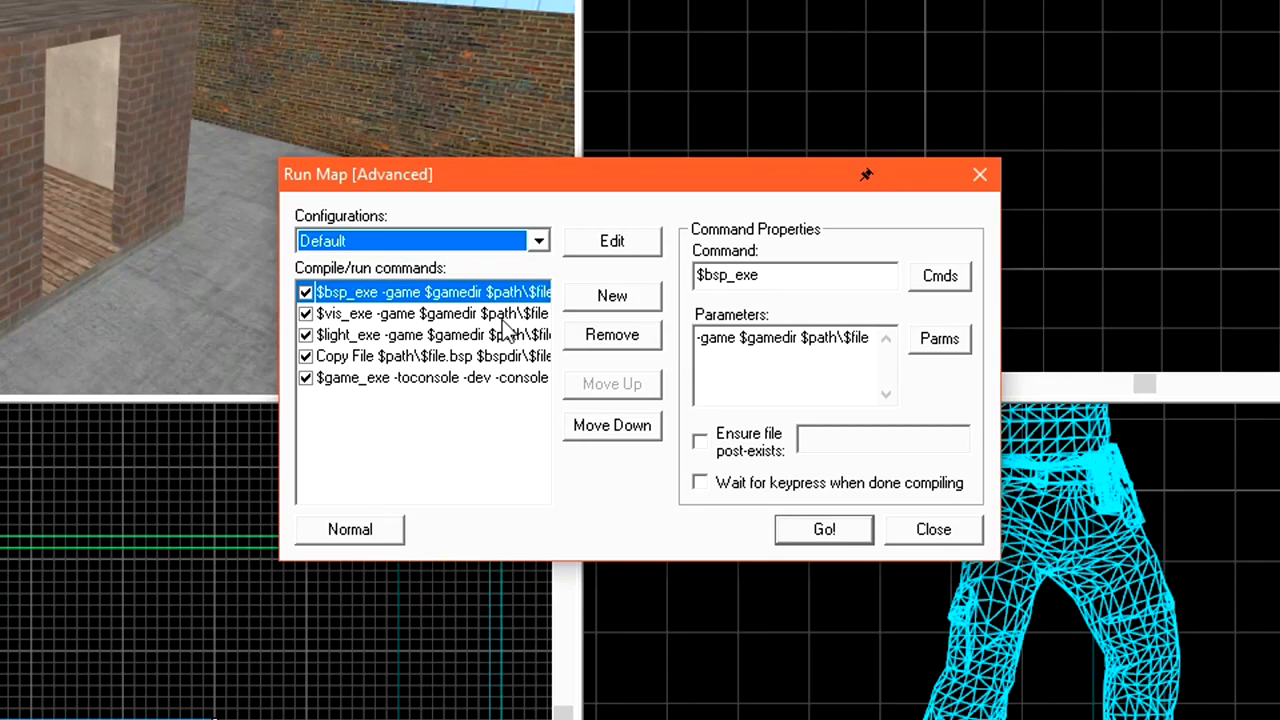
mouse_move(500, 362)
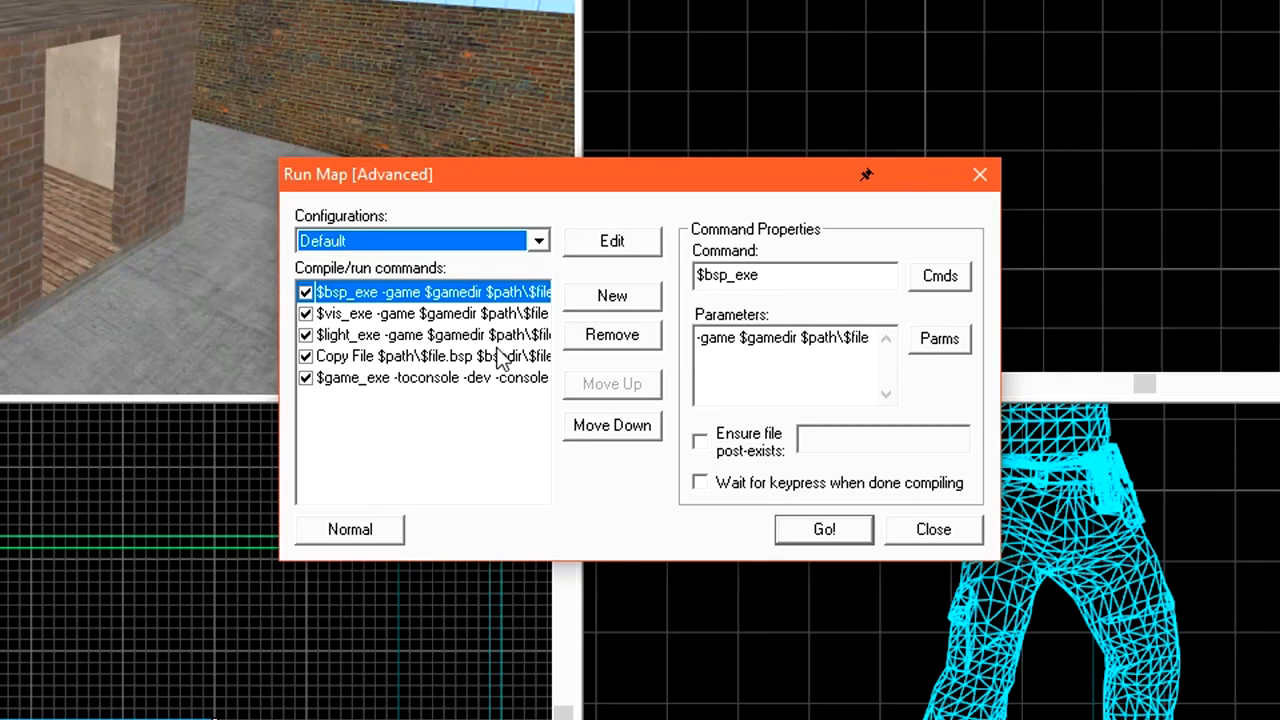
mouse_move(322, 258)
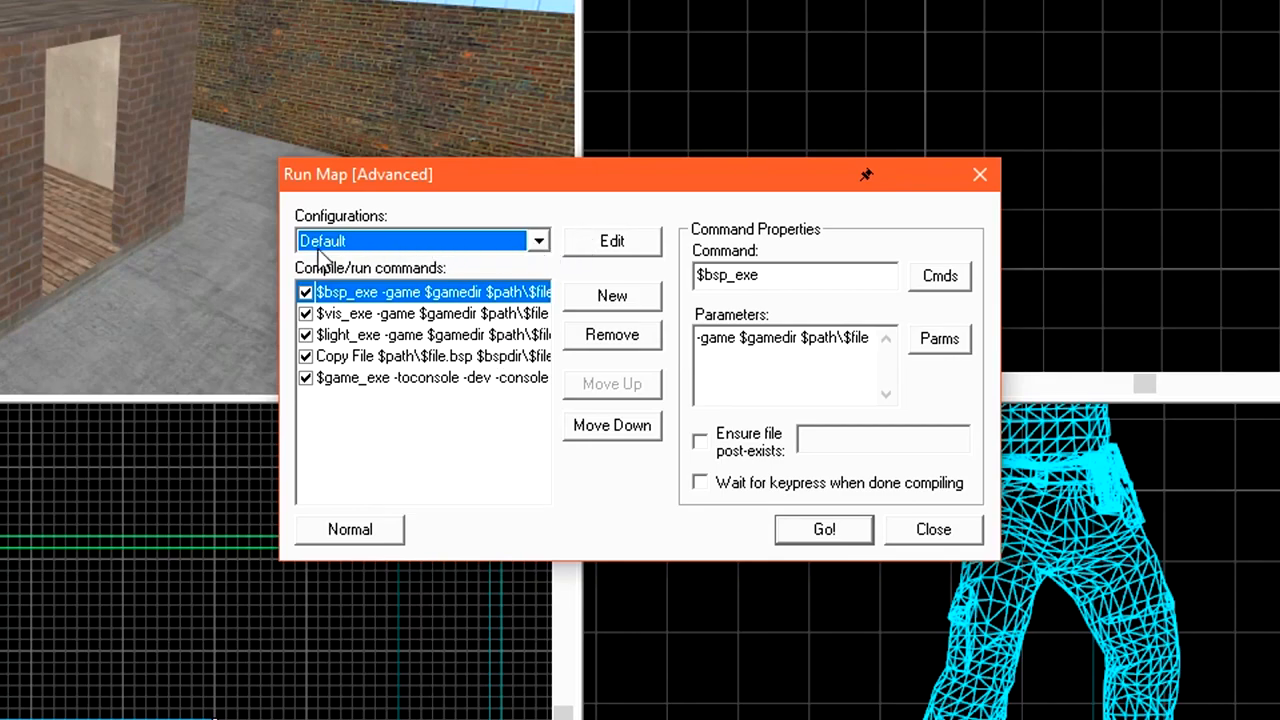
mouse_move(520, 280)
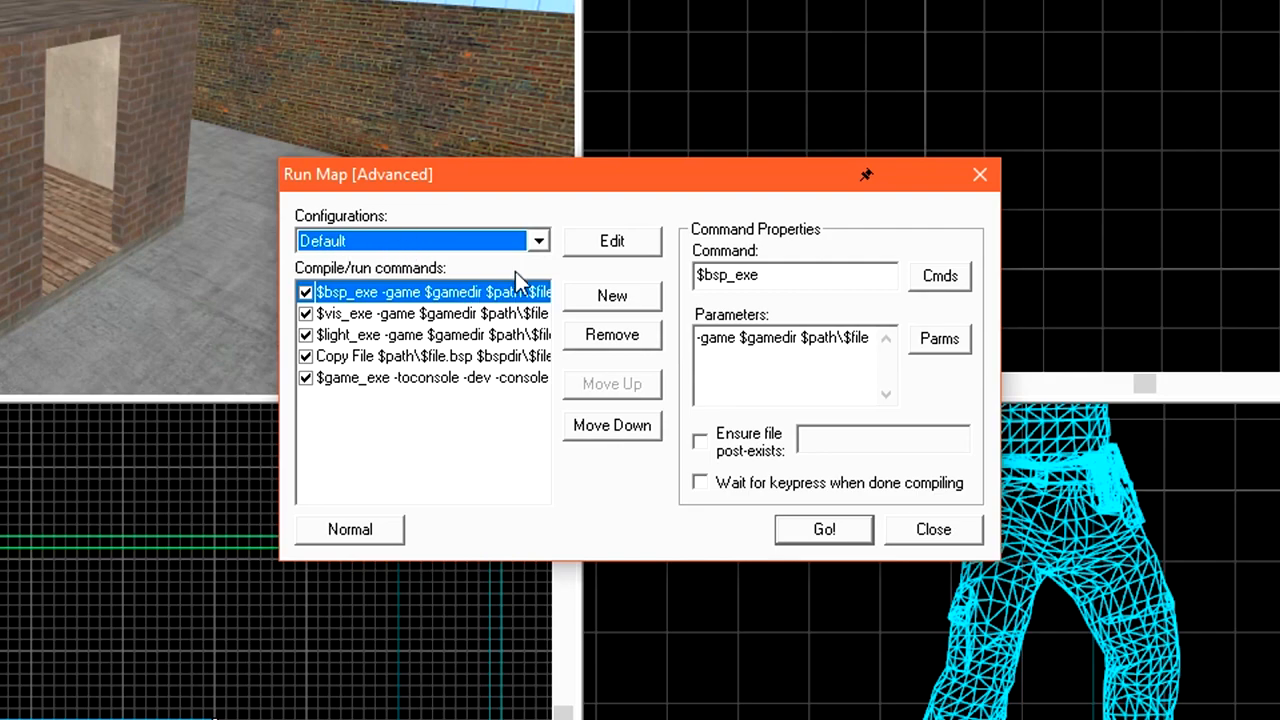
click(538, 240)
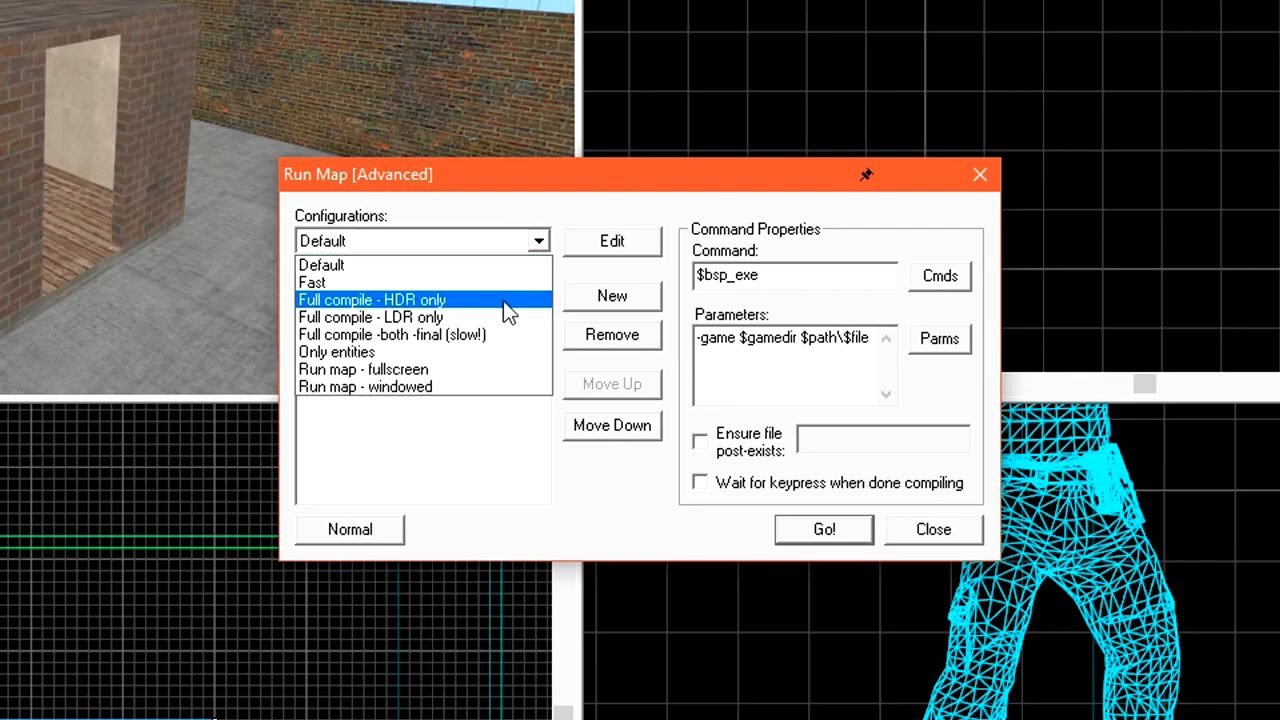
Choose the Full compile - HDR only configuration from the dropdown
click(372, 300)
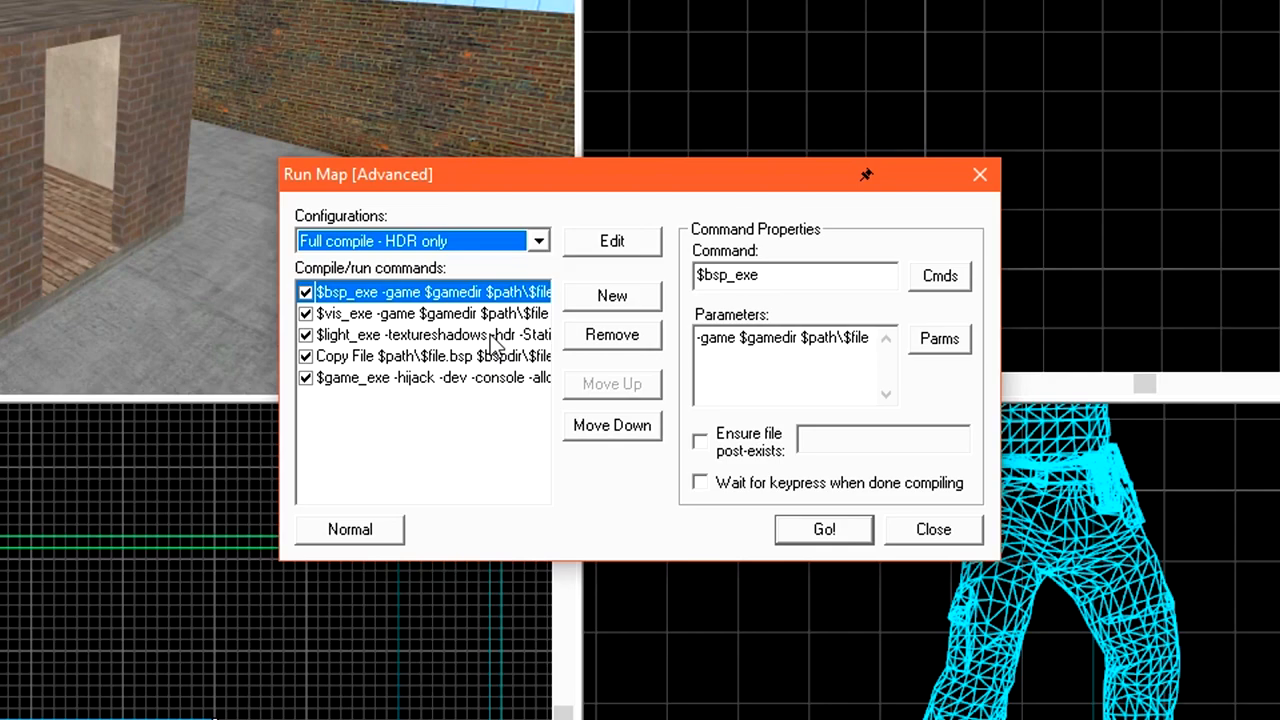
mouse_move(350, 400)
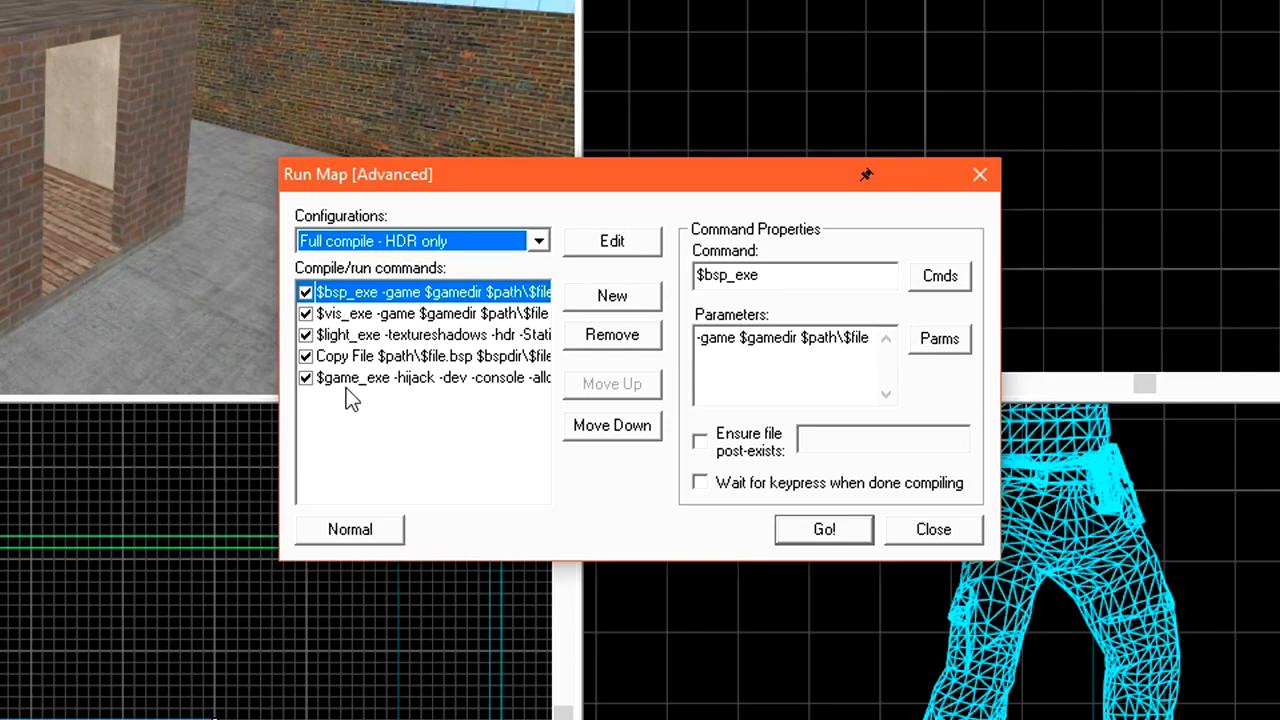
mouse_move(400, 452)
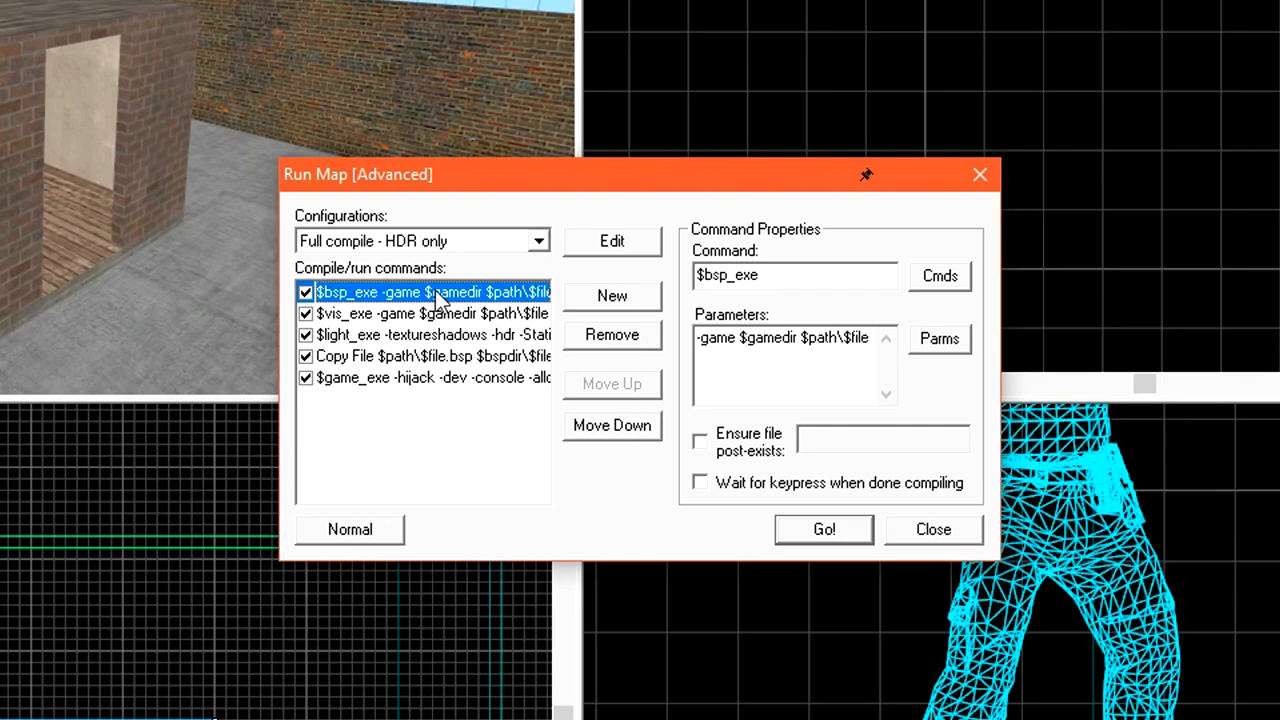
mouse_move(496, 704)
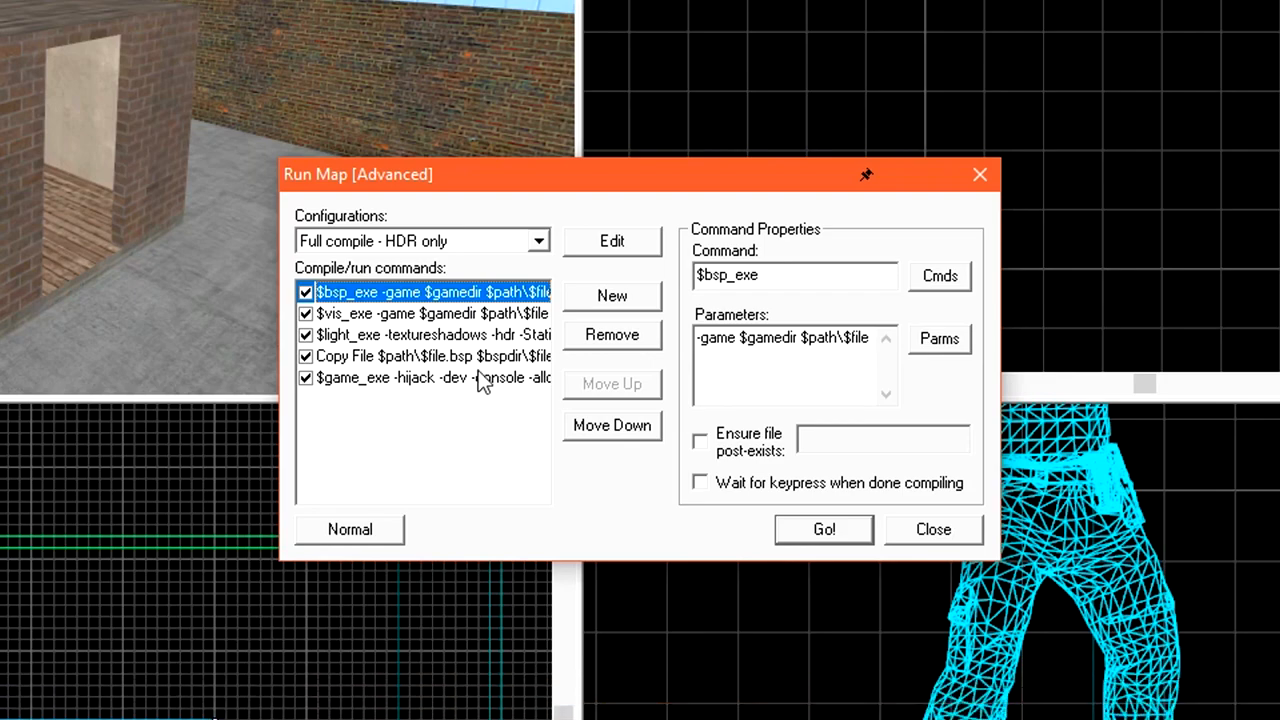
click(432, 312)
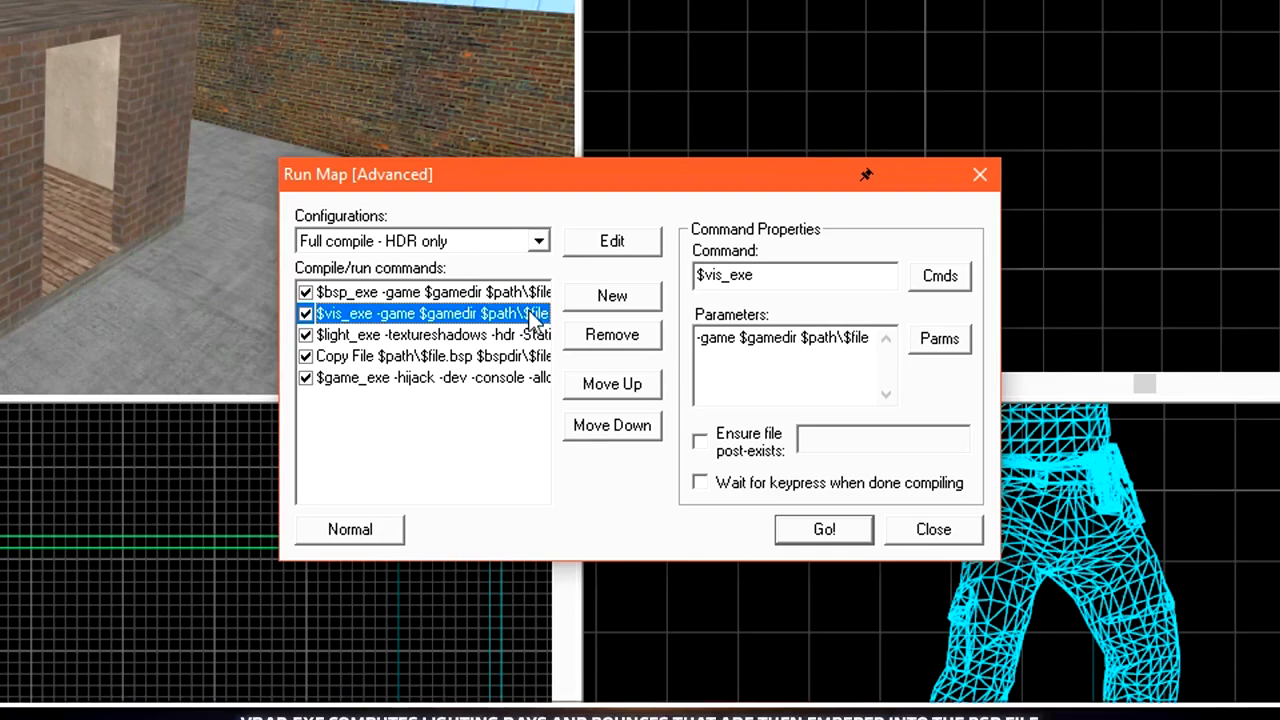
click(430, 334)
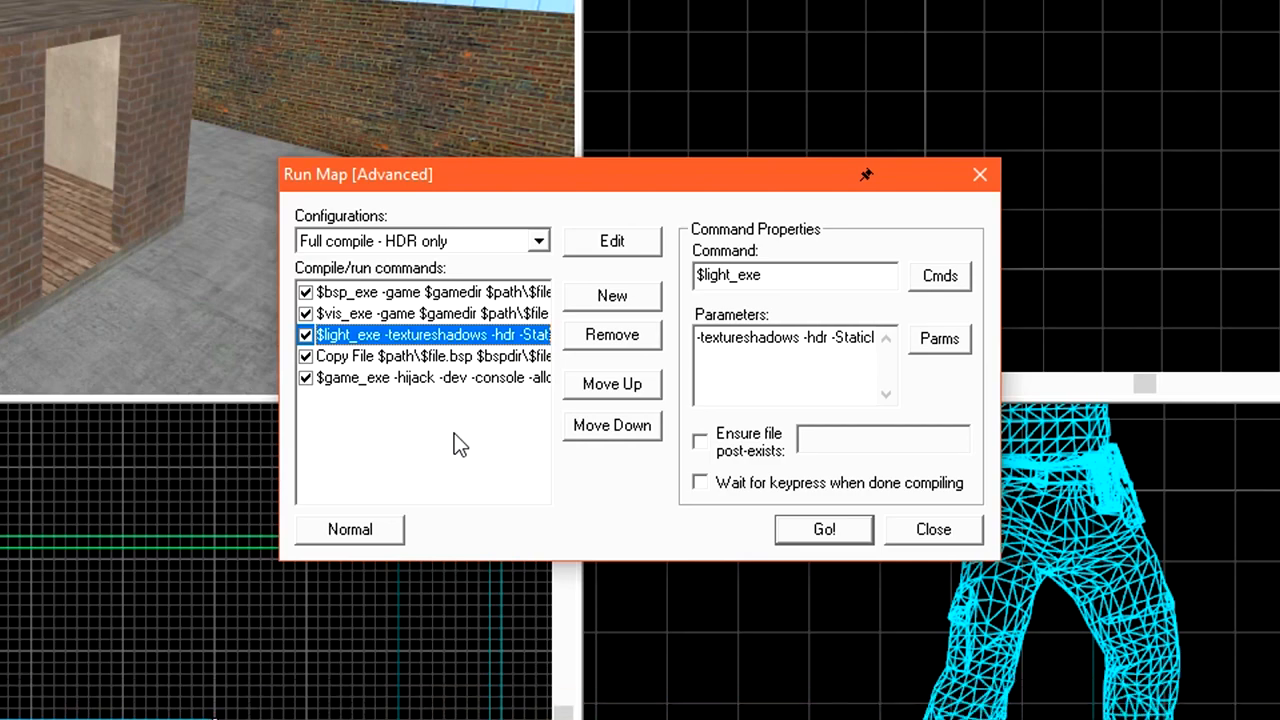
mouse_move(484, 370)
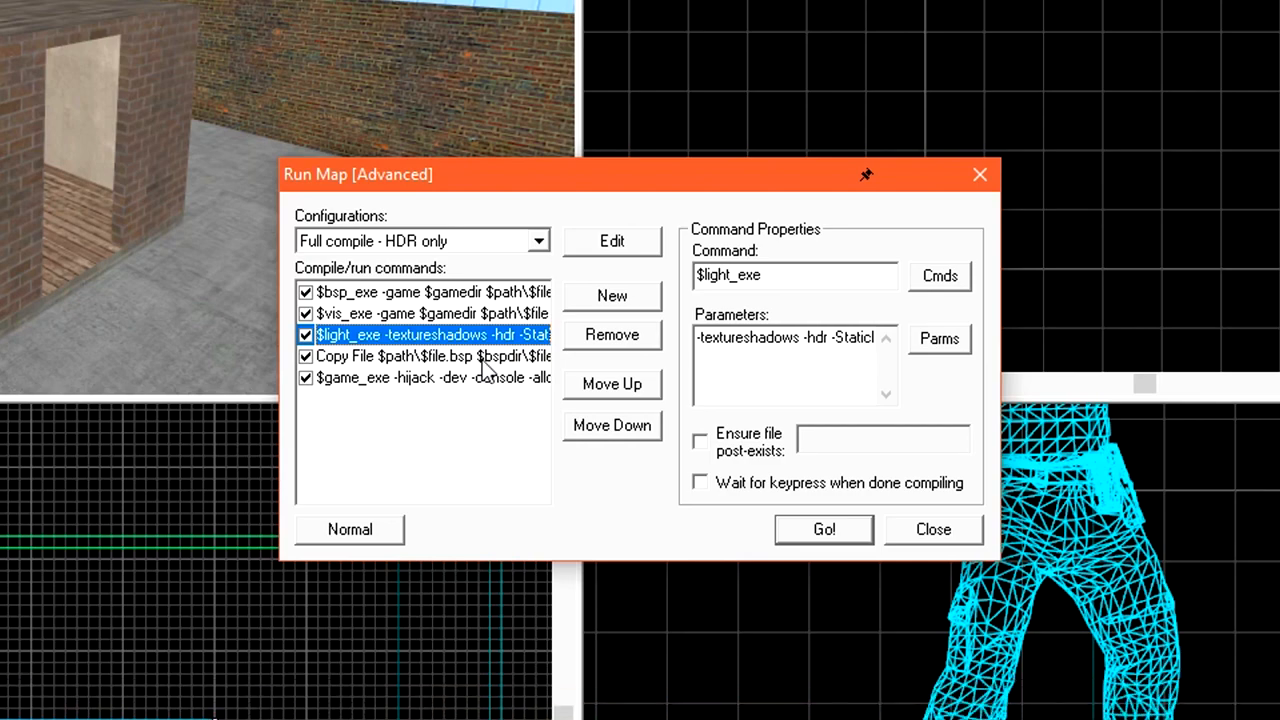
Uncheck the $game_exe launch step and enable 'Wait for keypress when done compiling'
click(430, 356)
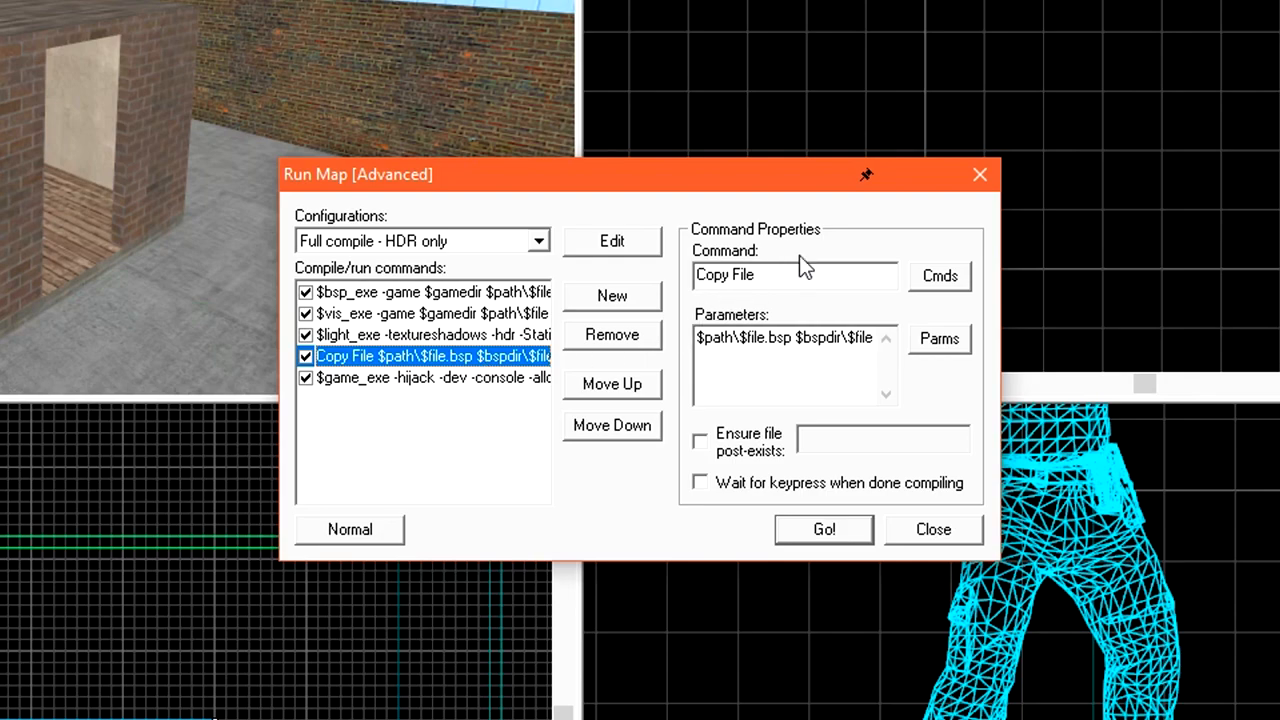
mouse_move(768, 196)
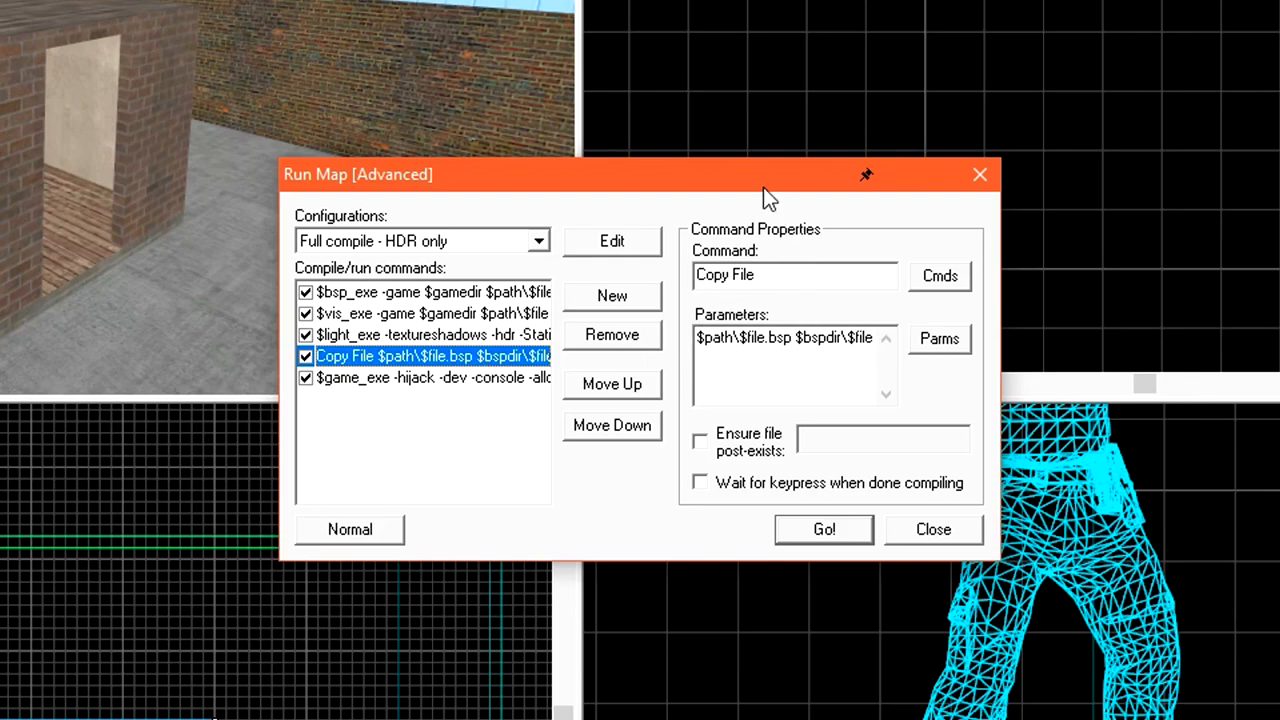
mouse_move(790, 198)
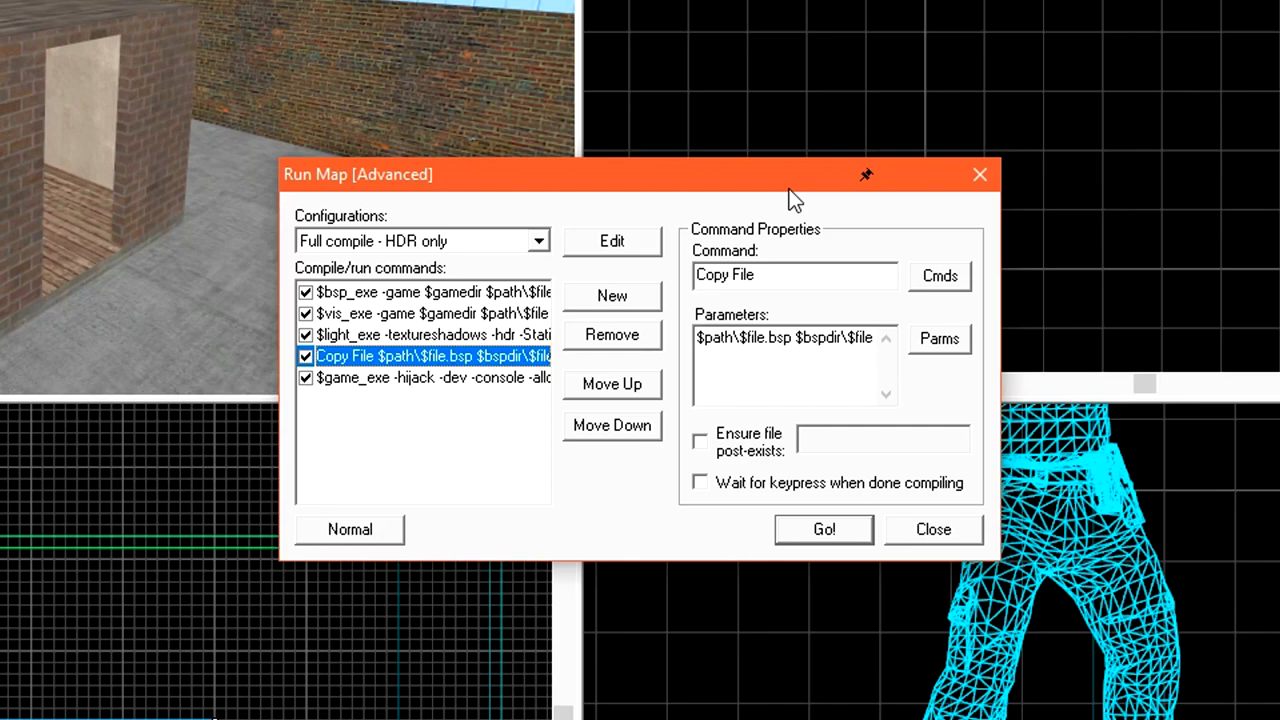
click(430, 376)
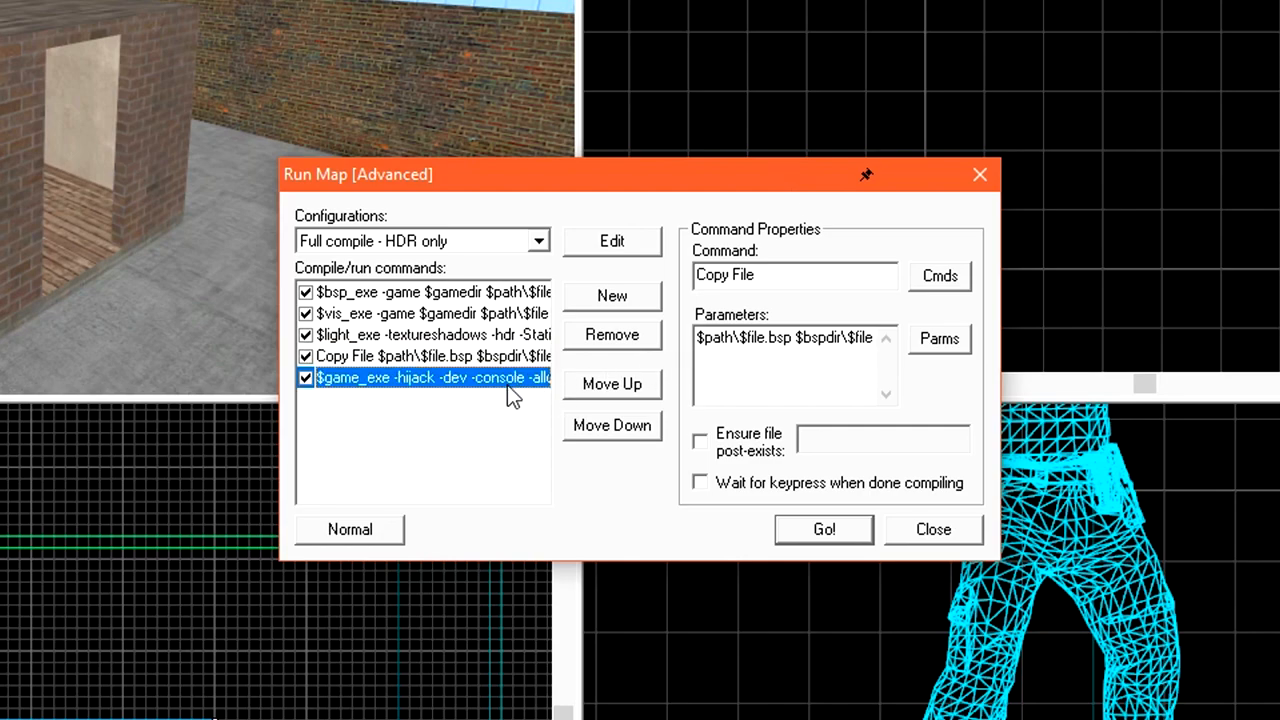
click(432, 376)
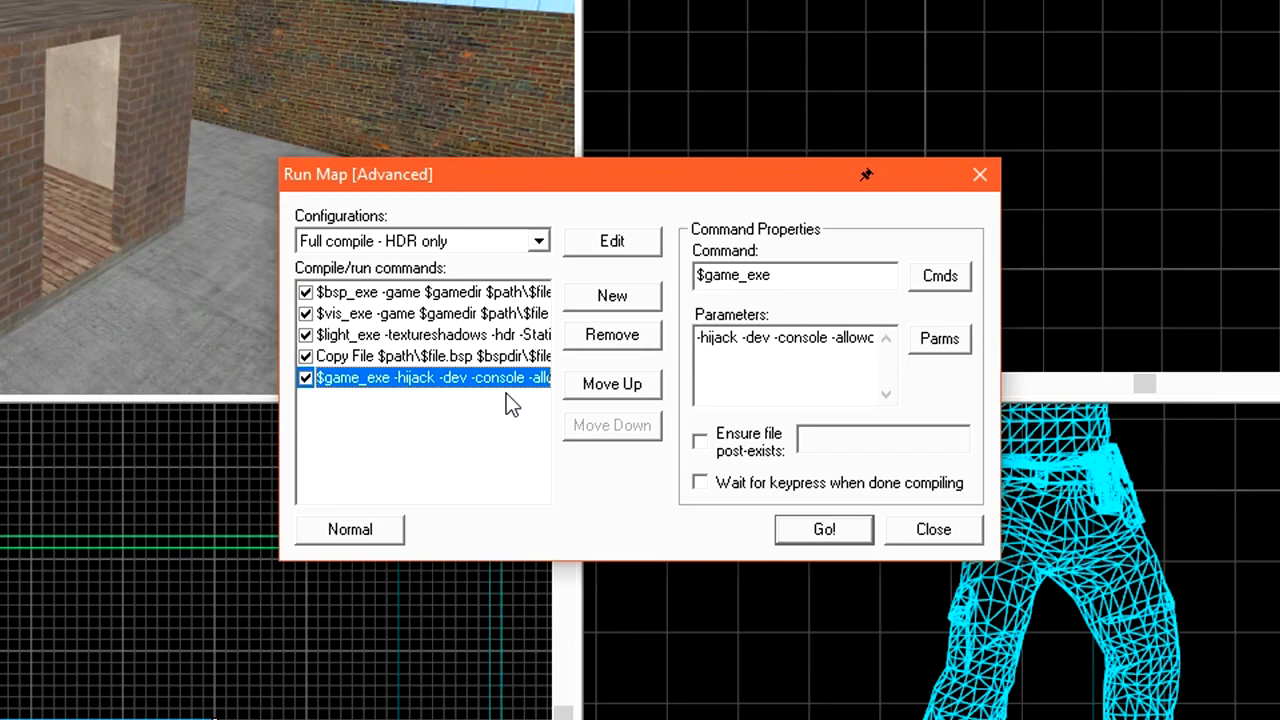
click(304, 376)
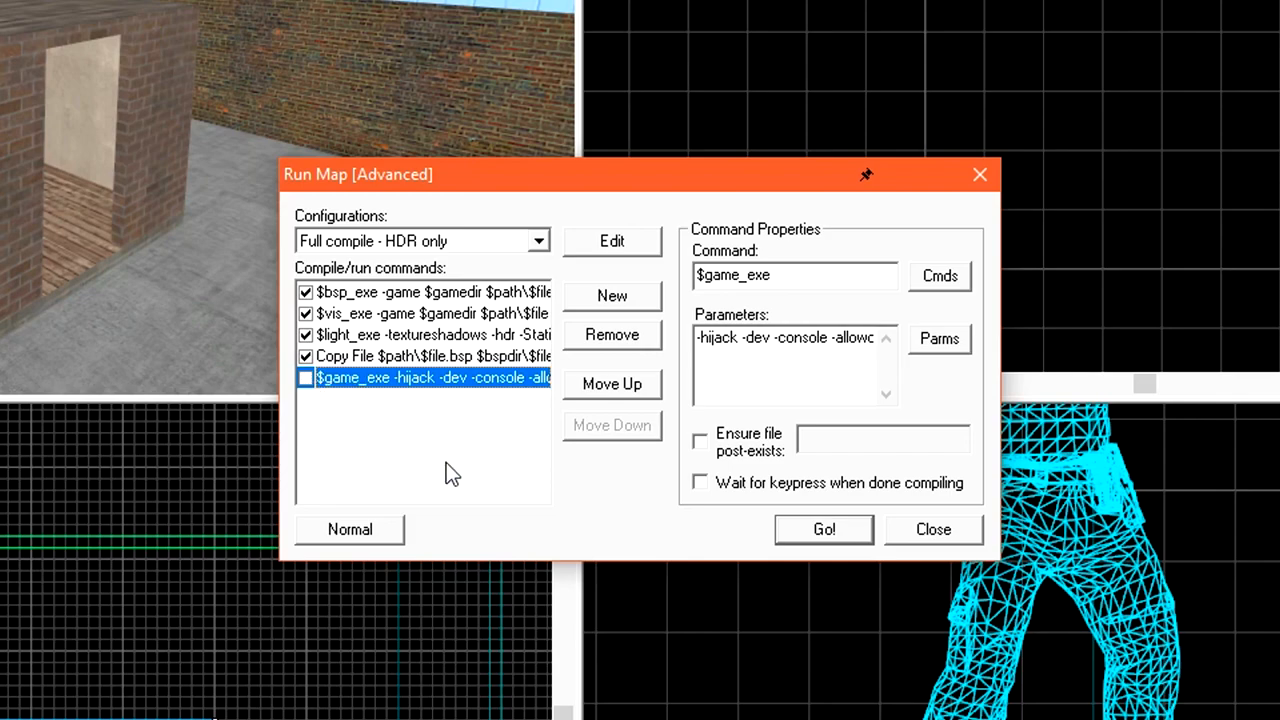
mouse_move(484, 460)
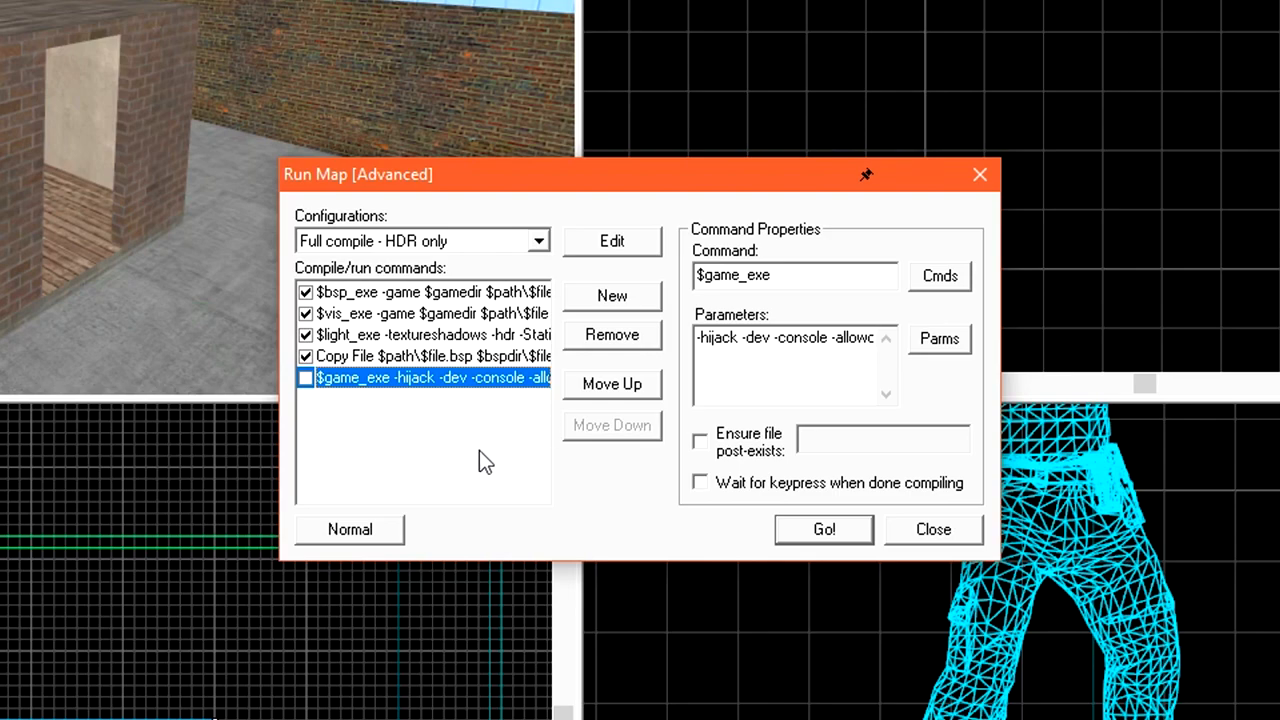
mouse_move(448, 462)
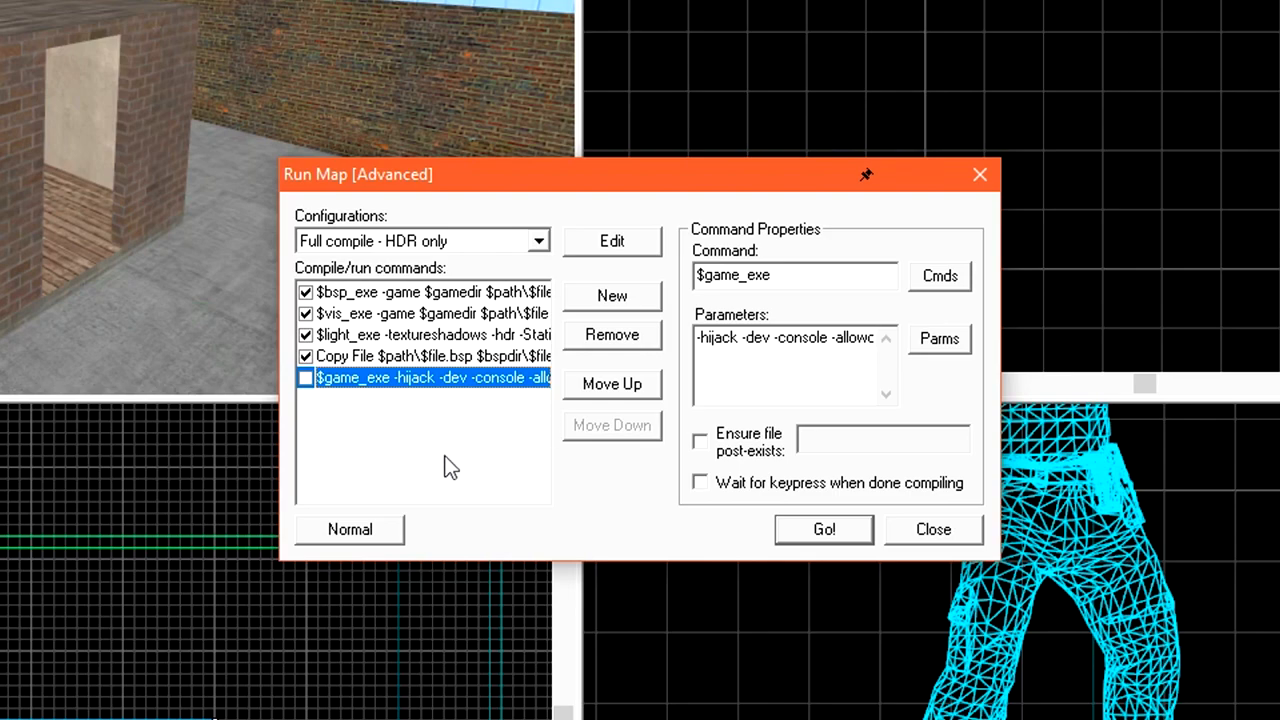
mouse_move(400, 404)
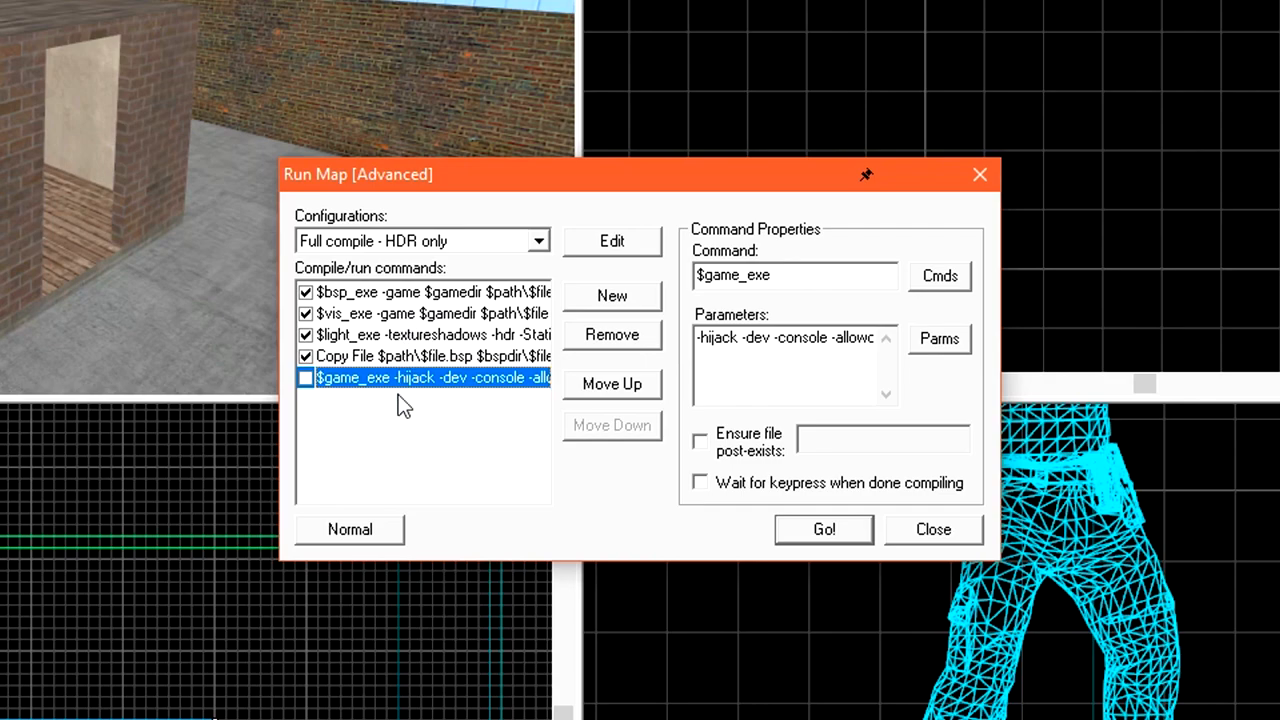
mouse_move(476, 472)
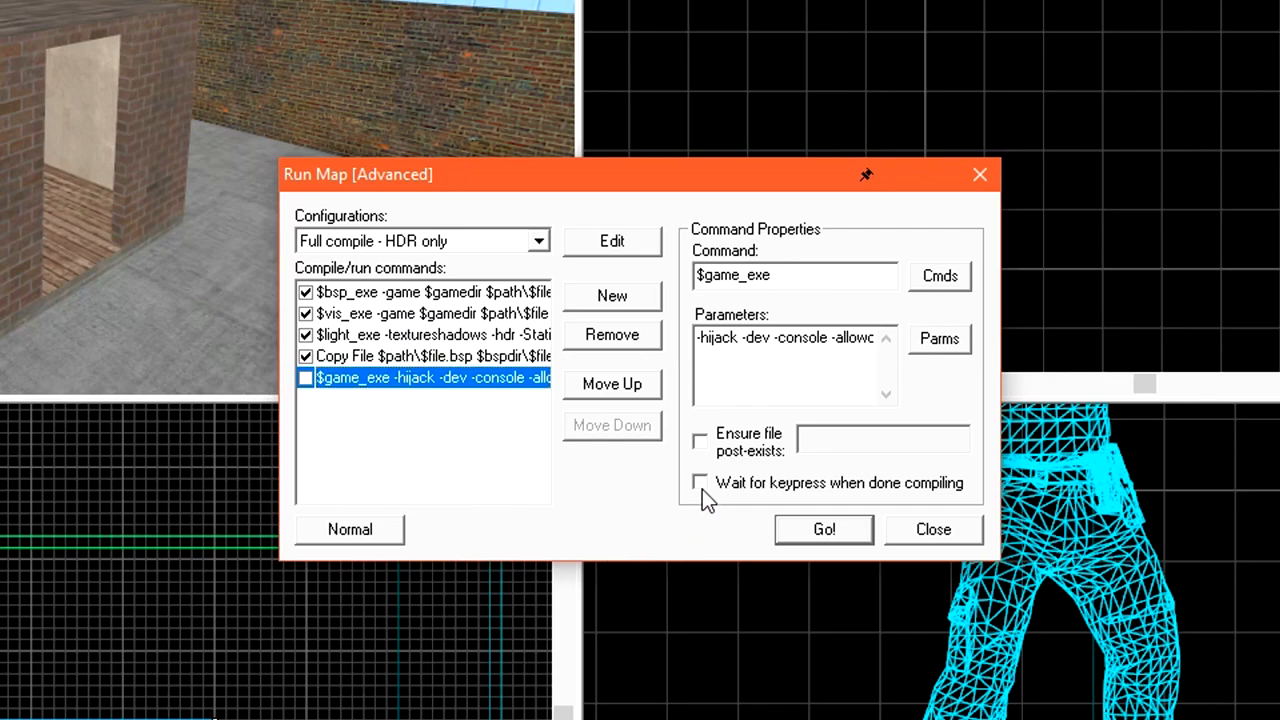
click(700, 482)
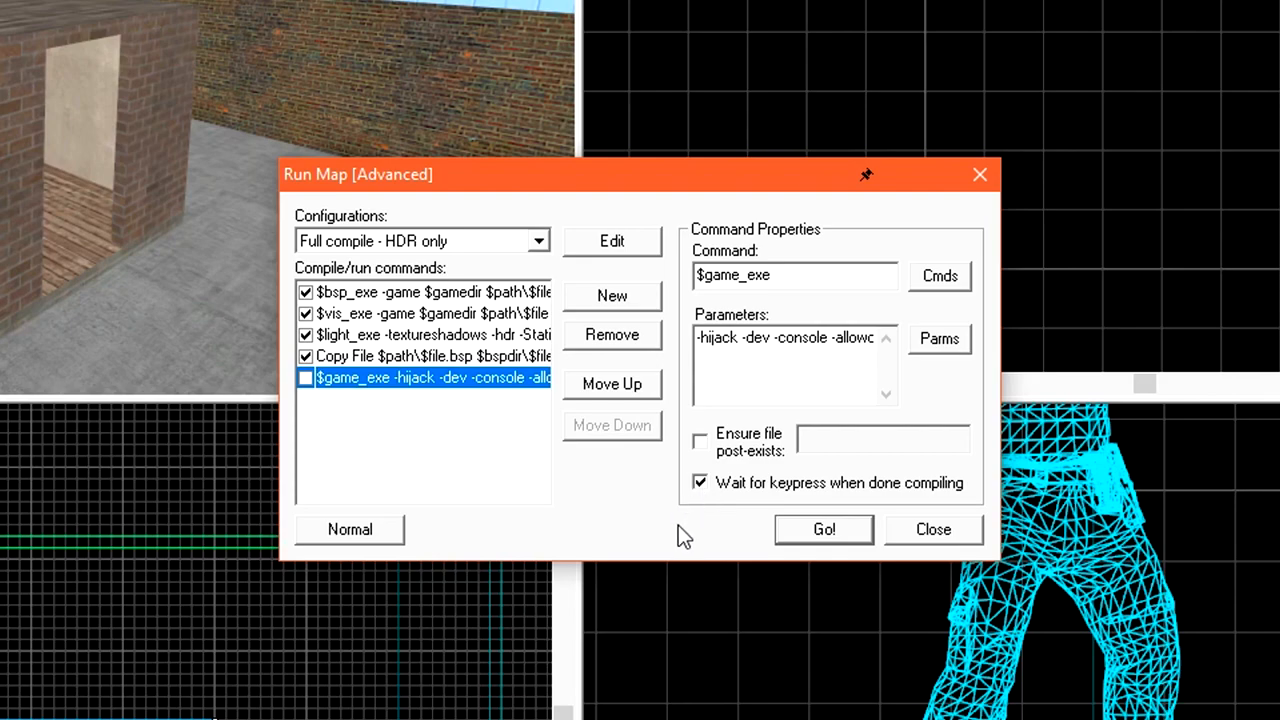
mouse_move(736, 536)
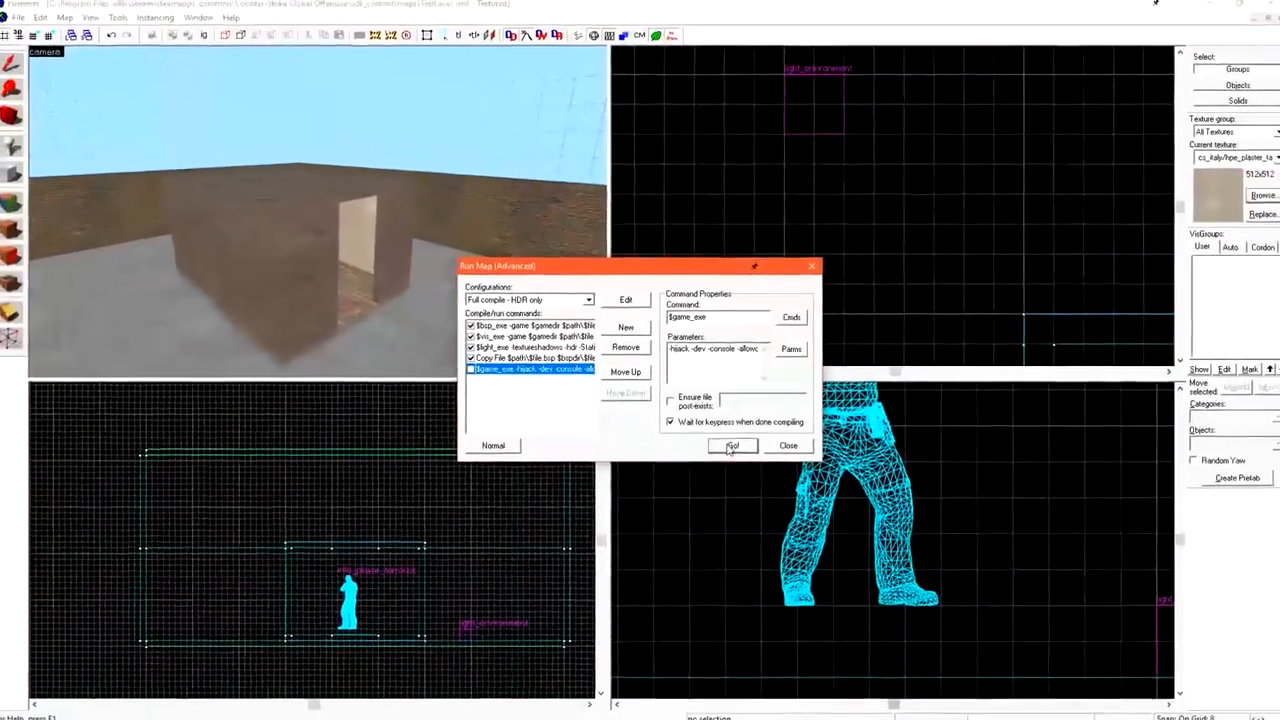
click(732, 444)
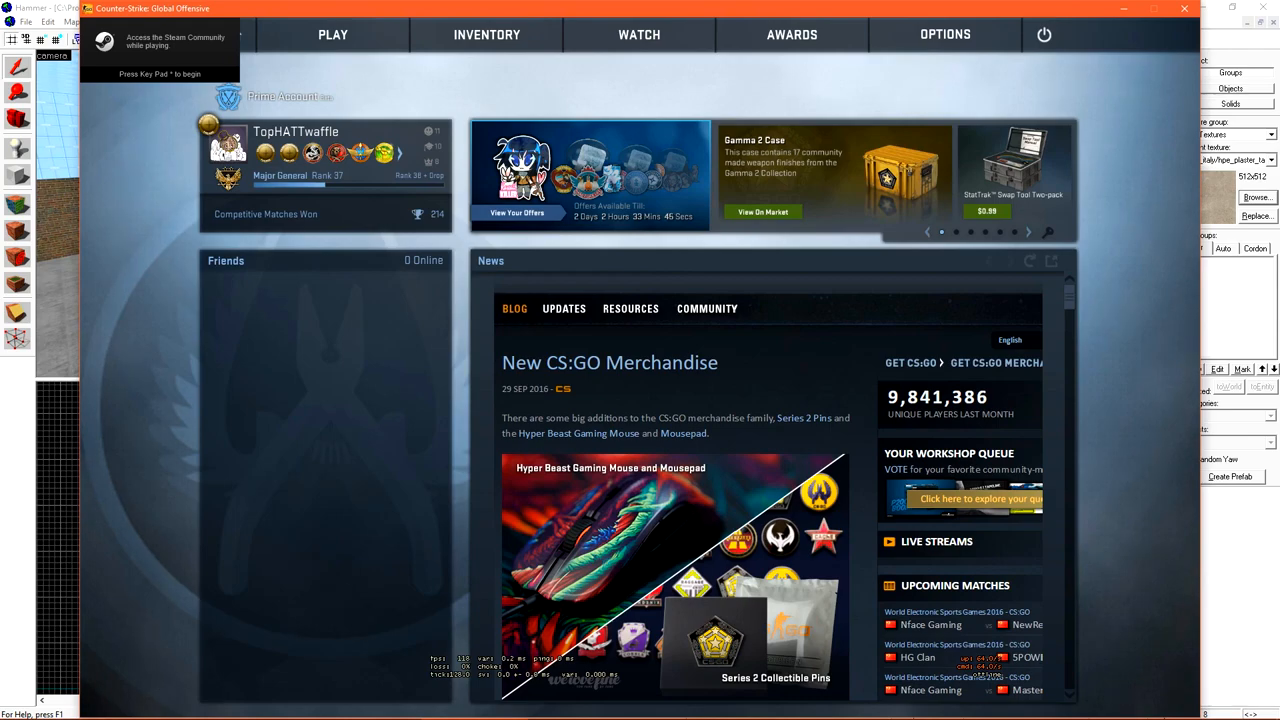
Briefly view the Options list on the CS:GO main menu and close it again
click(944, 34)
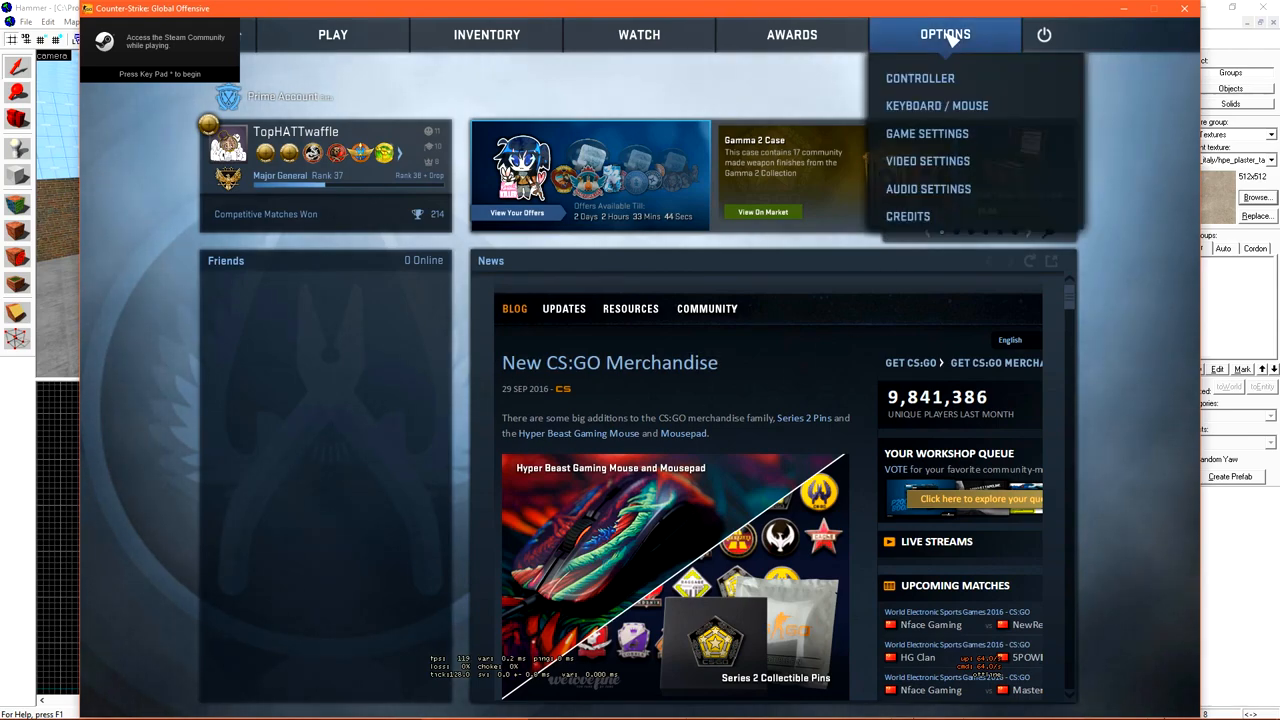
click(928, 132)
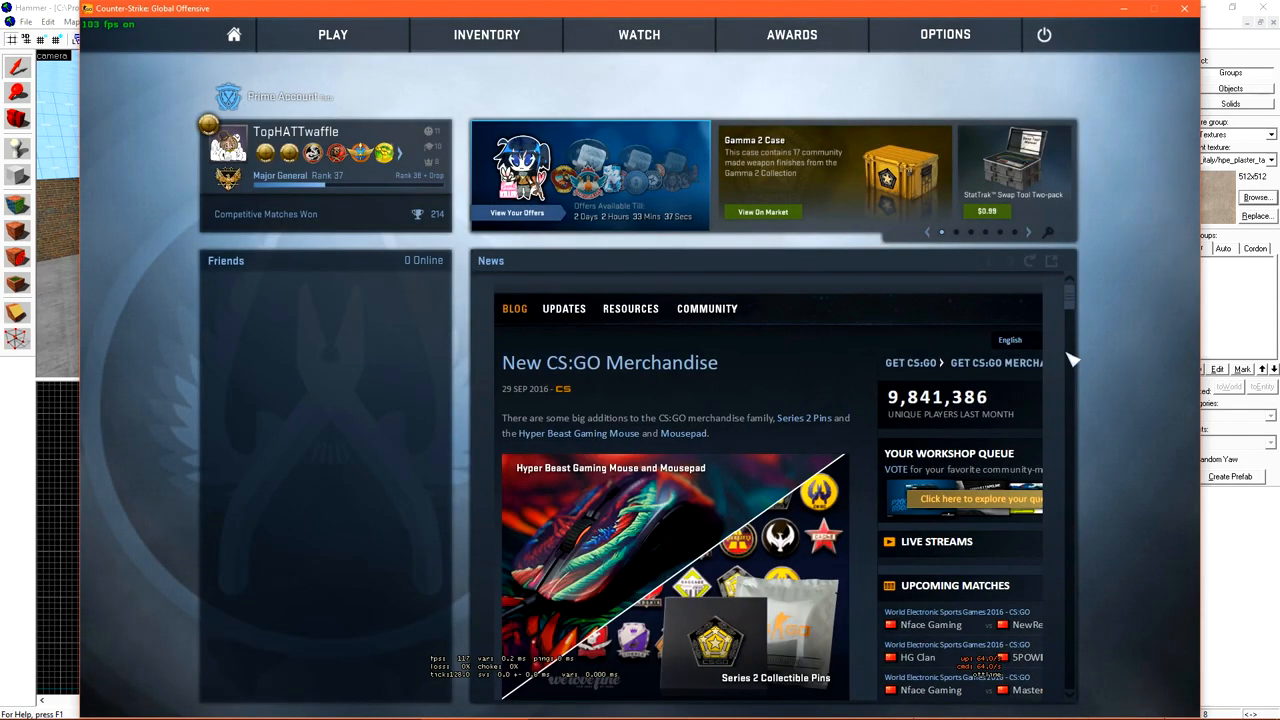
mouse_move(1128, 284)
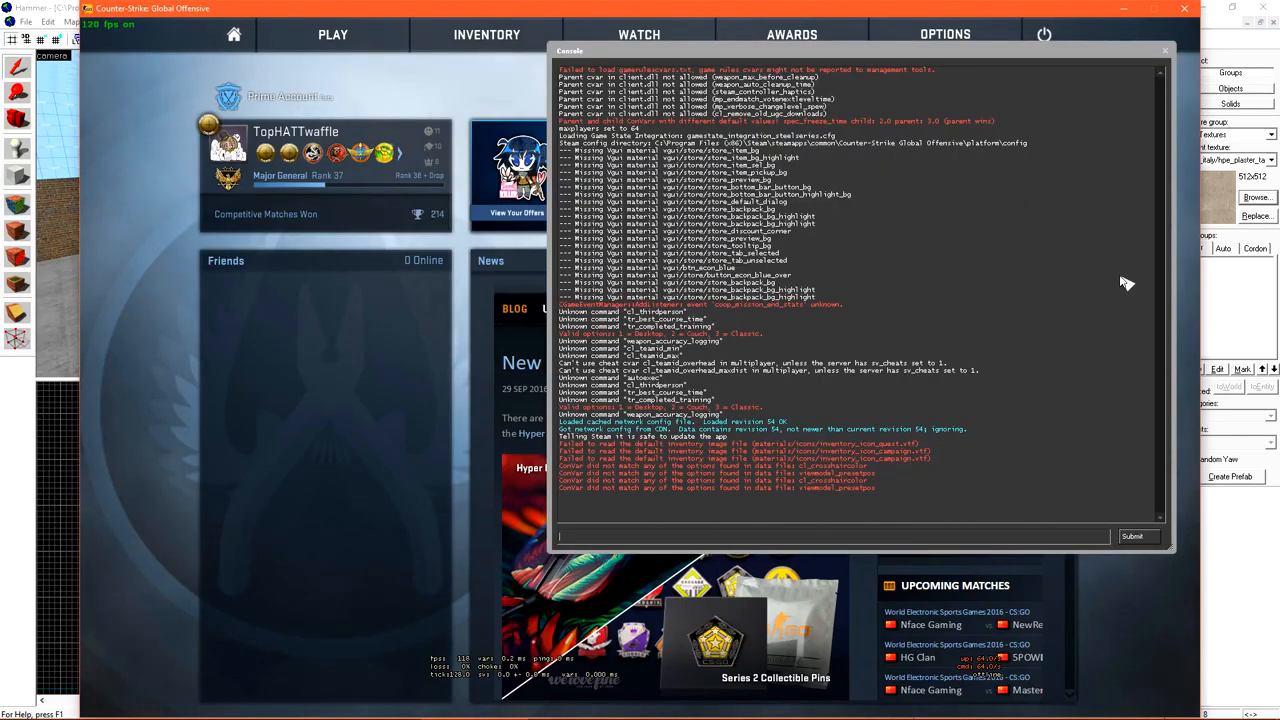
Enter 'map test' in the console to load the compiled test level
text(map)
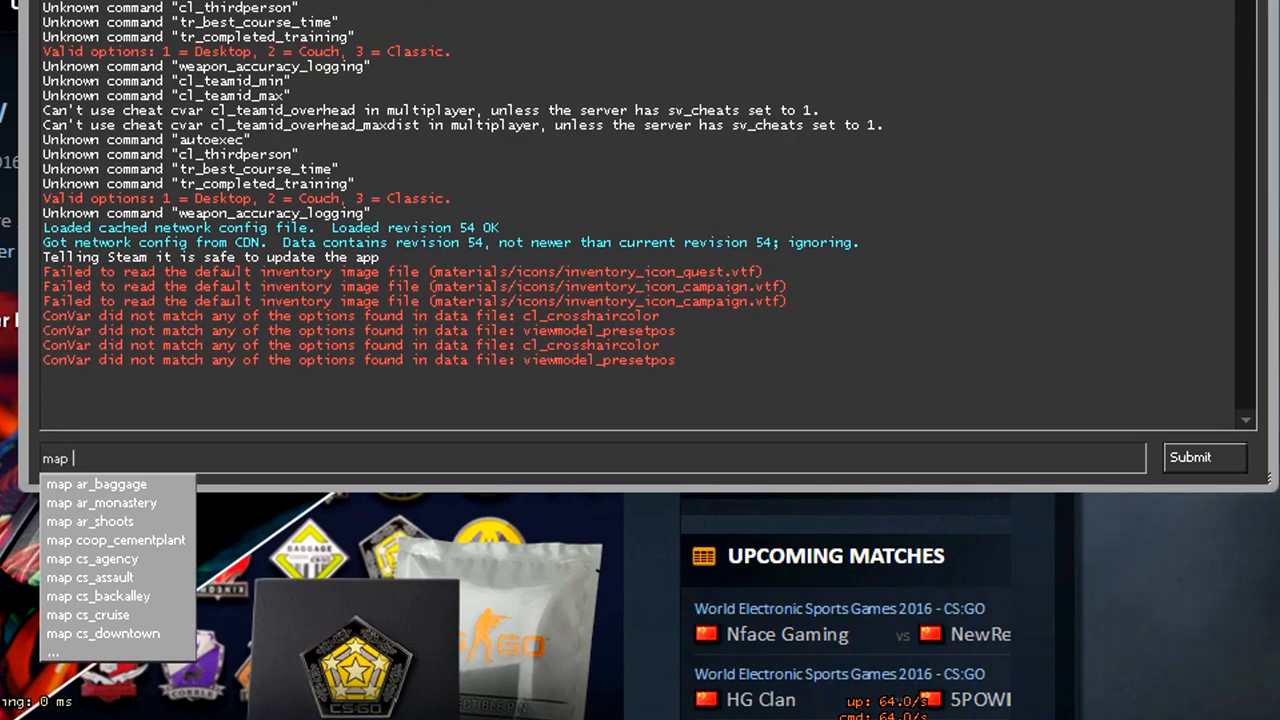
text(test)
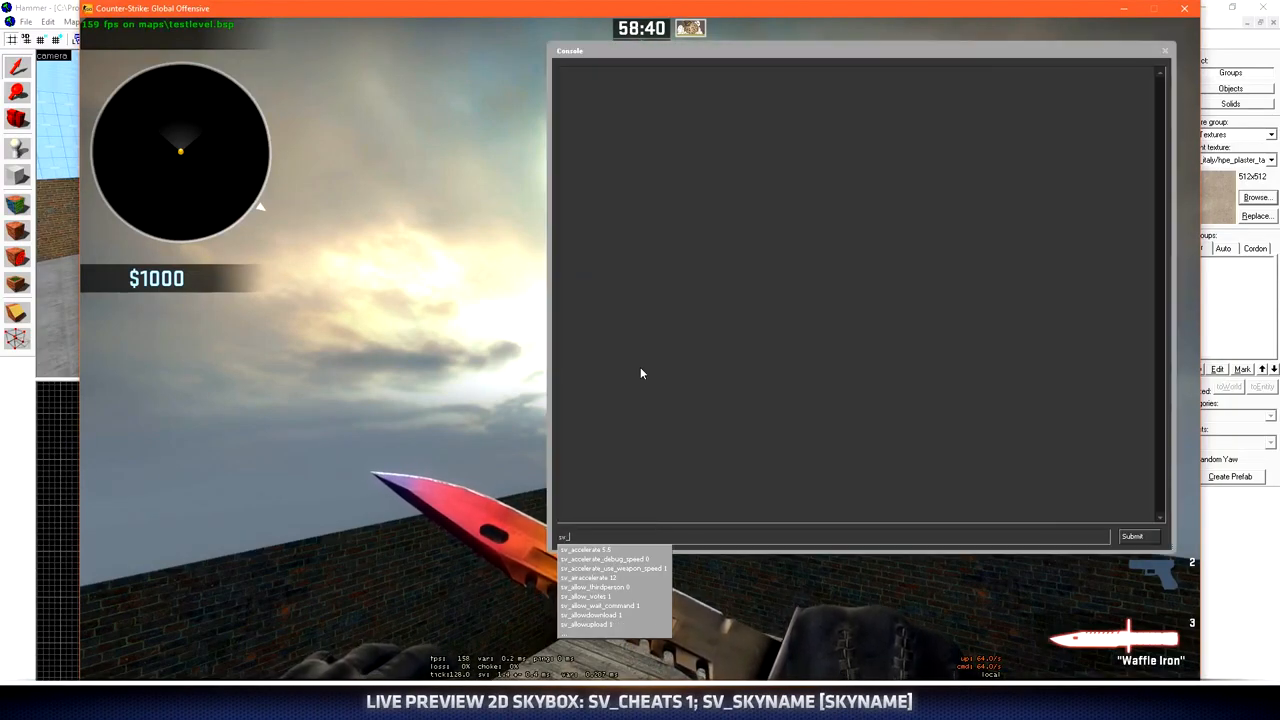
Run sv_cheats 1, then submit sv_skyname sky_dust to swap in the dust skybox
key(Return)
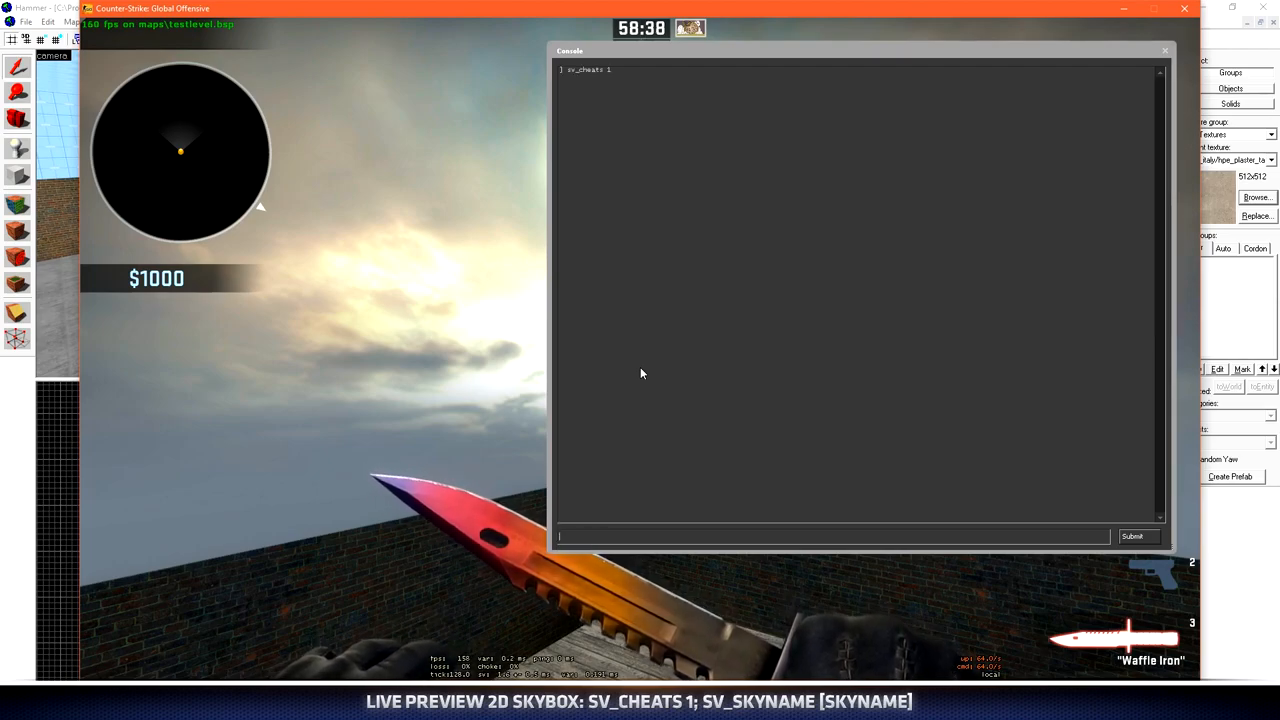
text(sv_skyname)
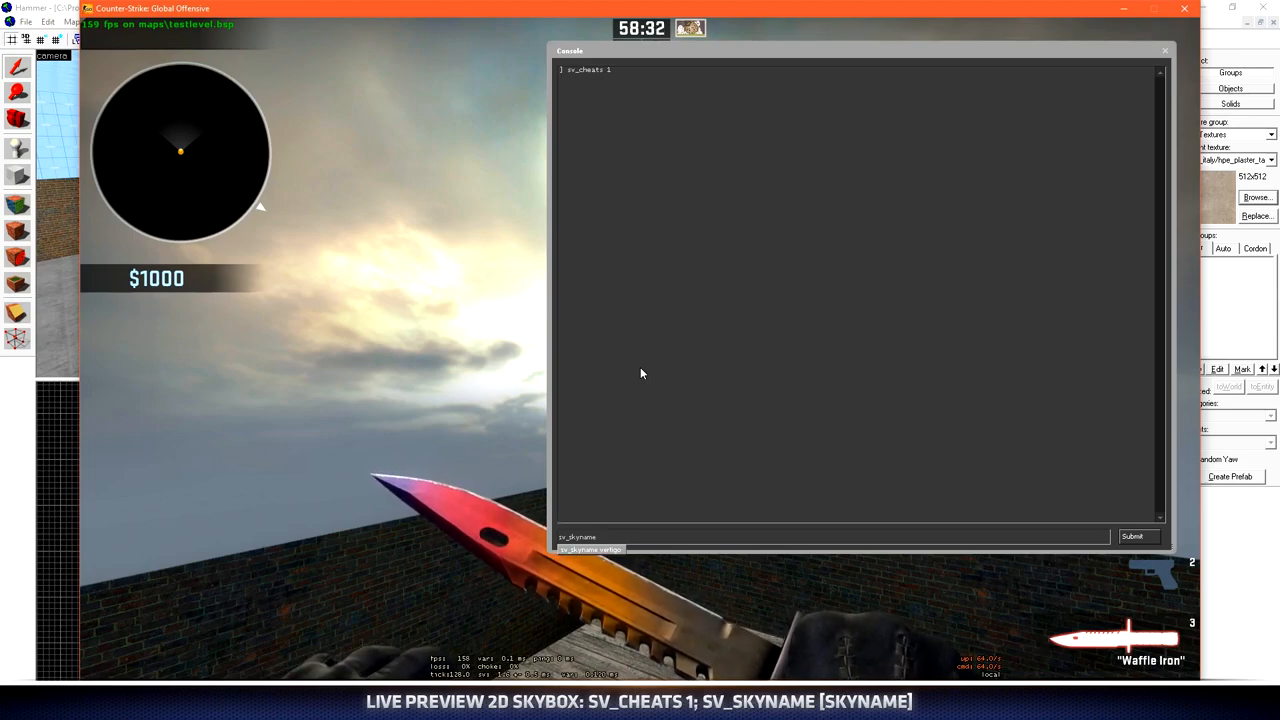
text(sky_dust)
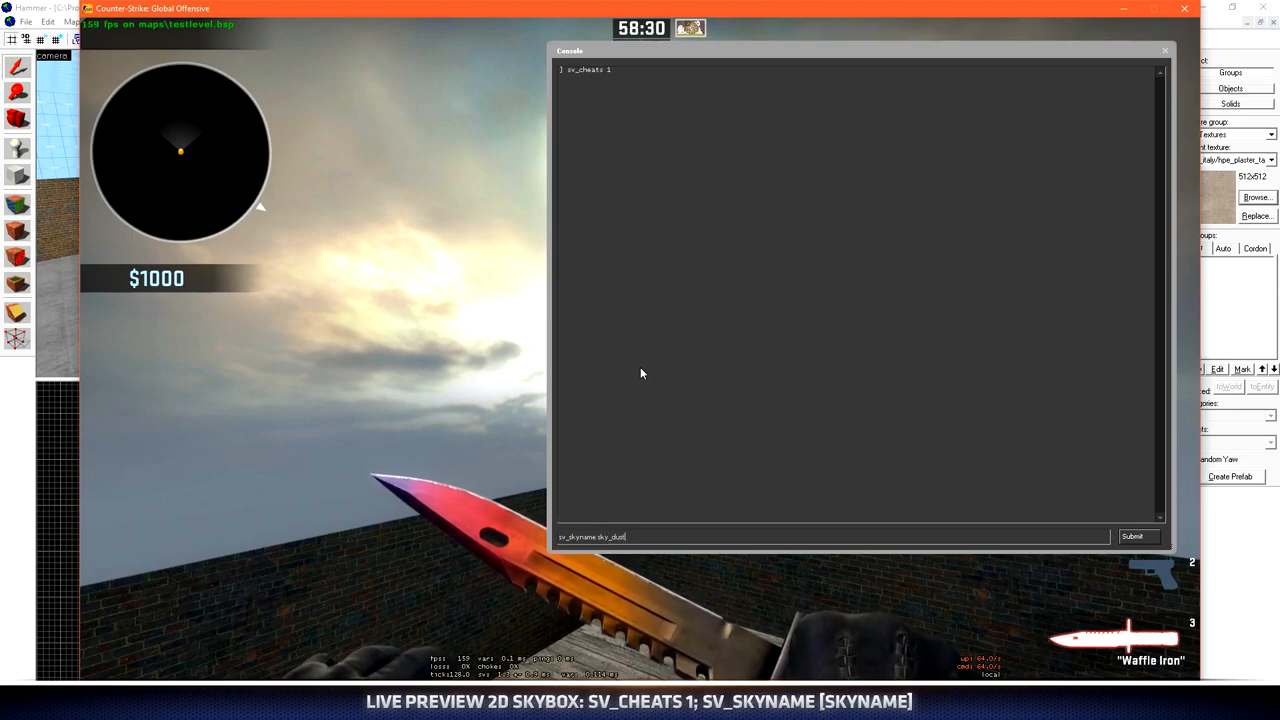
click(1132, 536)
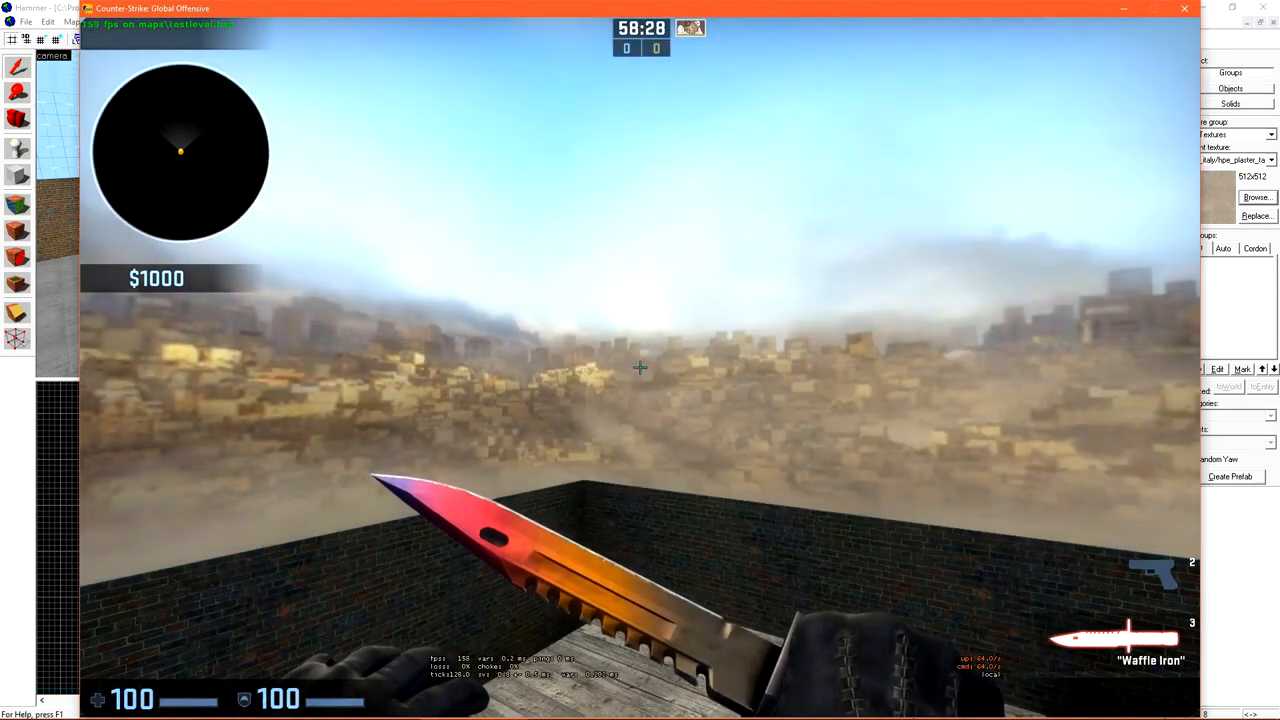